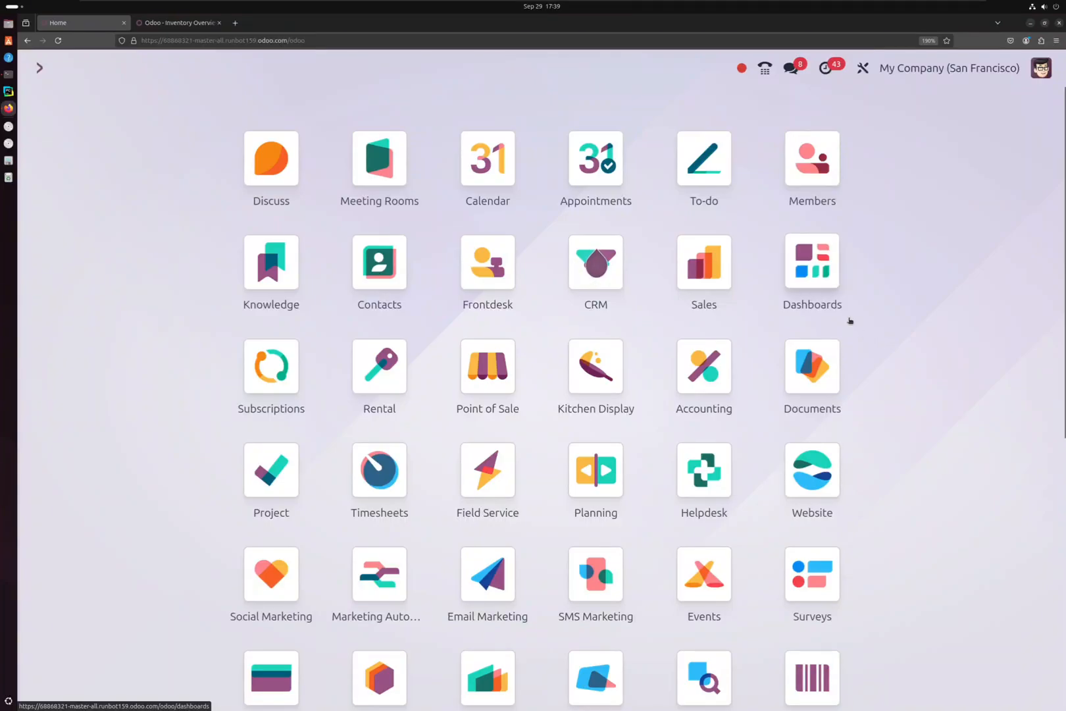
mouse_move(812, 306)
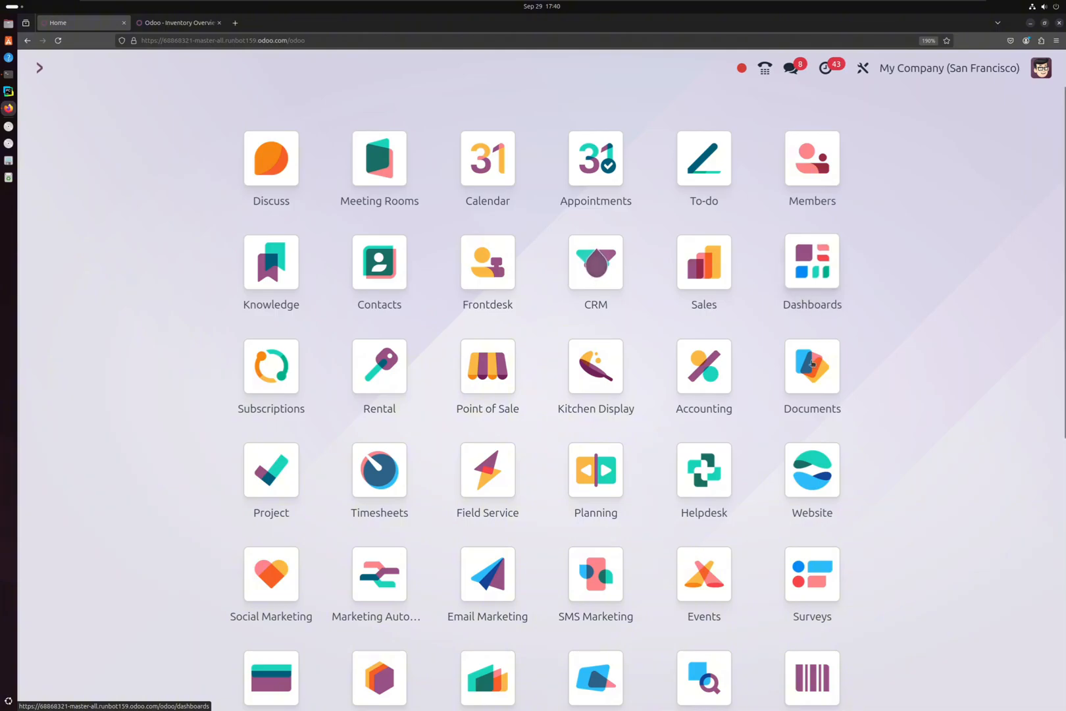
Enter the Inventory app and scroll through its Receipts, Delivery Orders and Manufacturing cards
scroll("down", 3)
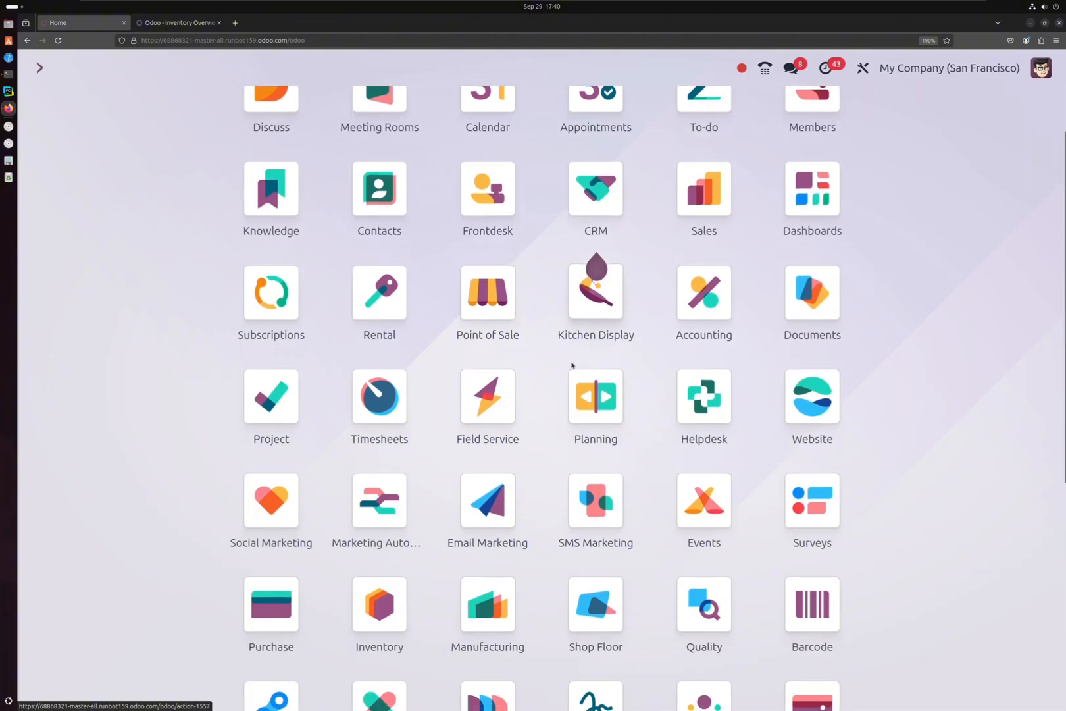
scroll("down", 3)
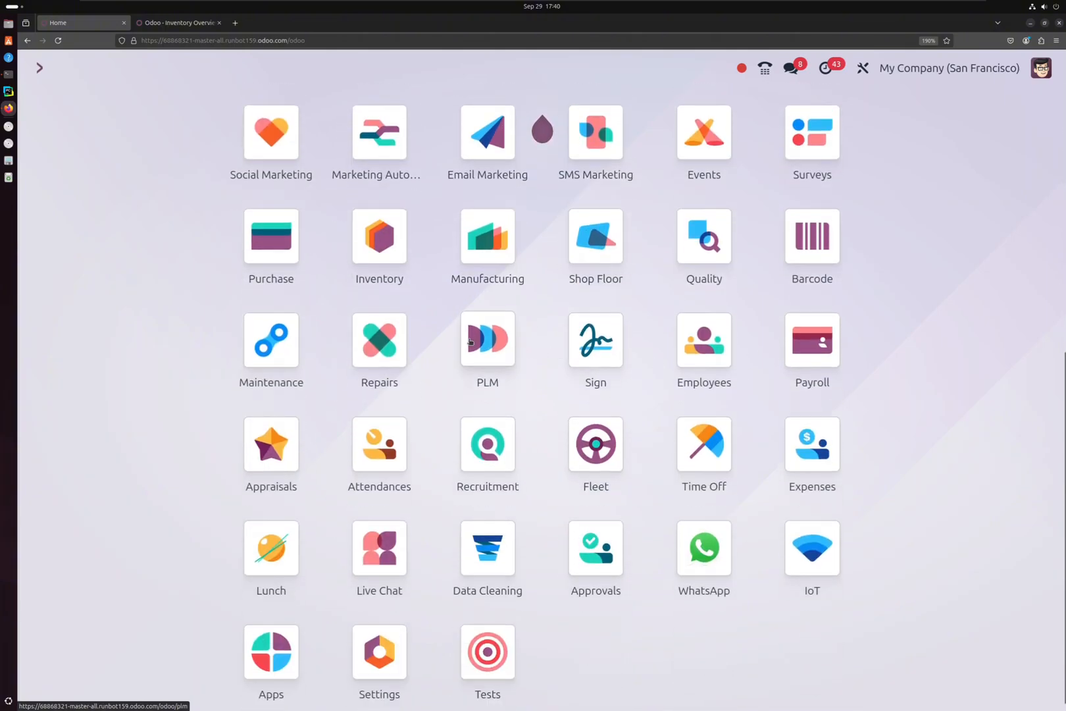
scroll("up", 3)
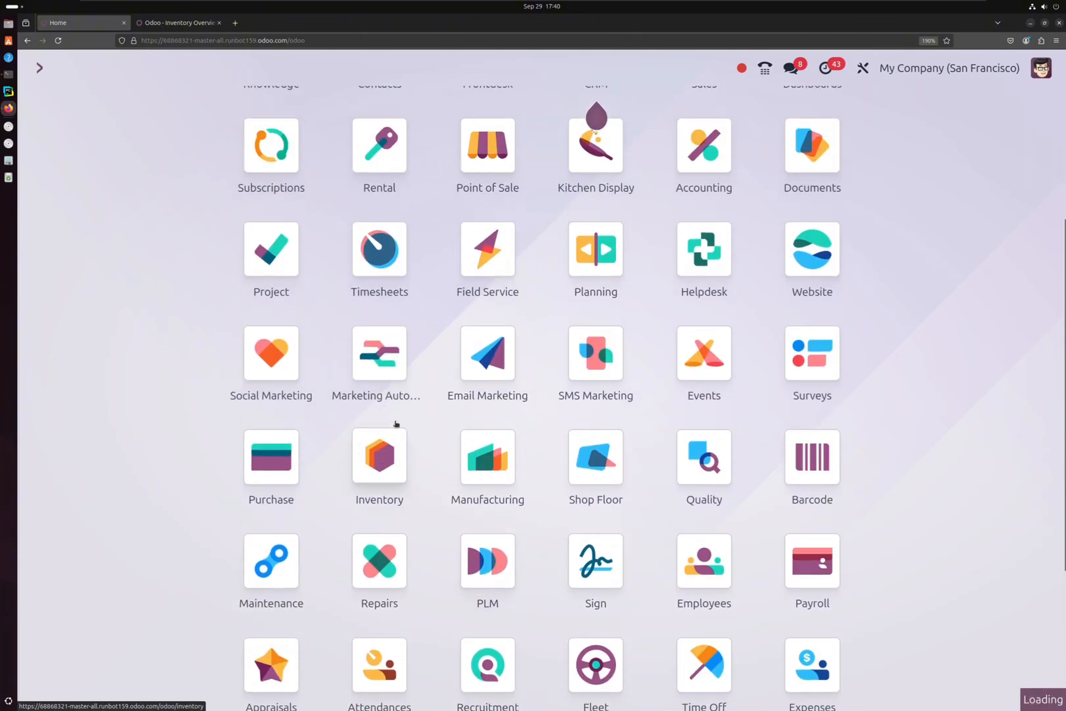
left_click(379, 458)
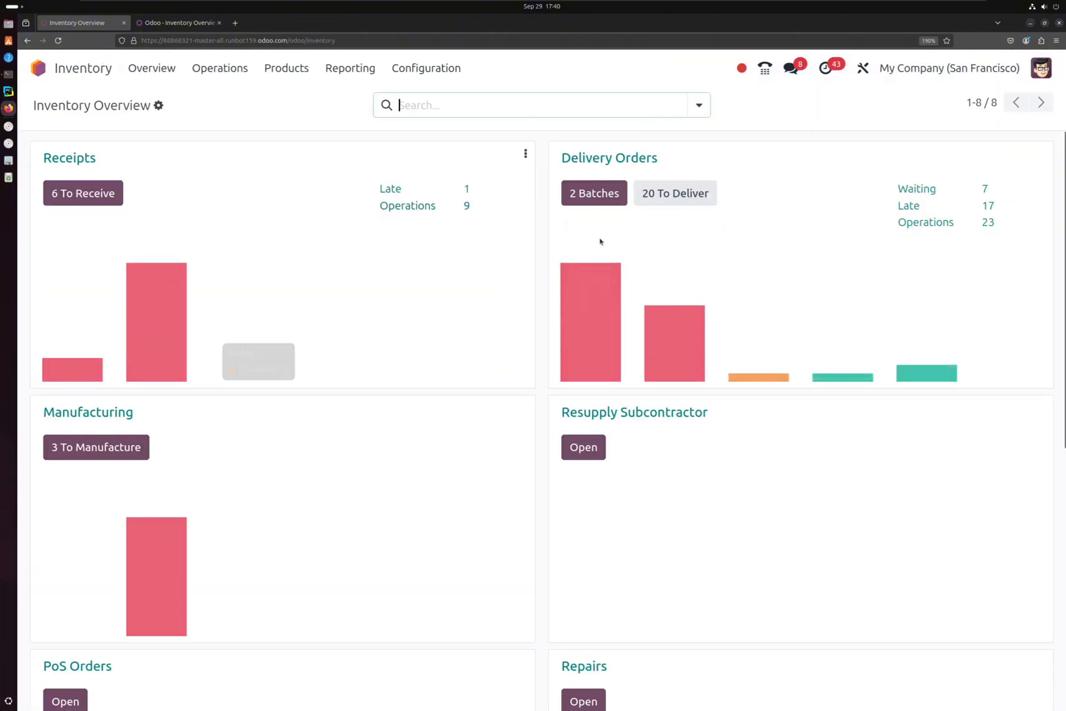
scroll("down", 3)
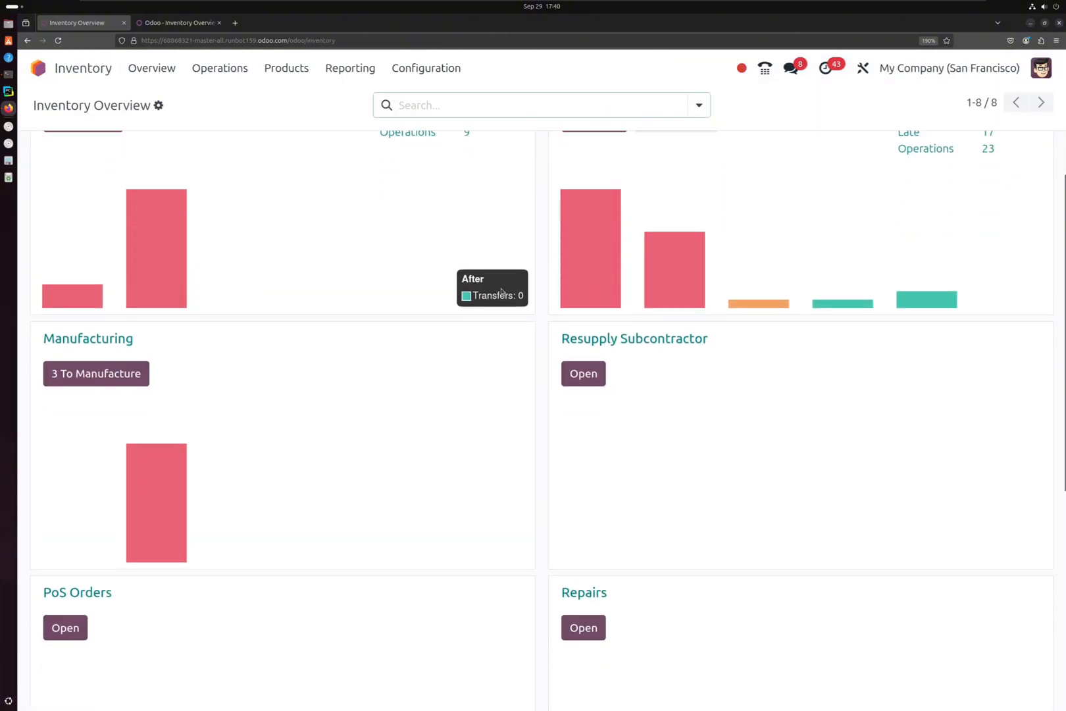
scroll("down", 3)
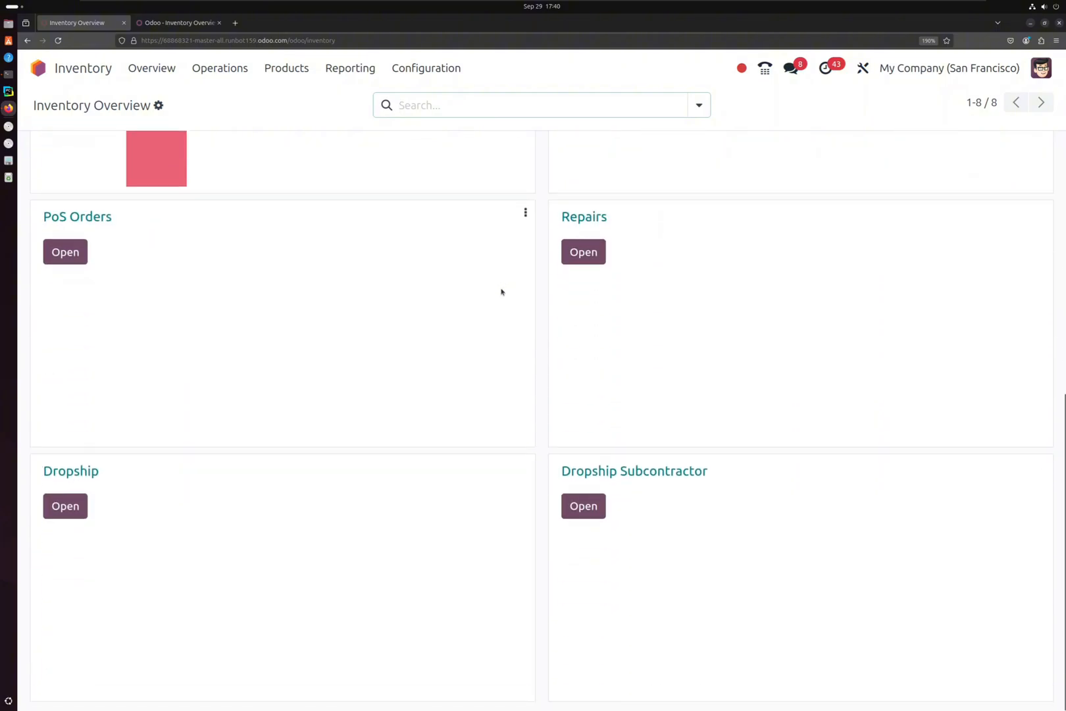
scroll("up", 3)
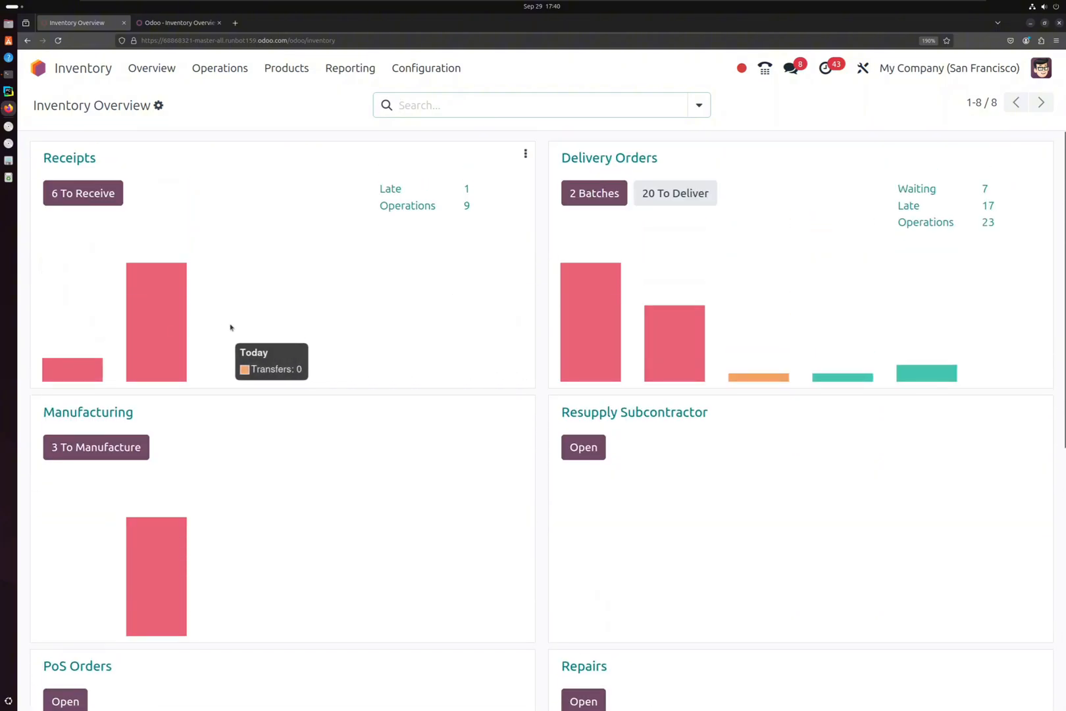
mouse_move(588, 339)
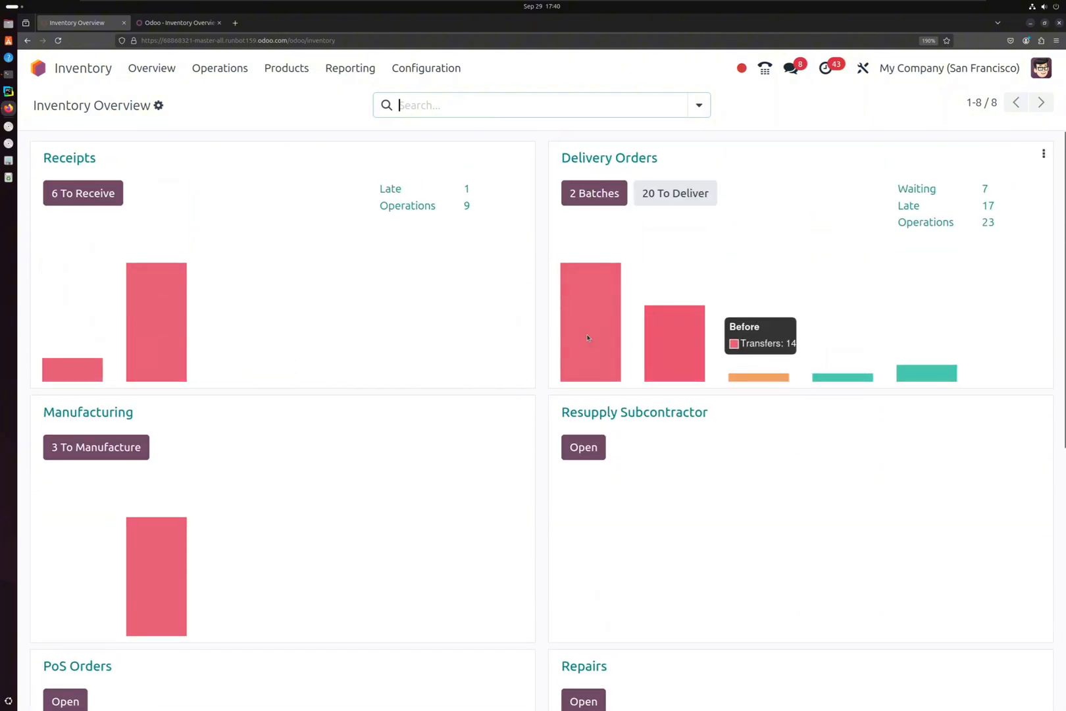
mouse_move(463, 211)
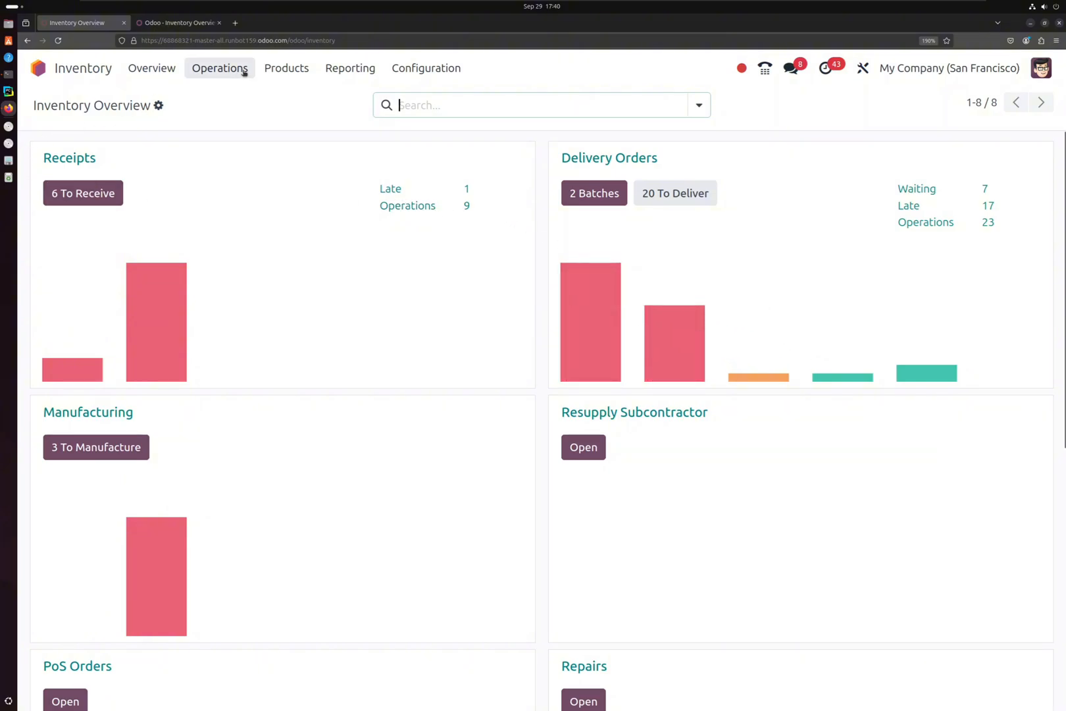
Start a blank product via Products > Products > New, then switch to the Odoo 17 instance
left_click(219, 68)
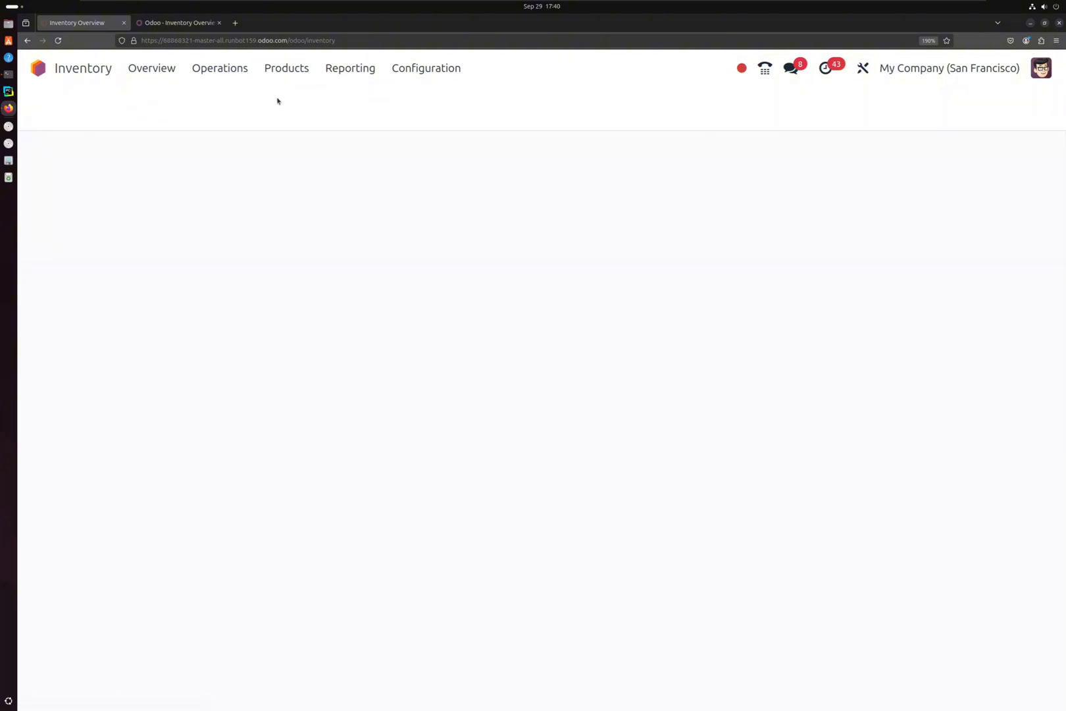
left_click(286, 68)
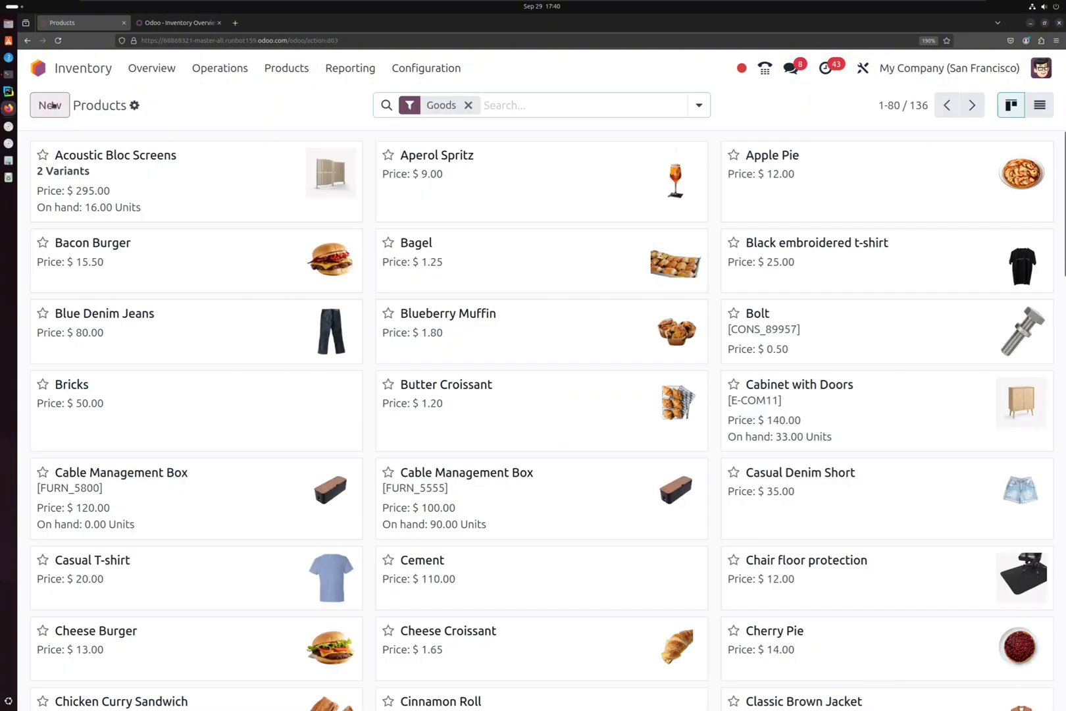
left_click(49, 105)
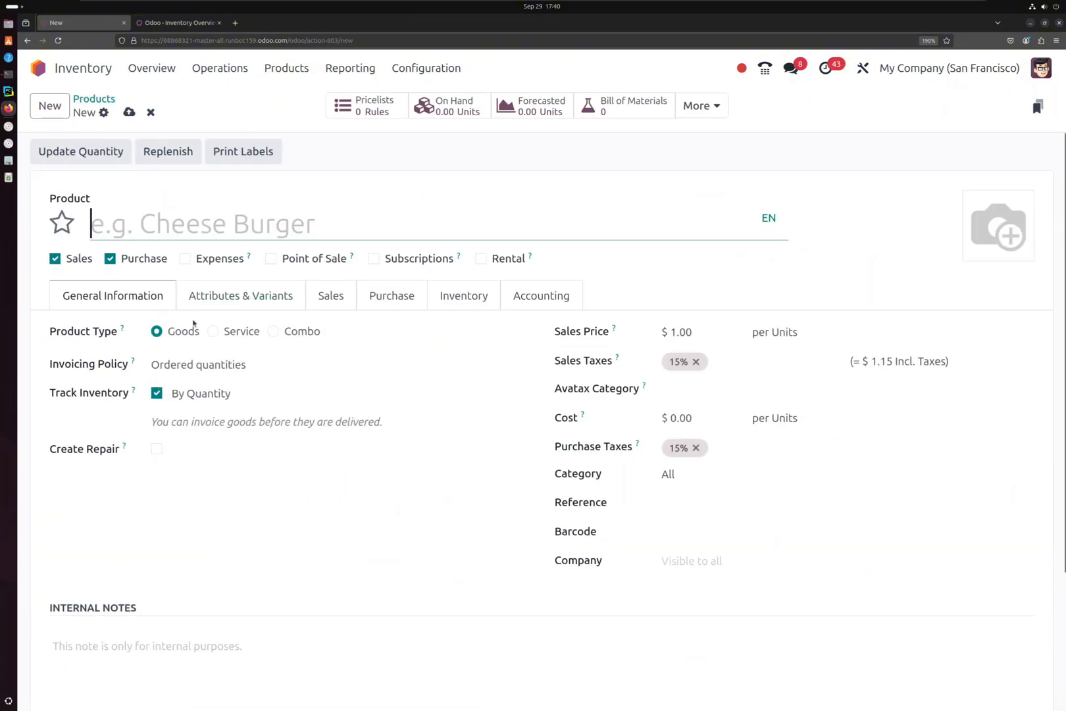
mouse_move(115, 332)
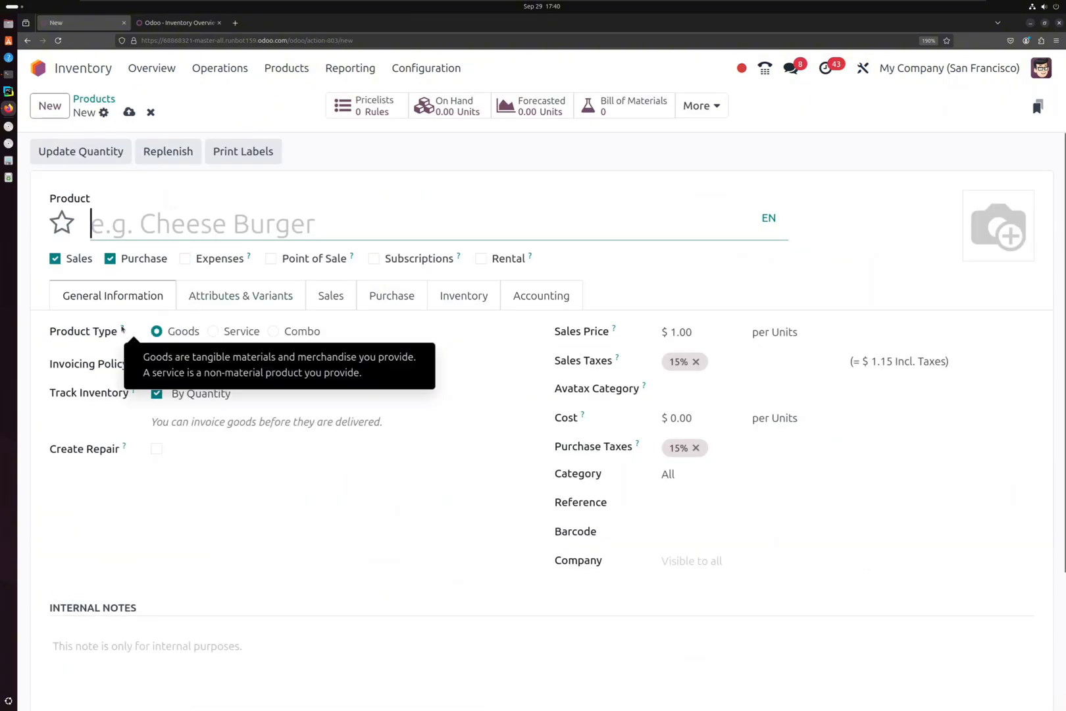
mouse_move(139, 339)
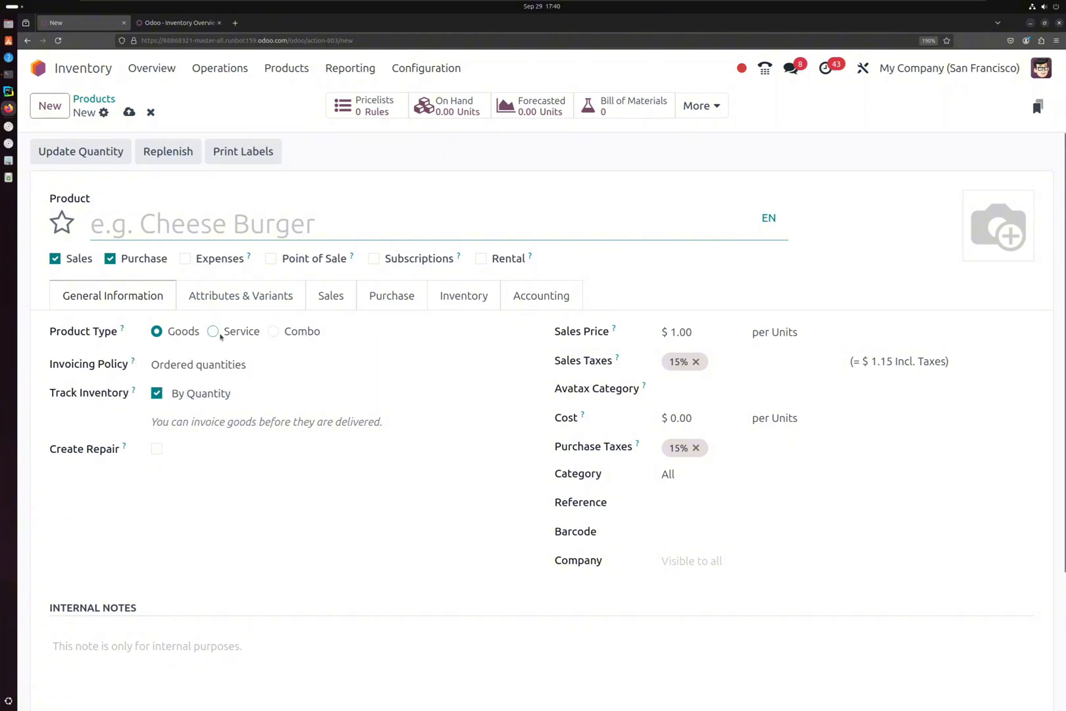
mouse_move(223, 338)
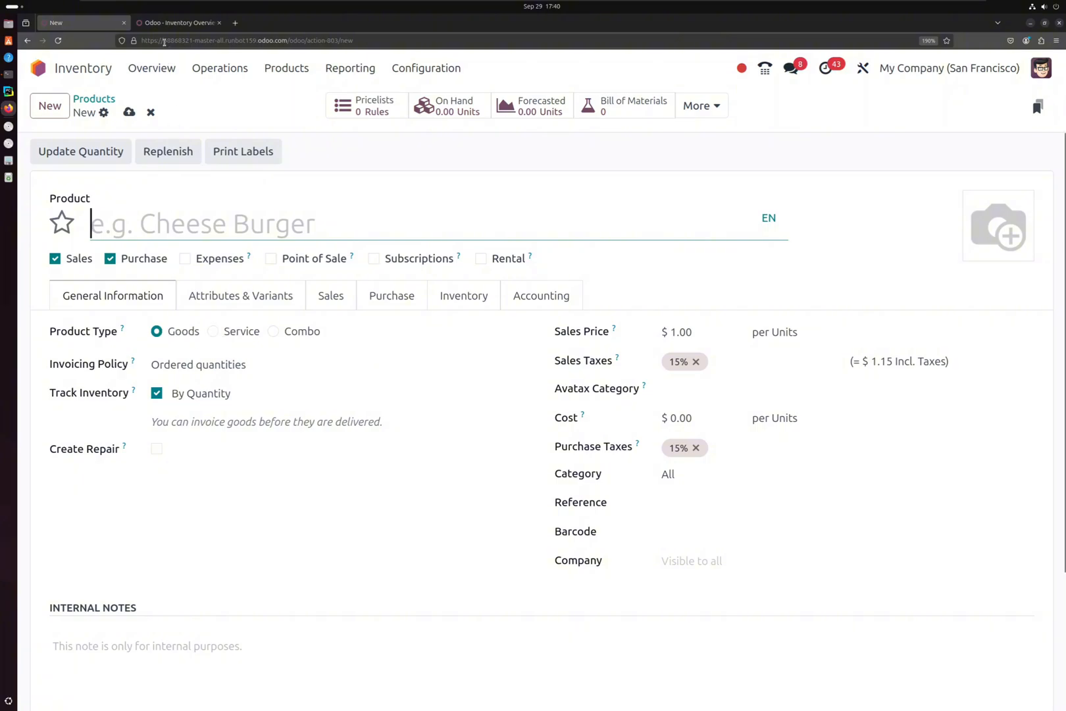
left_click(178, 22)
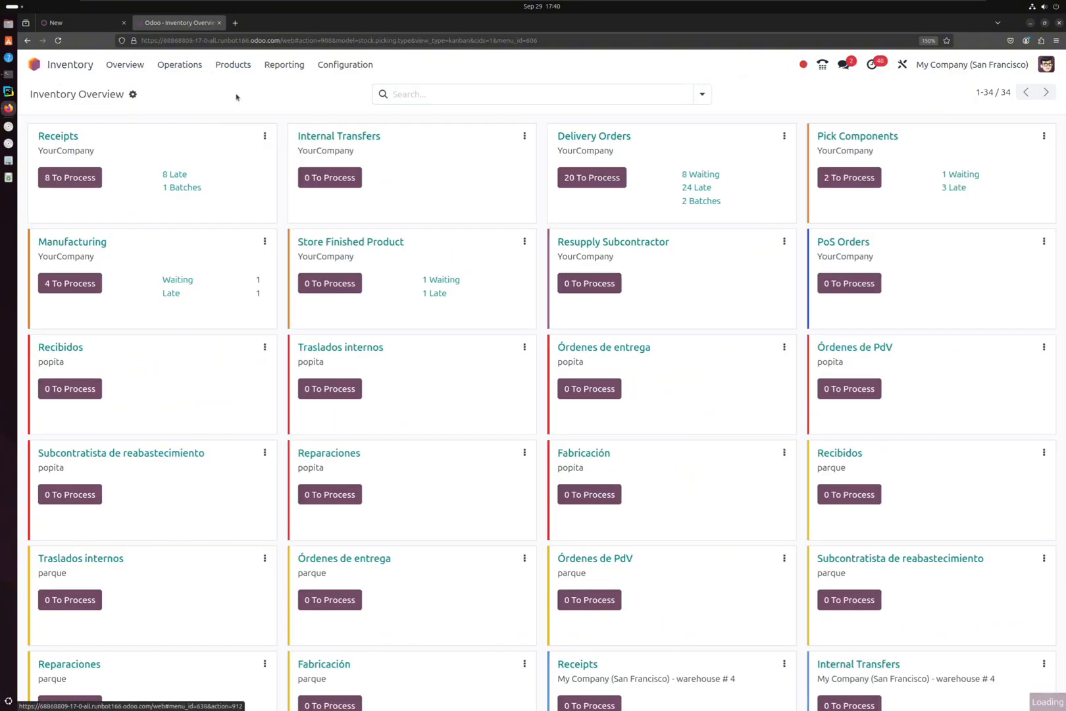
Start a new product from the Odoo 17 product list for side-by-side comparison
left_click(233, 65)
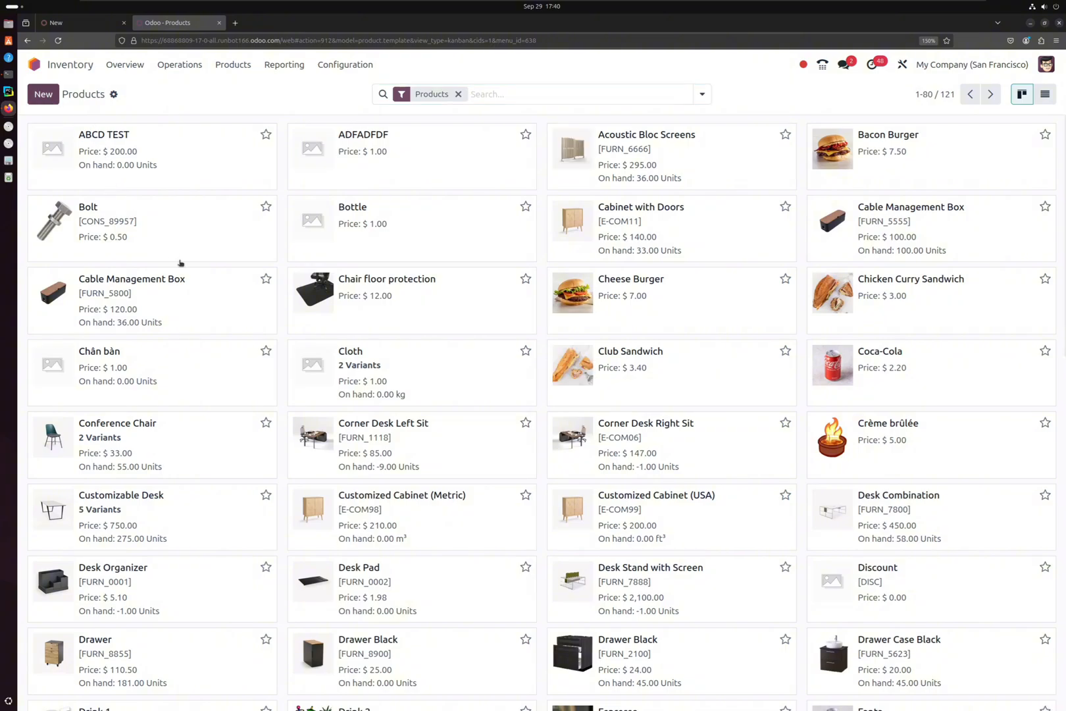
left_click(42, 93)
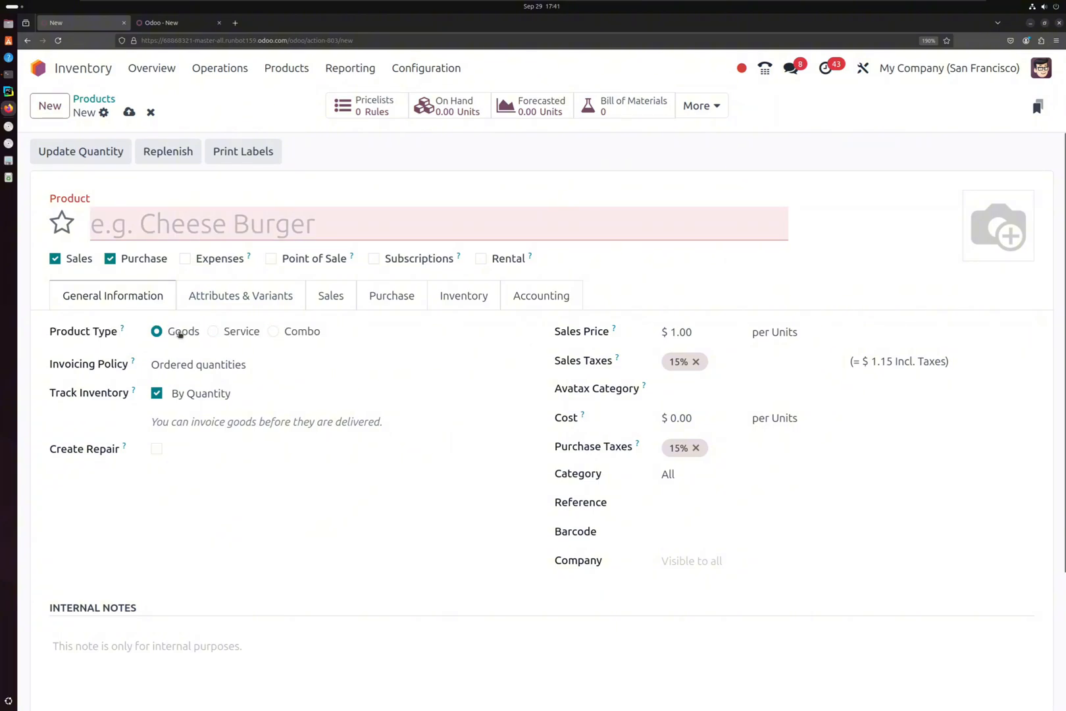
Try the Service and Combo product types, settle on Service, and glance at Odoo 17's Storable Product
left_click(212, 332)
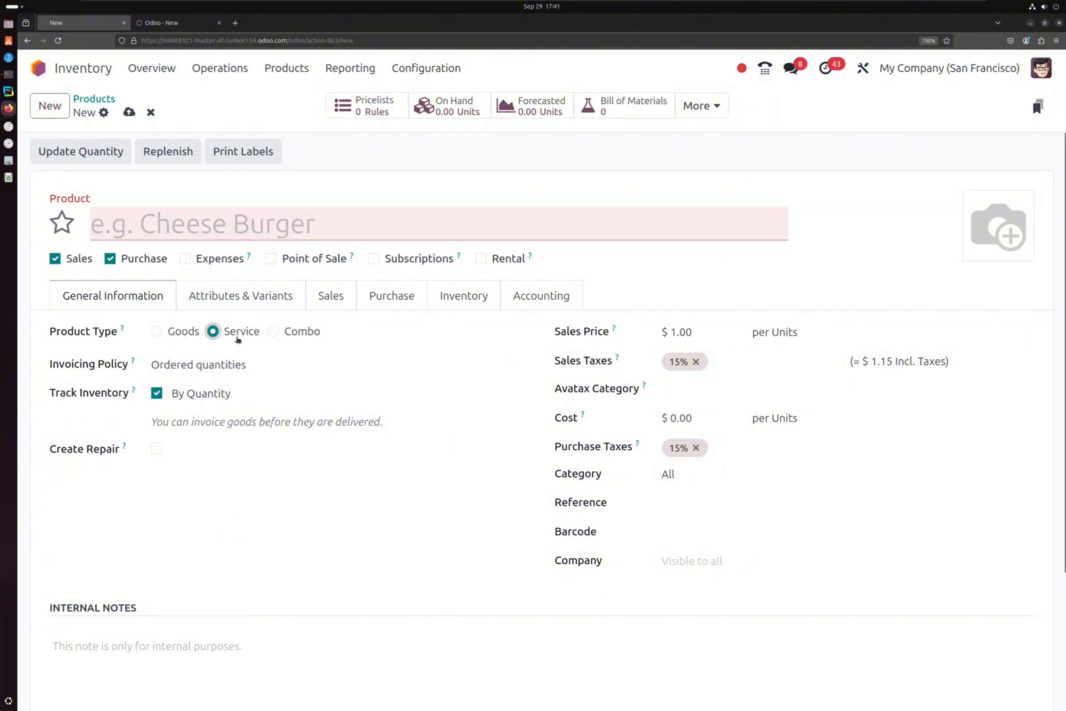
left_click(272, 331)
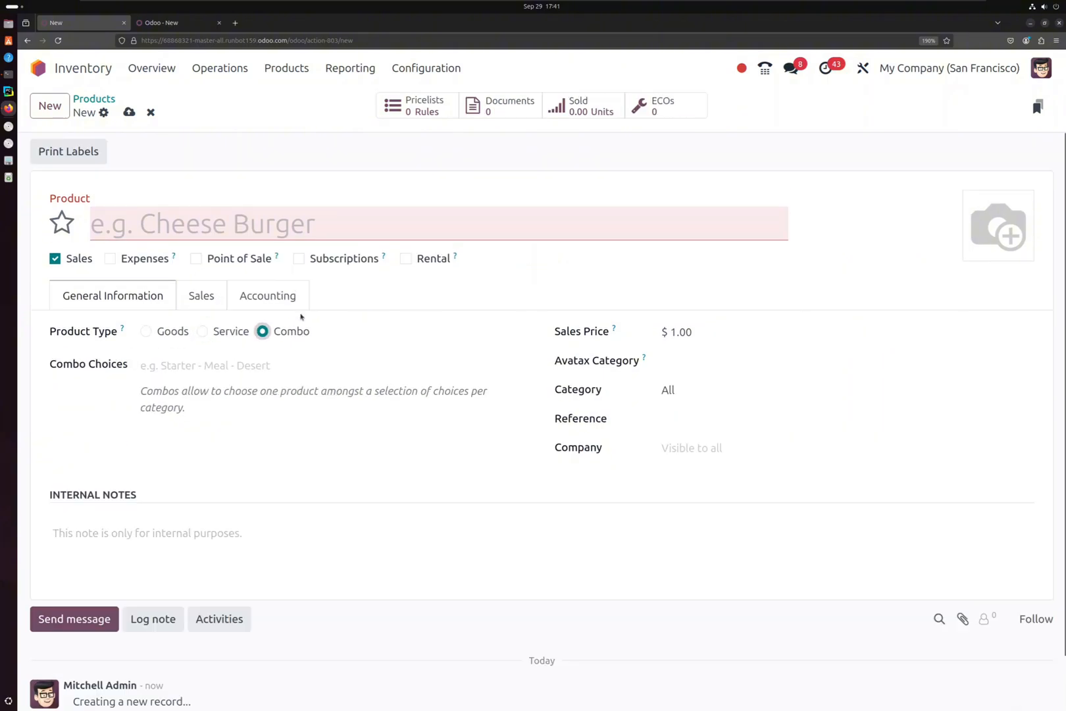
mouse_move(262, 342)
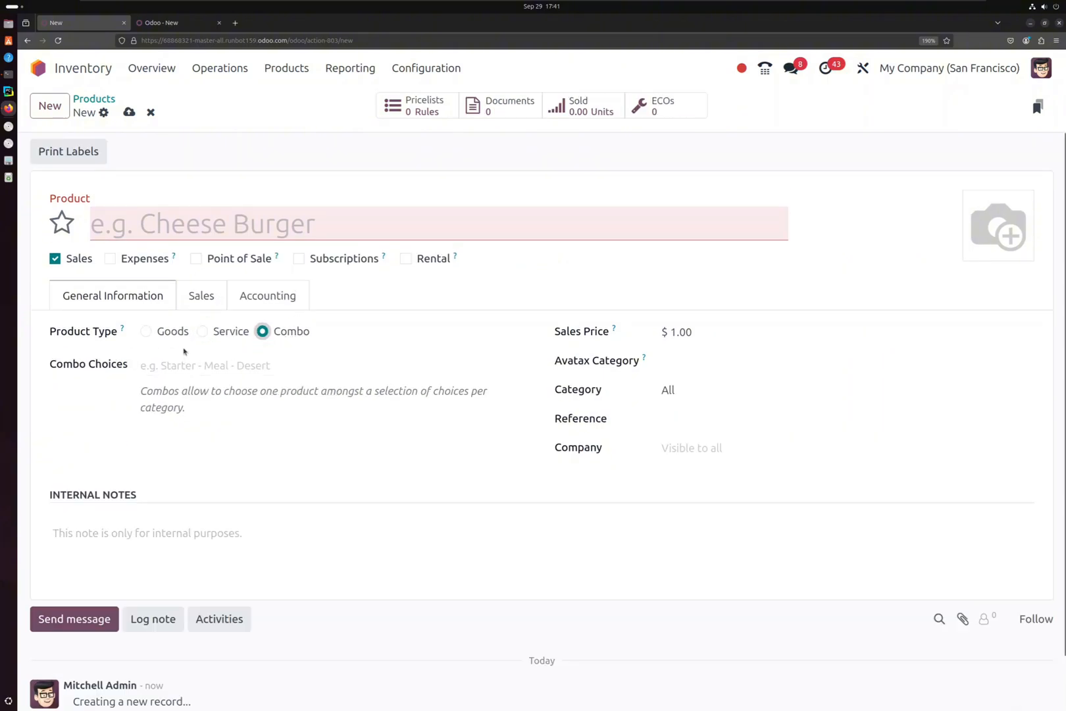
left_click(202, 331)
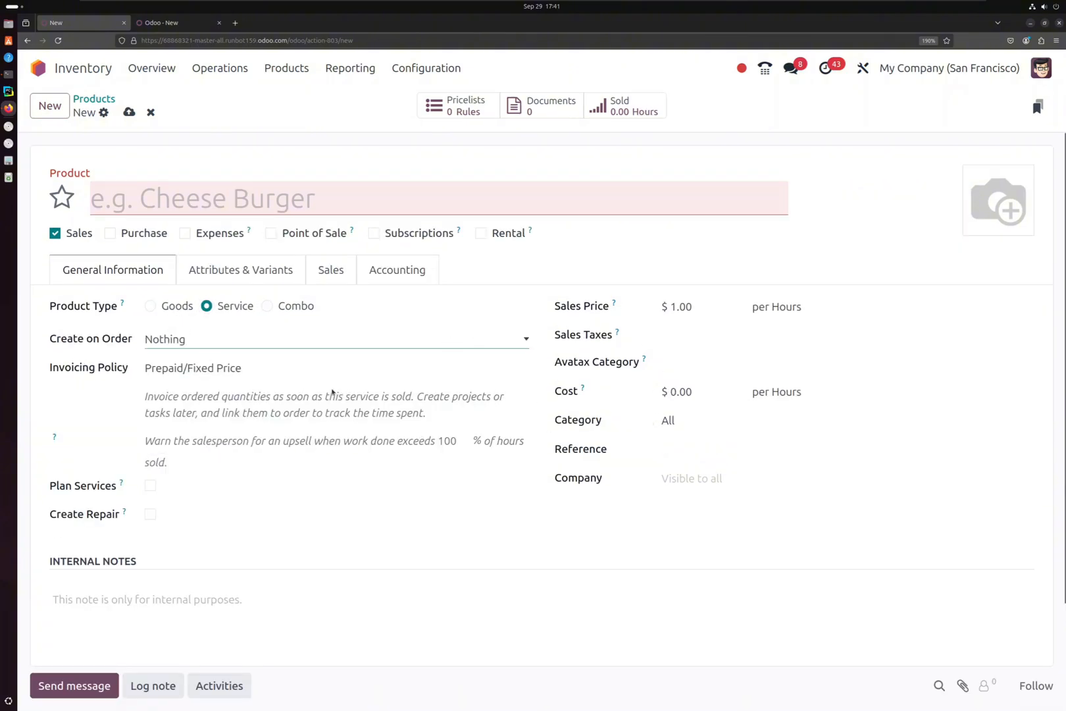
mouse_move(765, 314)
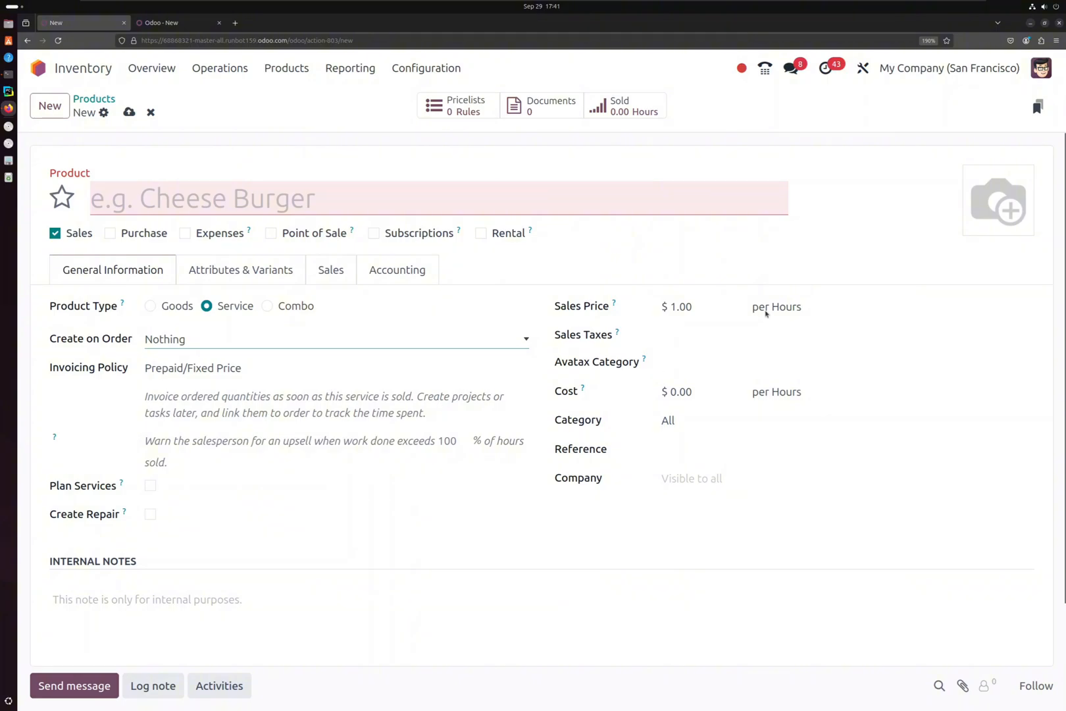
left_click(777, 307)
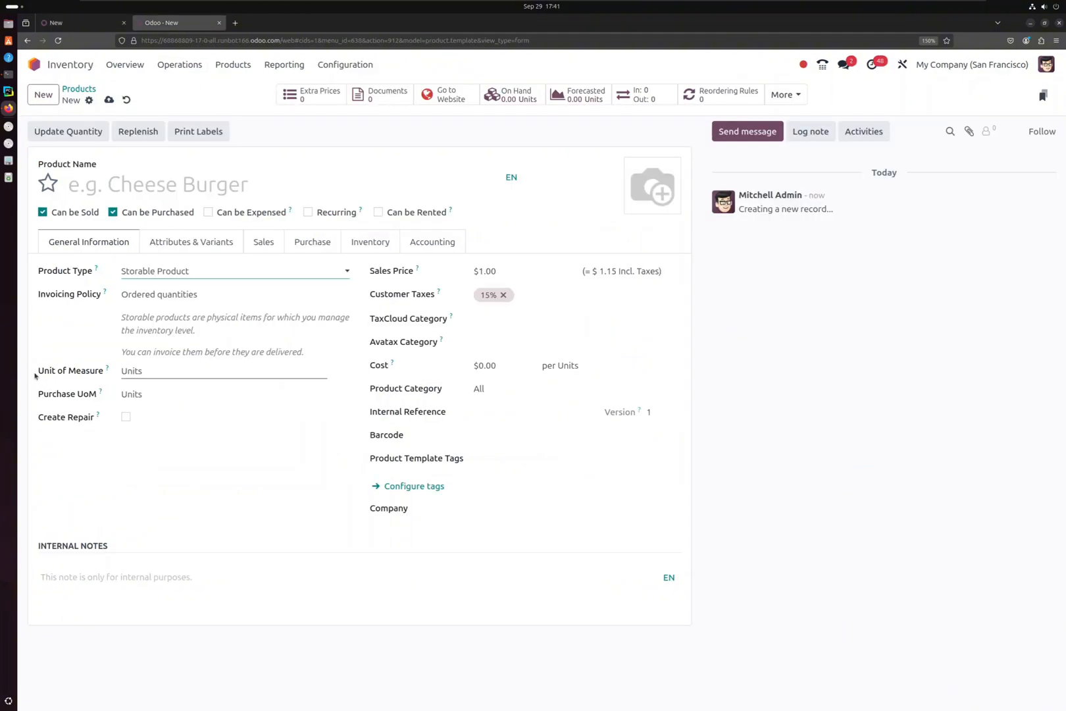
mouse_move(82, 22)
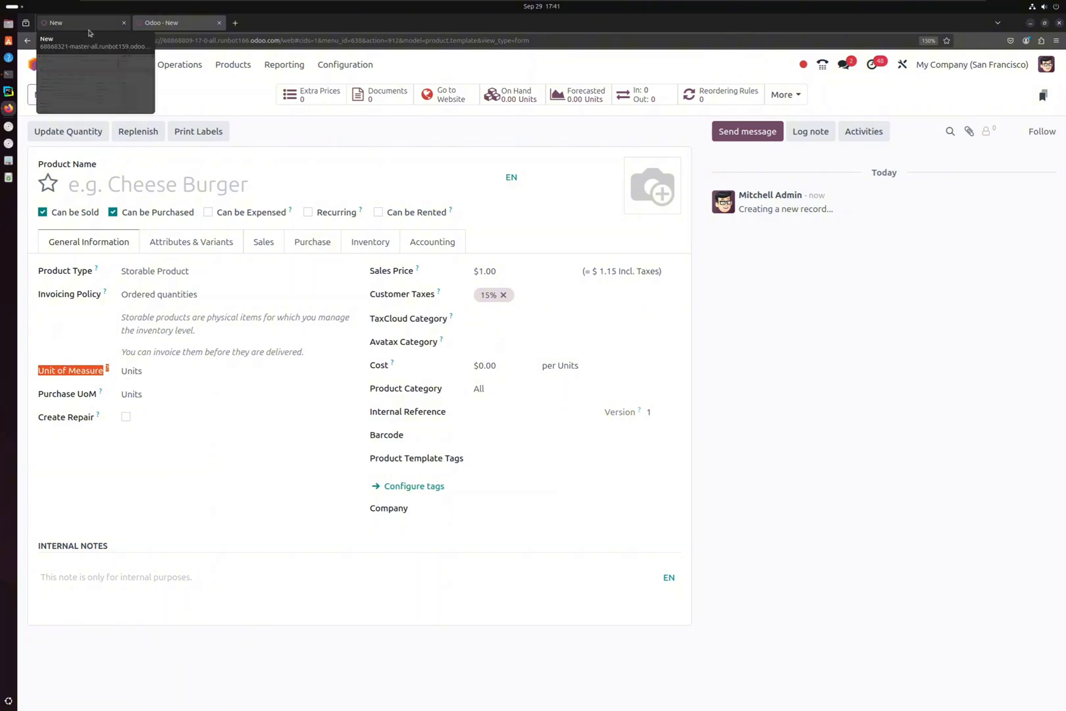
mouse_move(112, 6)
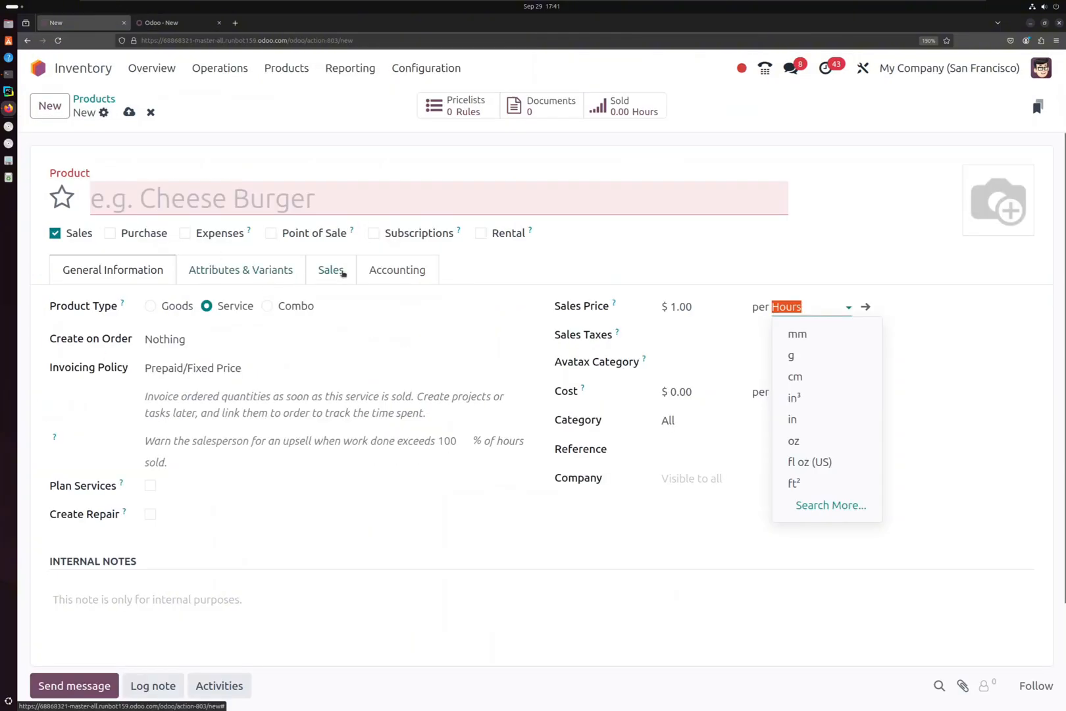
mouse_move(410, 353)
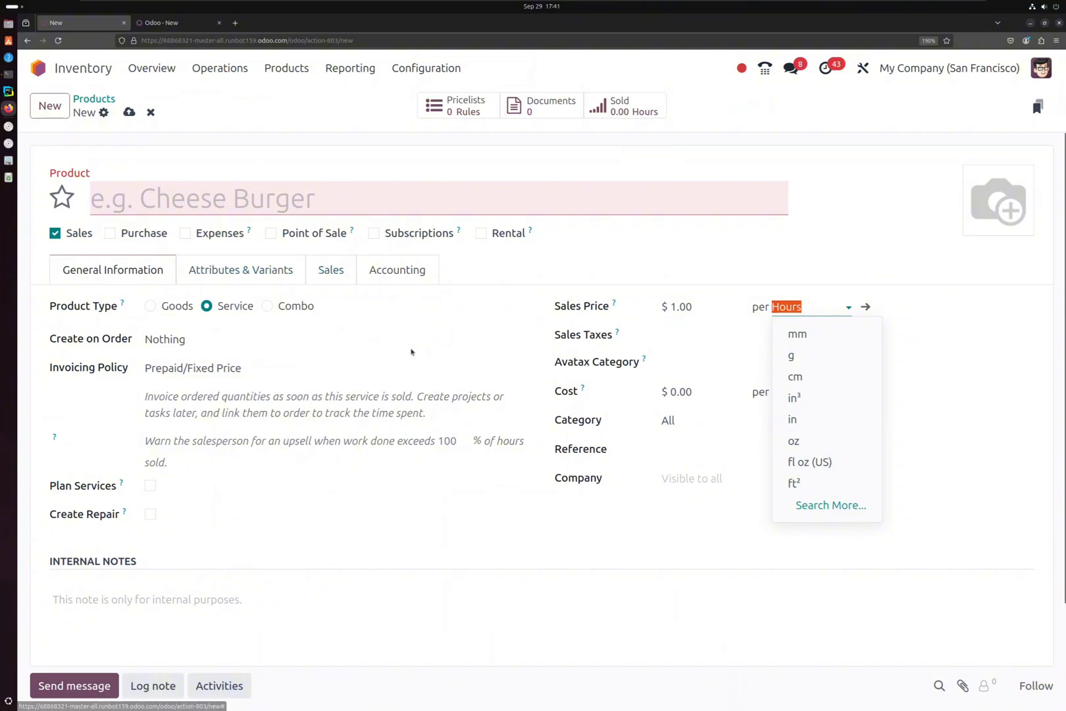
mouse_move(207, 330)
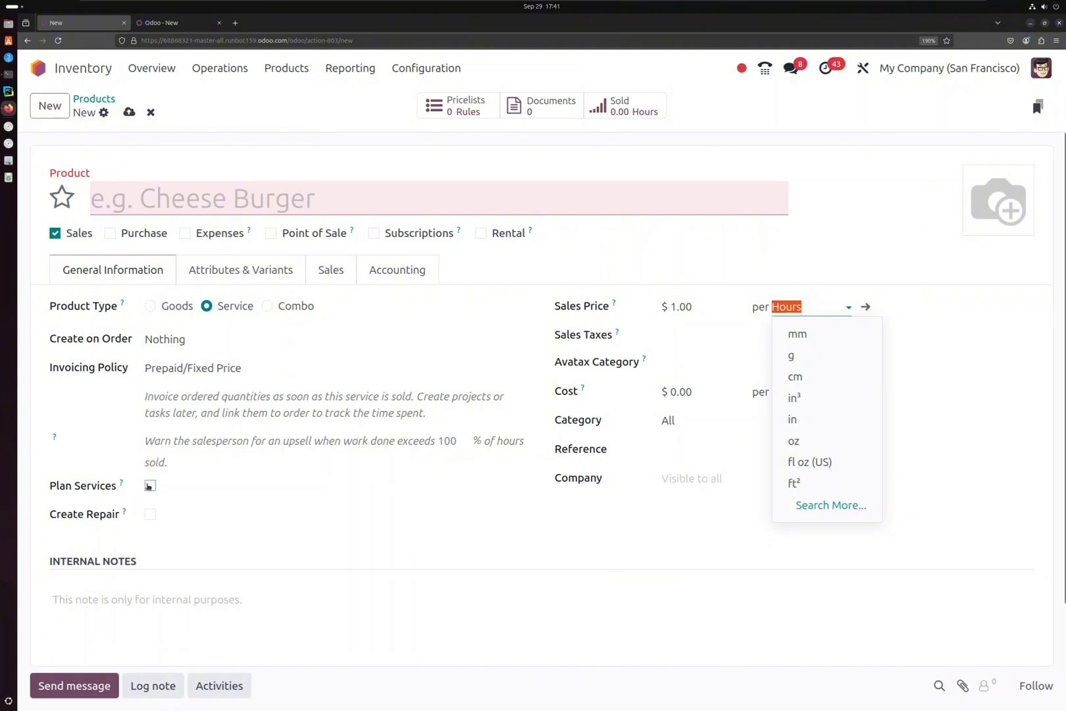
Enable Plan Services and pick the Consultant role by searching 'con'
left_click(151, 486)
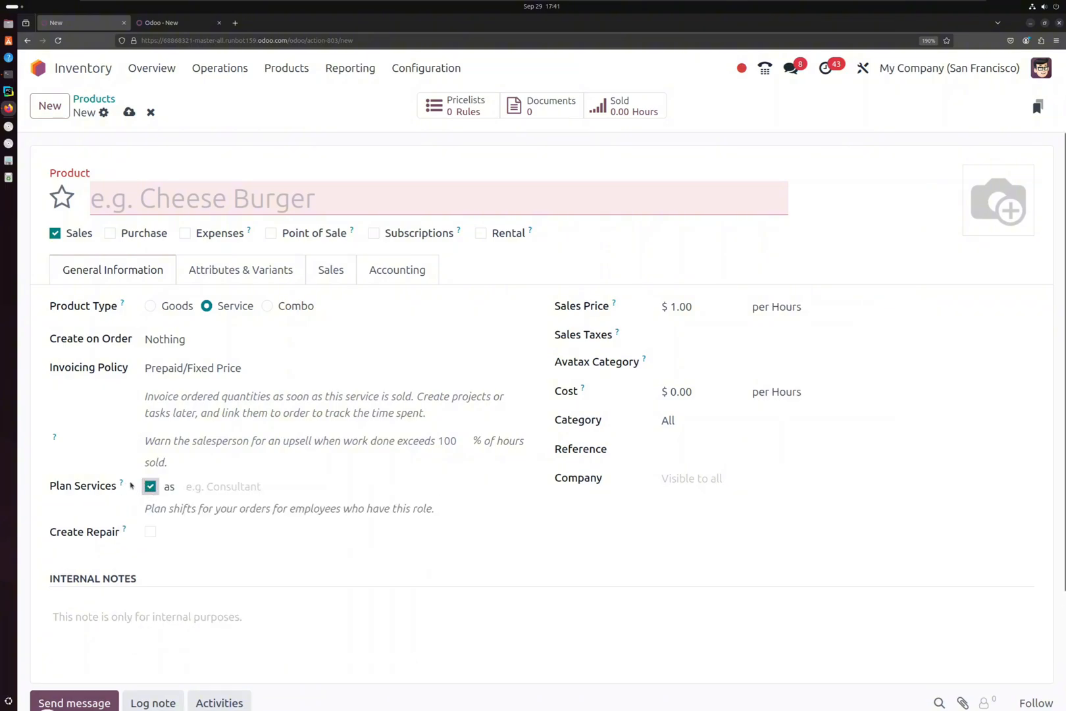
left_click(258, 485)
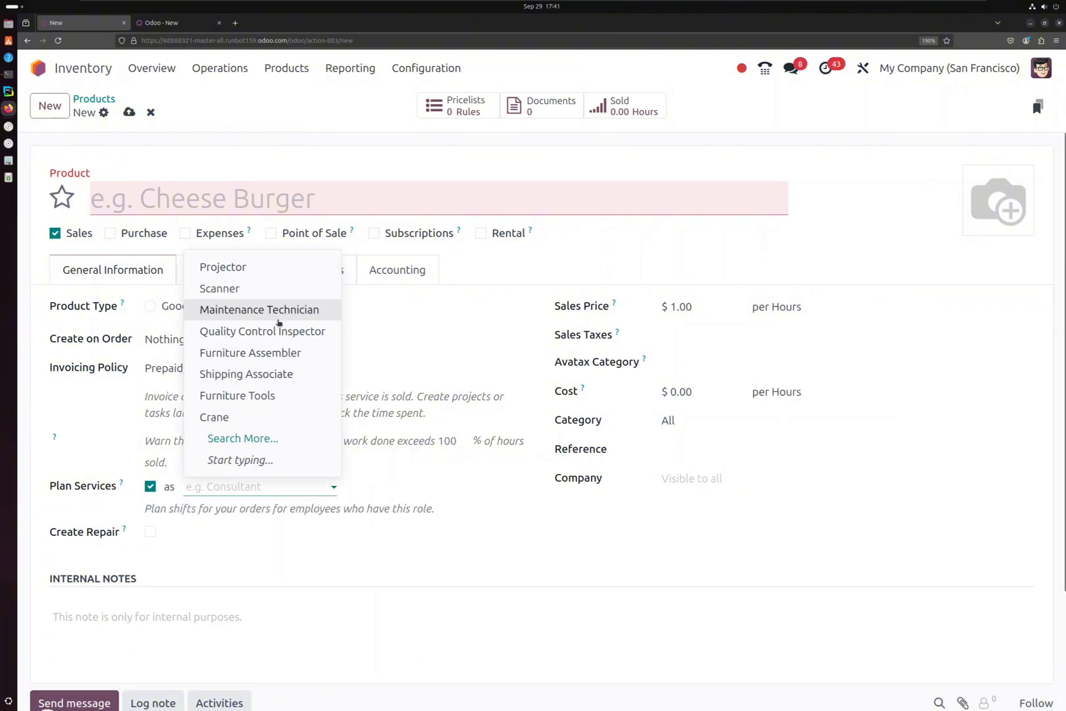
mouse_move(262, 330)
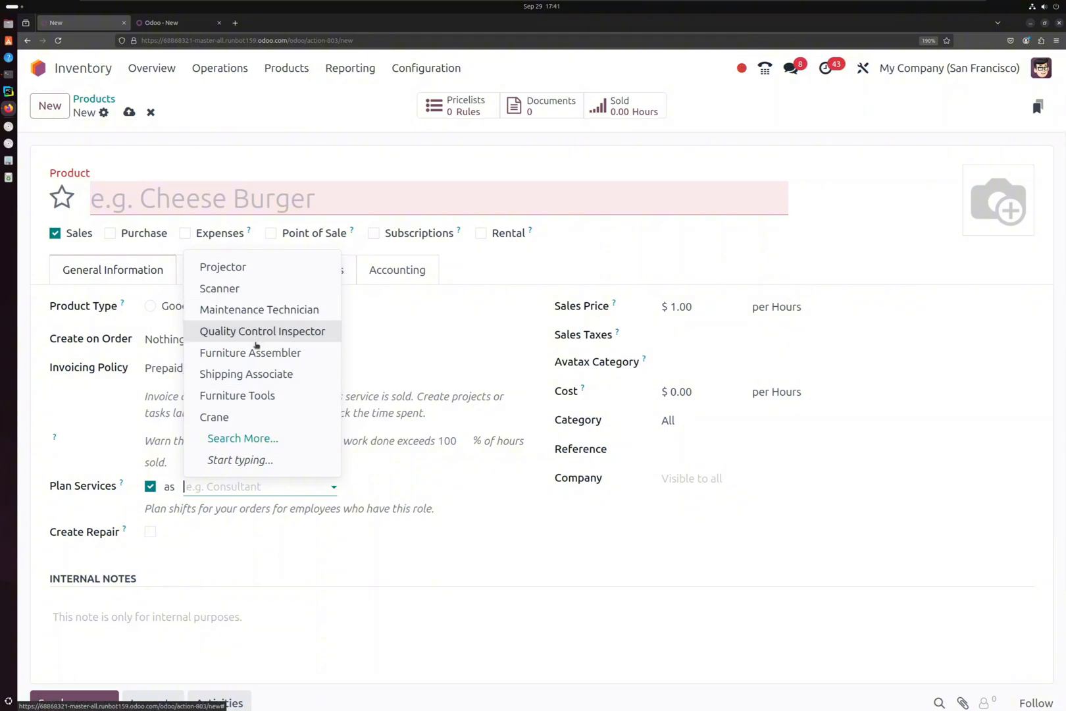
type("con")
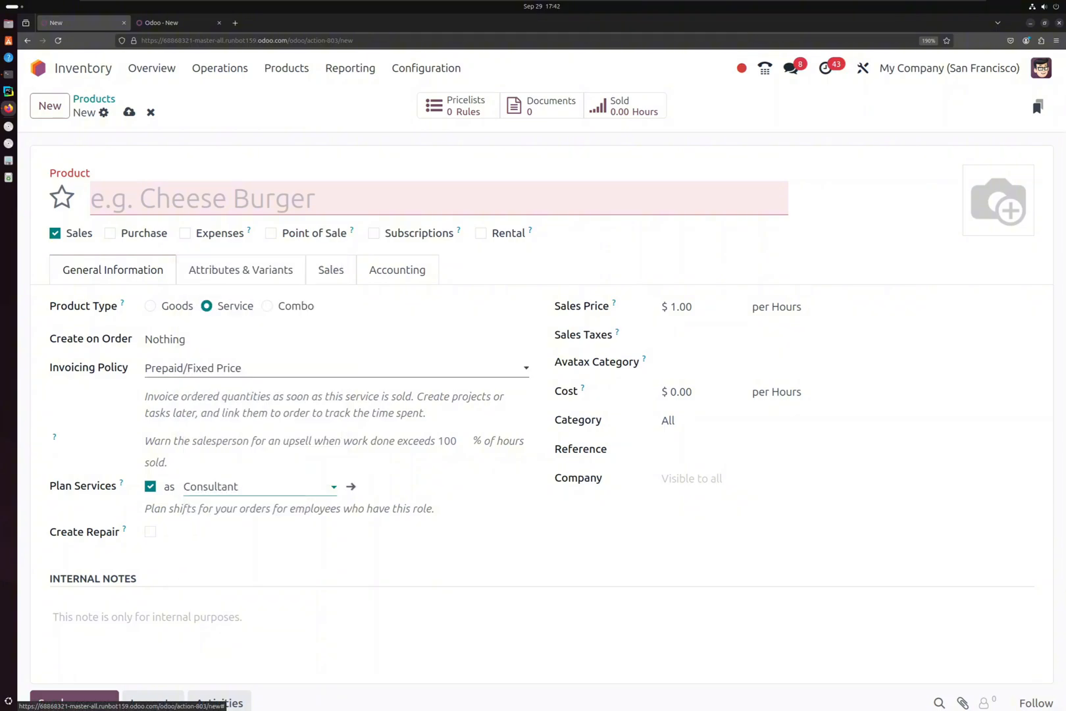
Name the product 'Test product' and save it
left_click(273, 198)
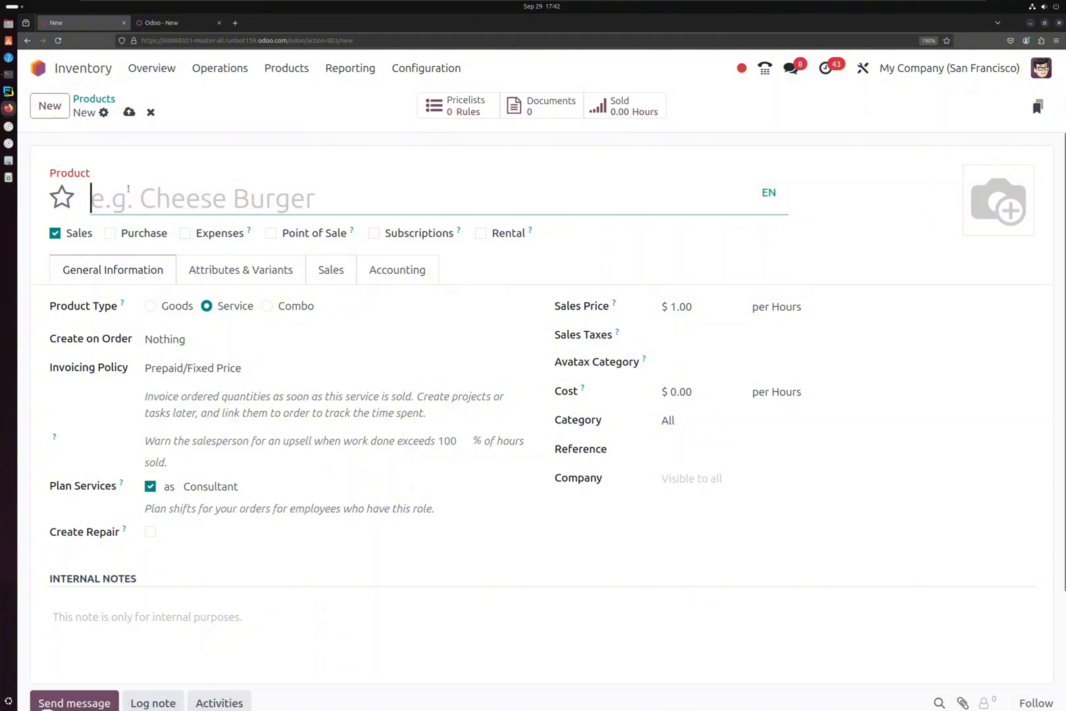
type("Test p")
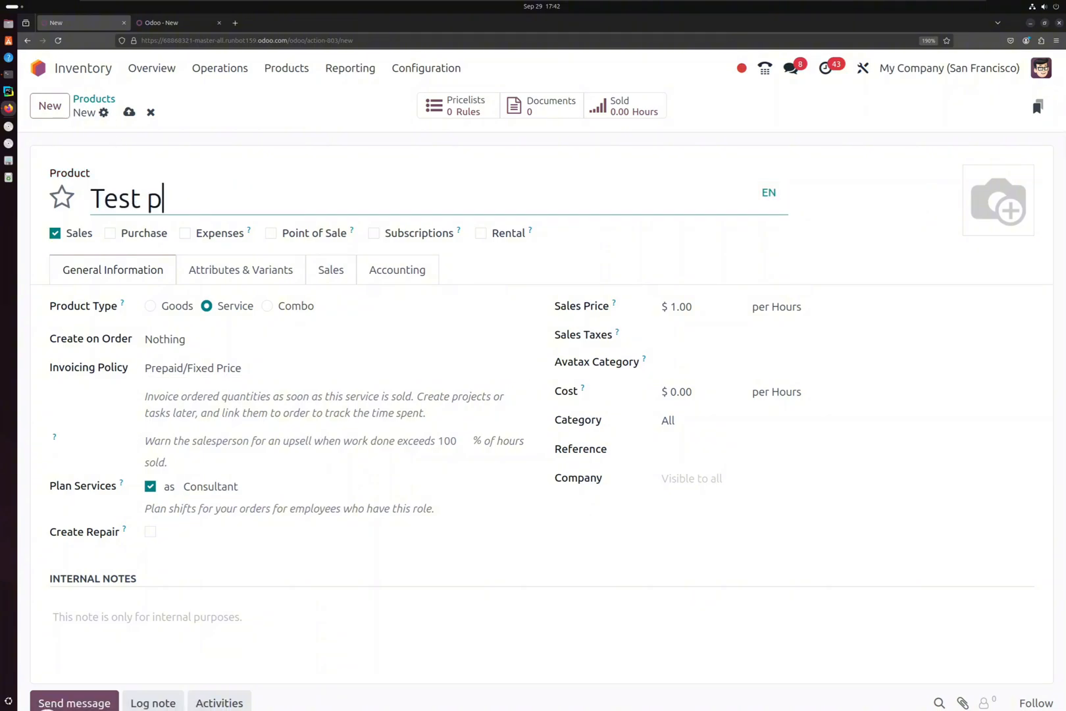
type("roduct")
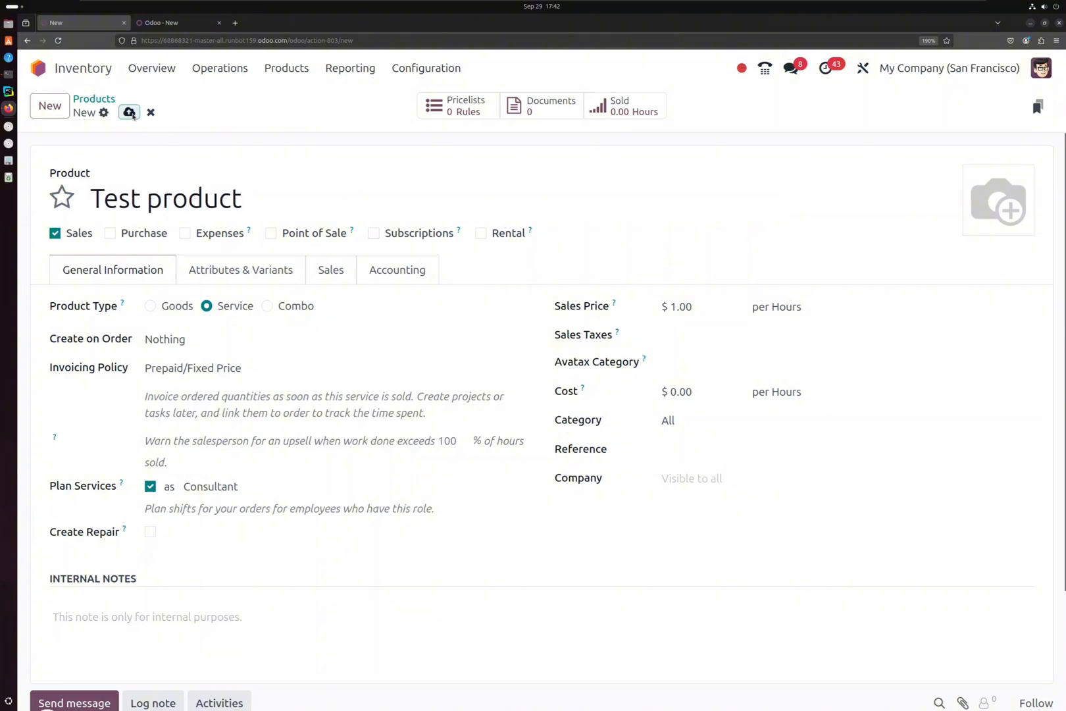
left_click(129, 112)
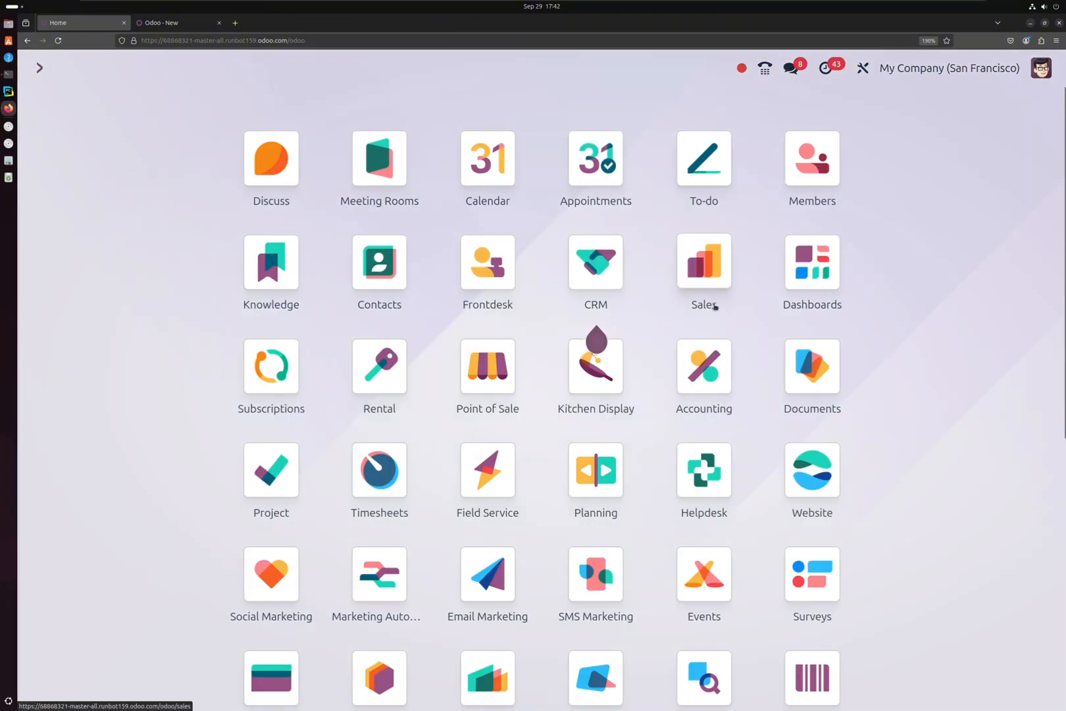
In Sales, create a quotation for Azure Interior with Test product at $100 and confirm it as S00089
left_click(704, 262)
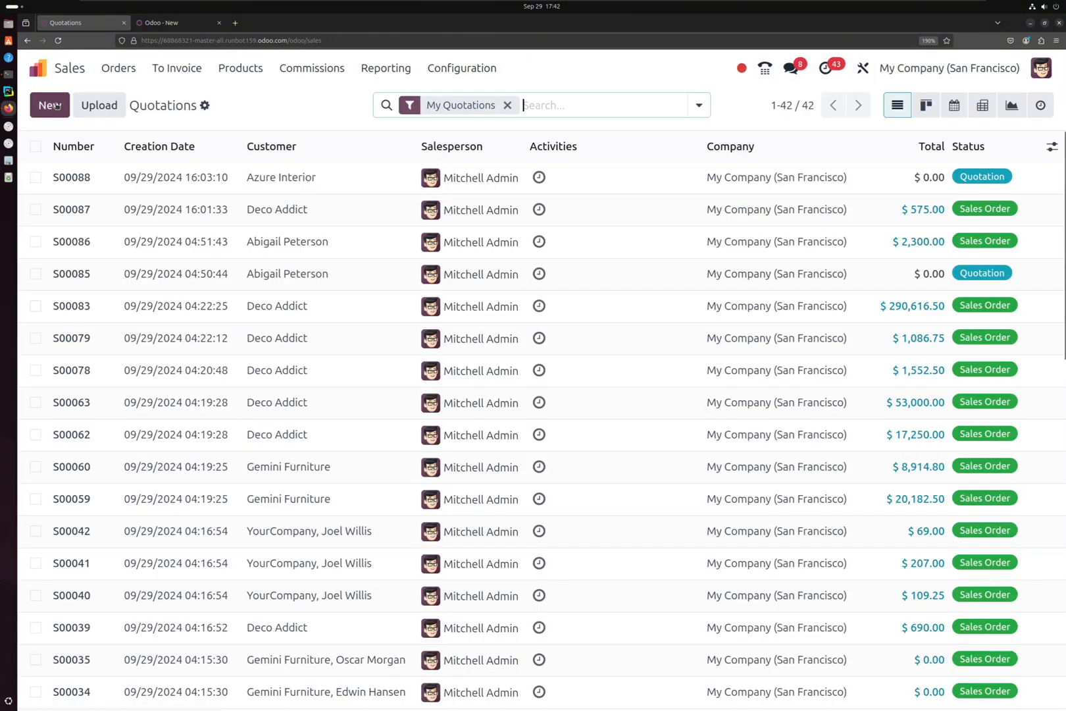
left_click(48, 105)
type("Test product")
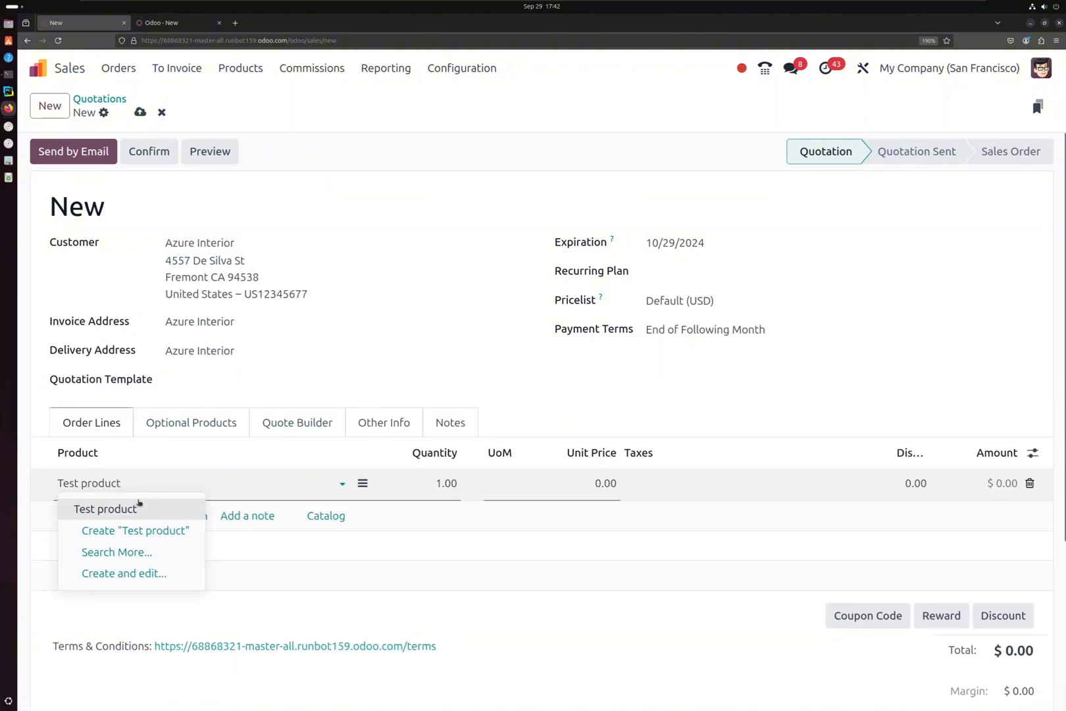
left_click(105, 509)
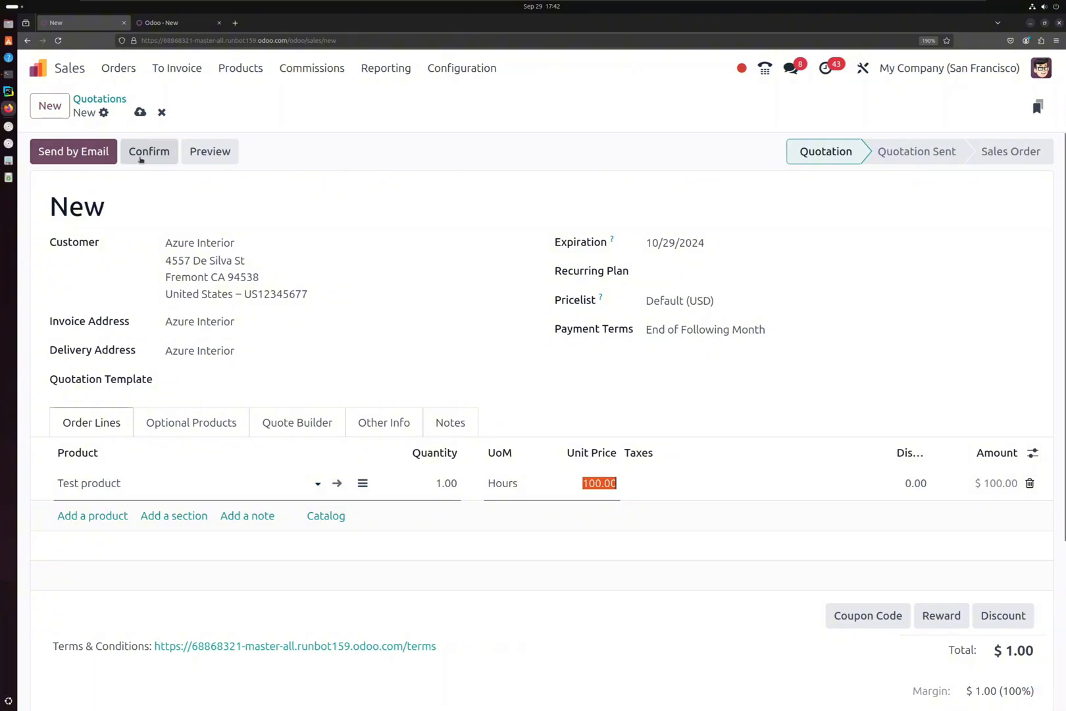
left_click(148, 151)
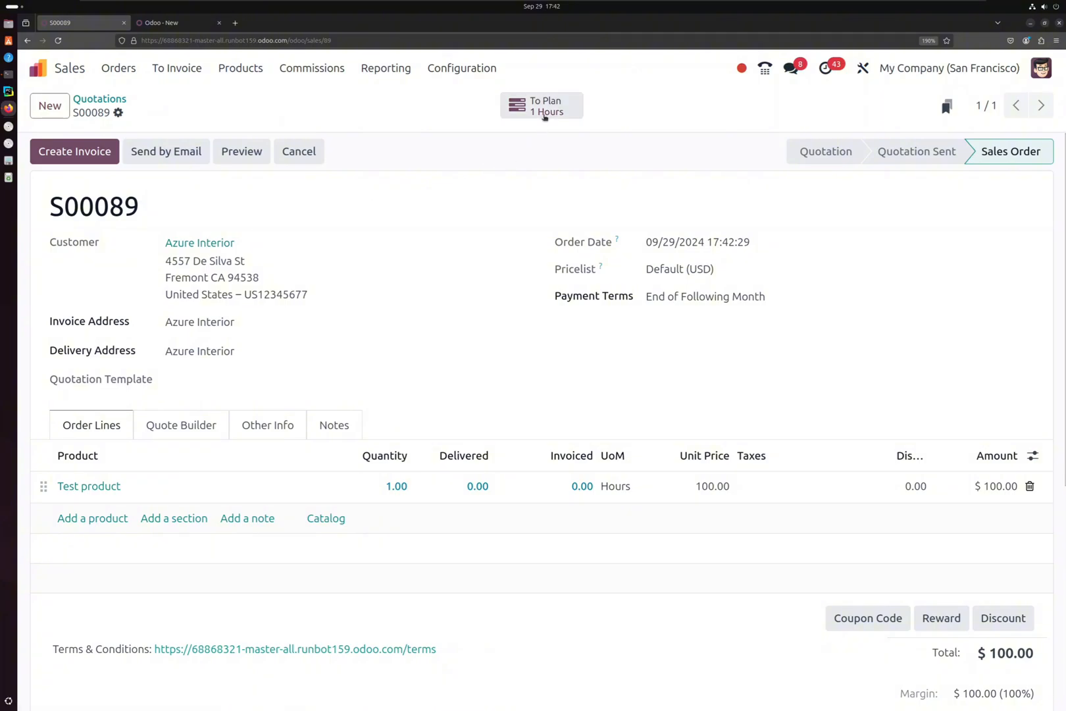
mouse_move(488, 100)
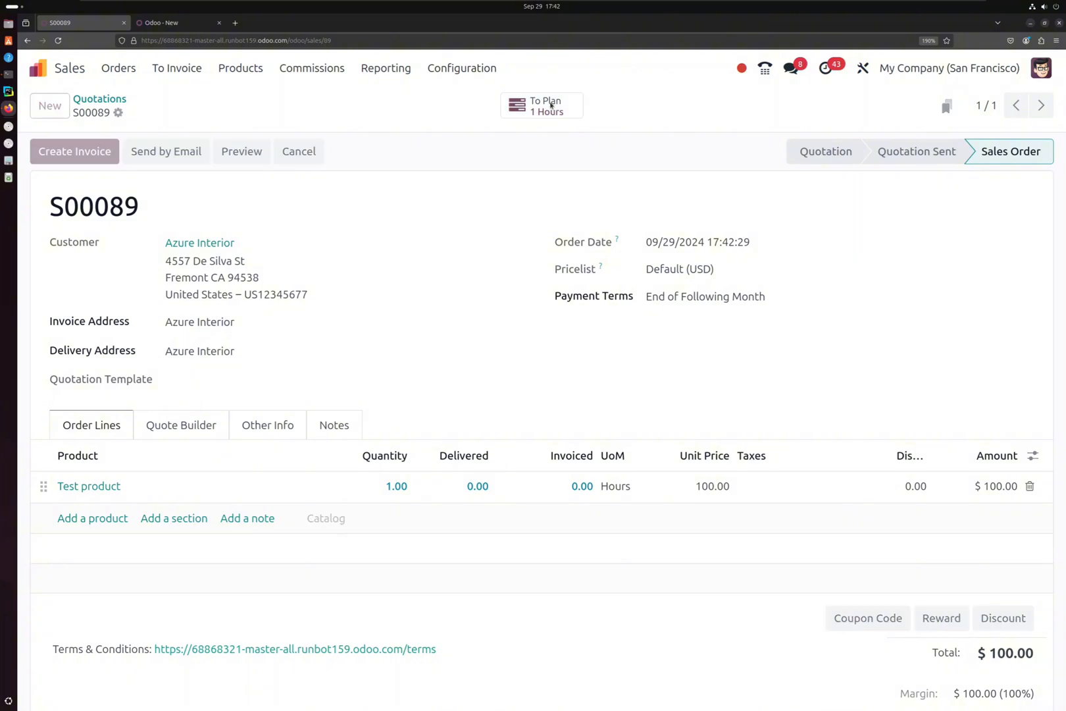
left_click(541, 105)
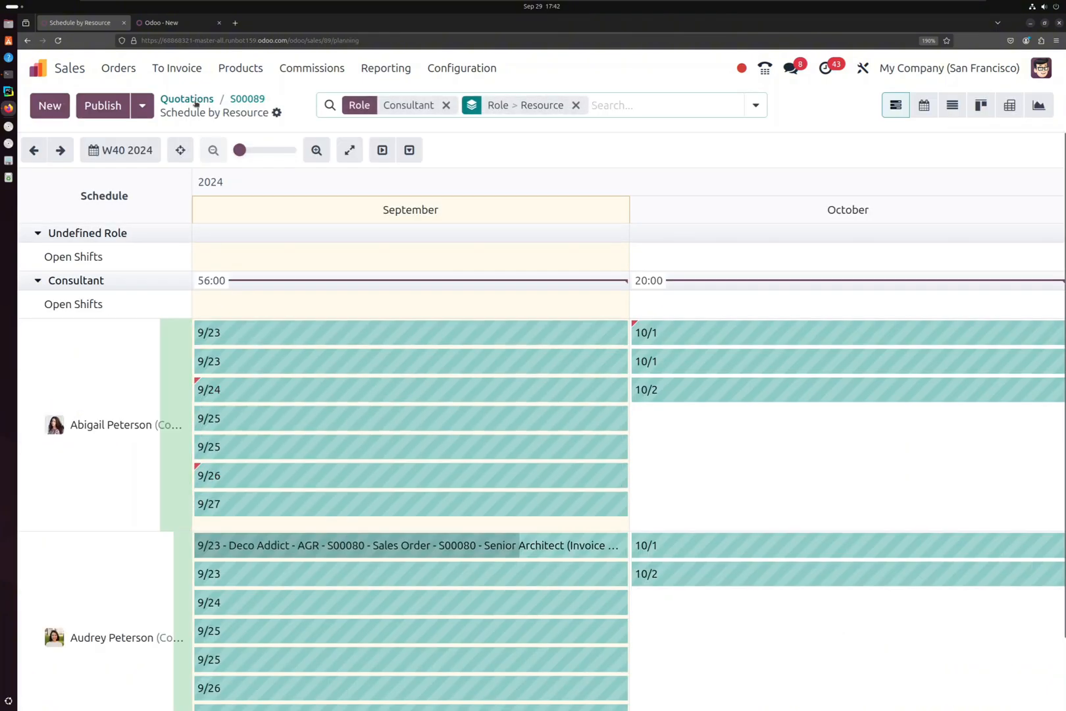
left_click(248, 99)
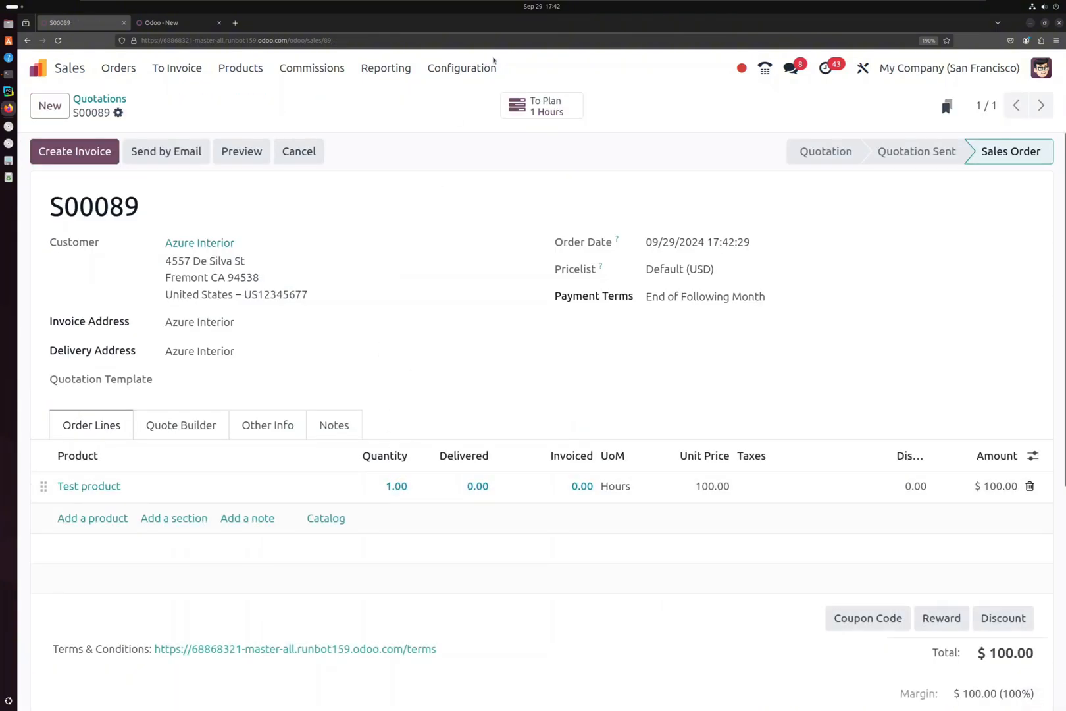
left_click(543, 106)
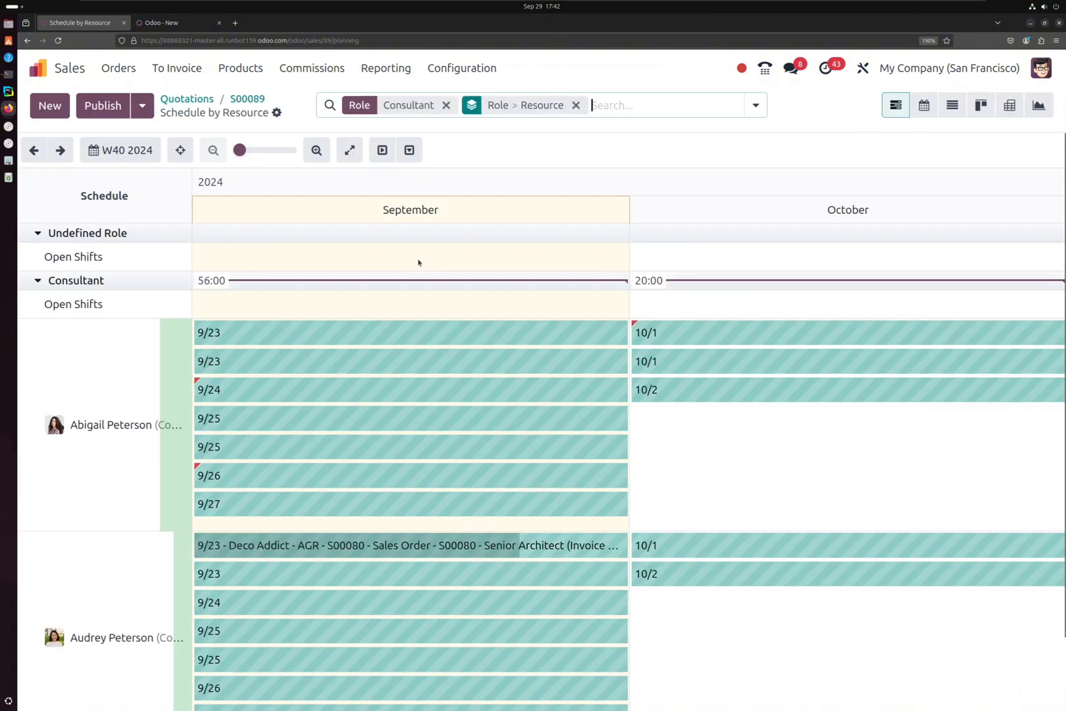
scroll("down", 3)
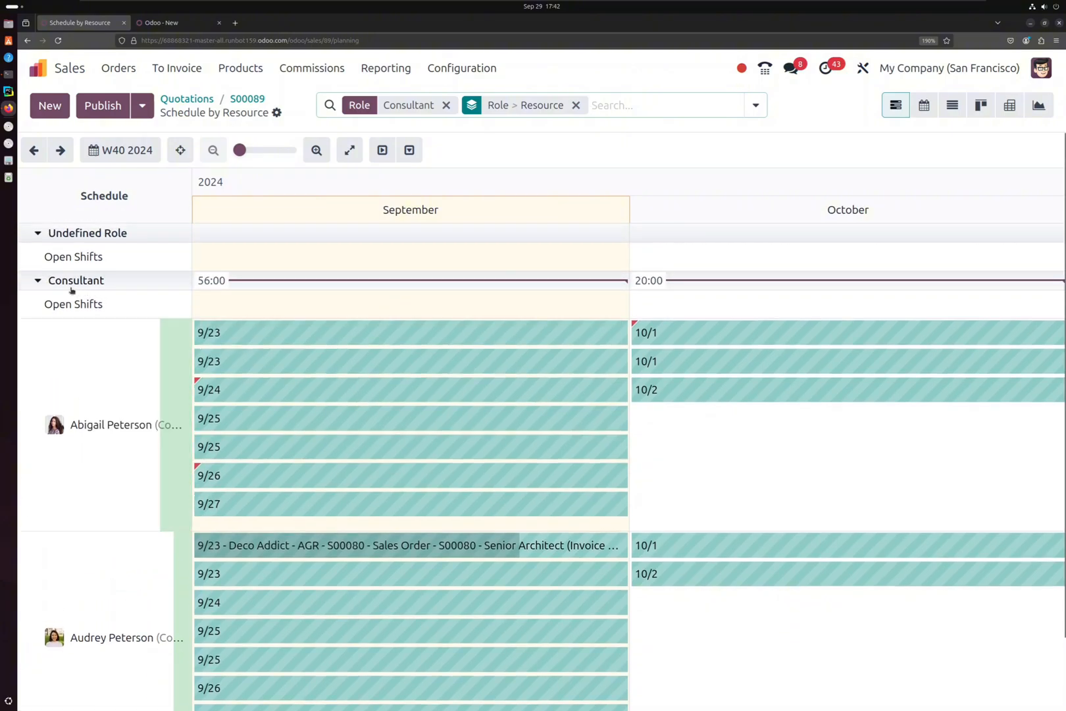
left_click(38, 280)
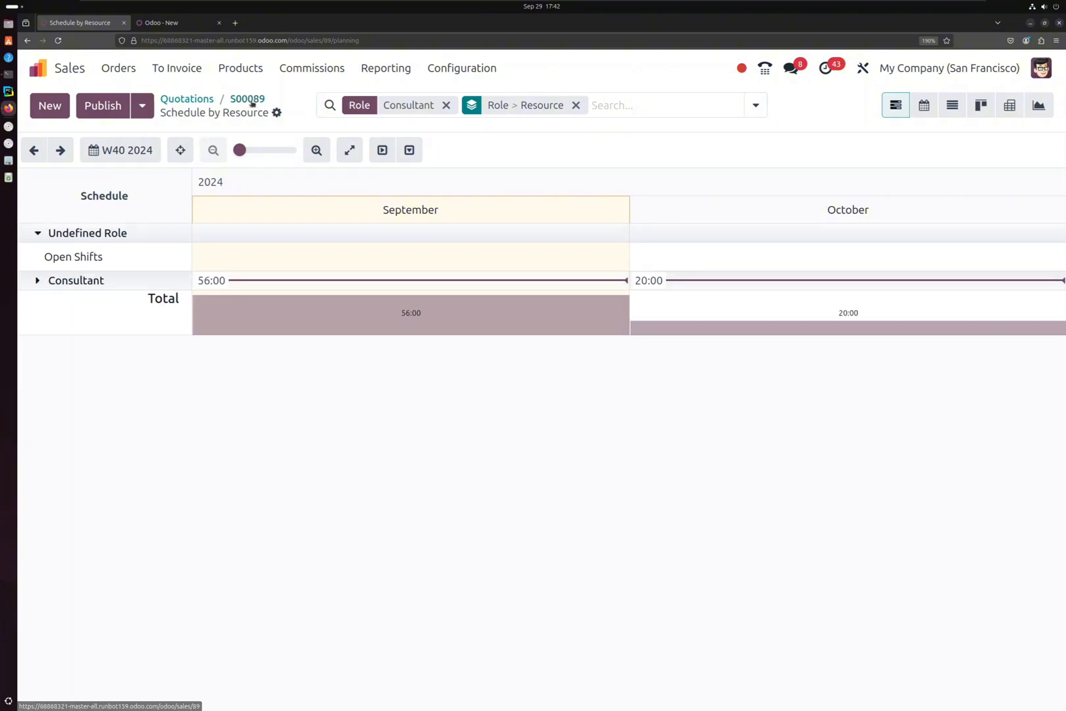
left_click(247, 98)
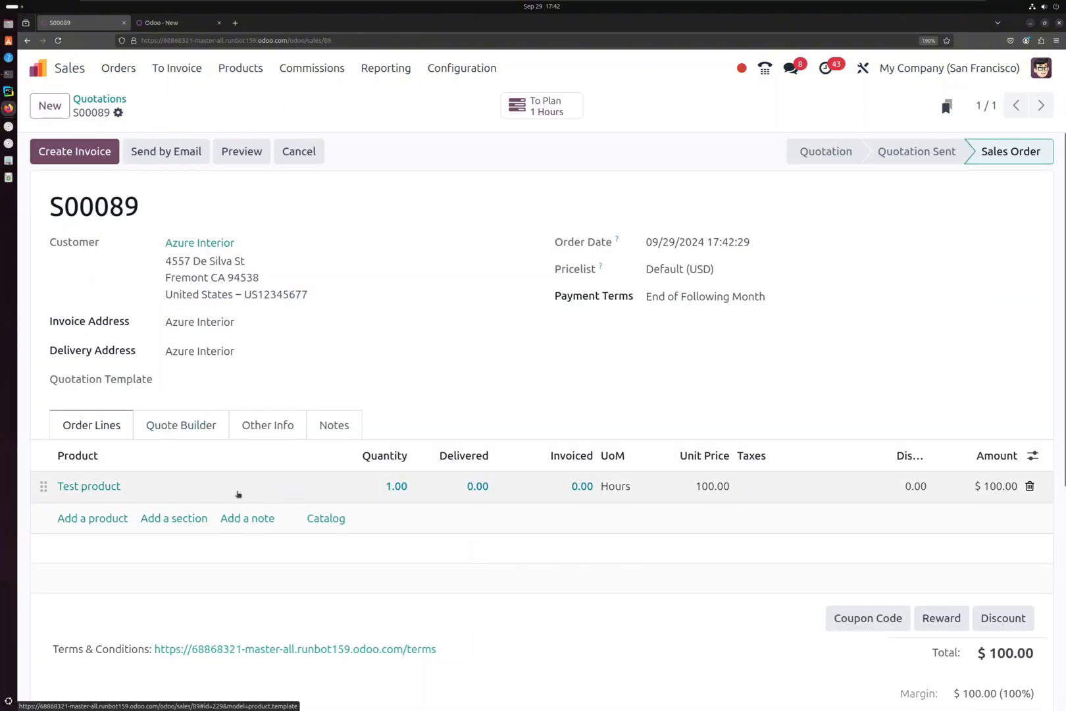
From order S00089 open Test product, enable Point of Sale and Purchase, comparing with the Odoo 17 form
left_click(88, 486)
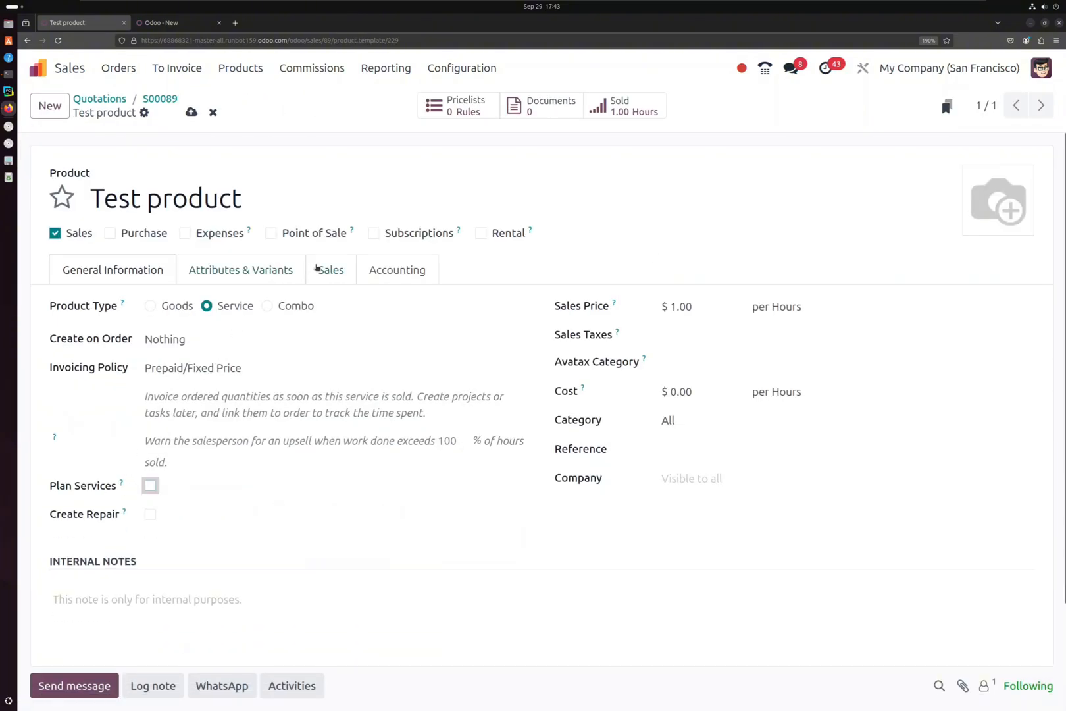
left_click(330, 270)
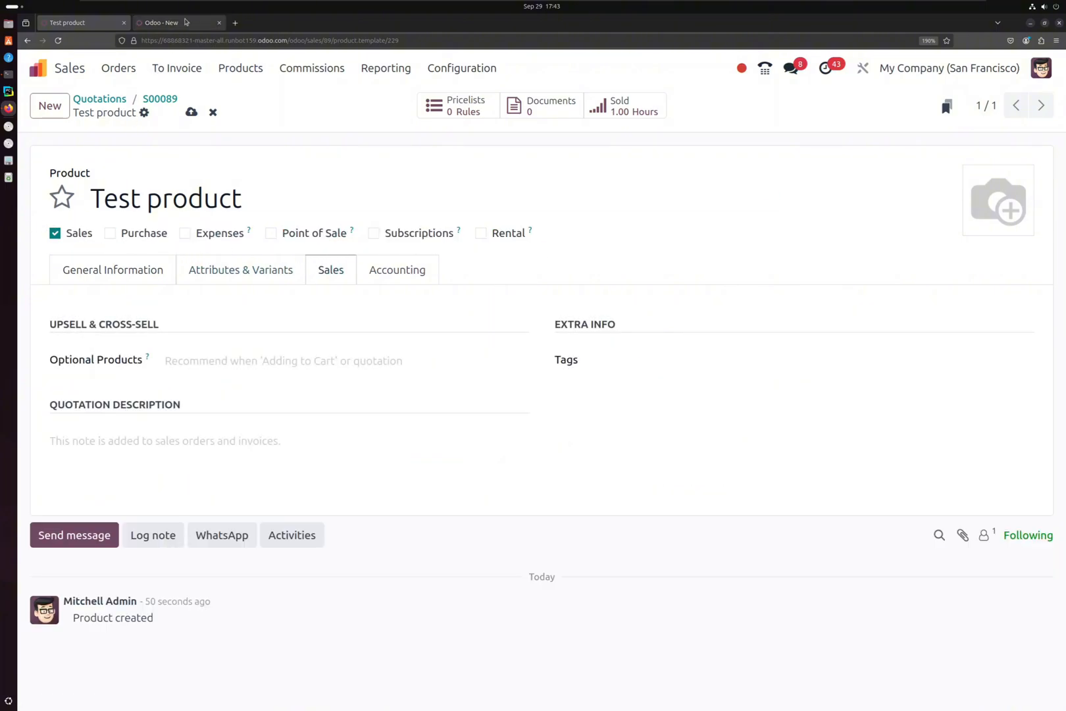
left_click(160, 23)
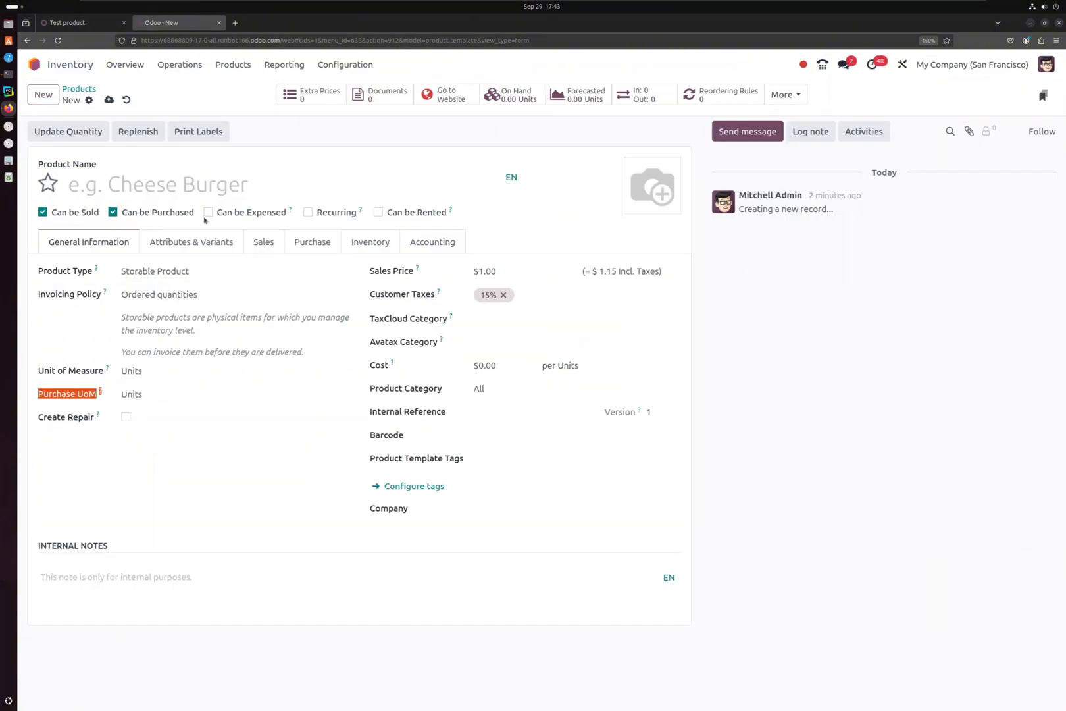
left_click(76, 23)
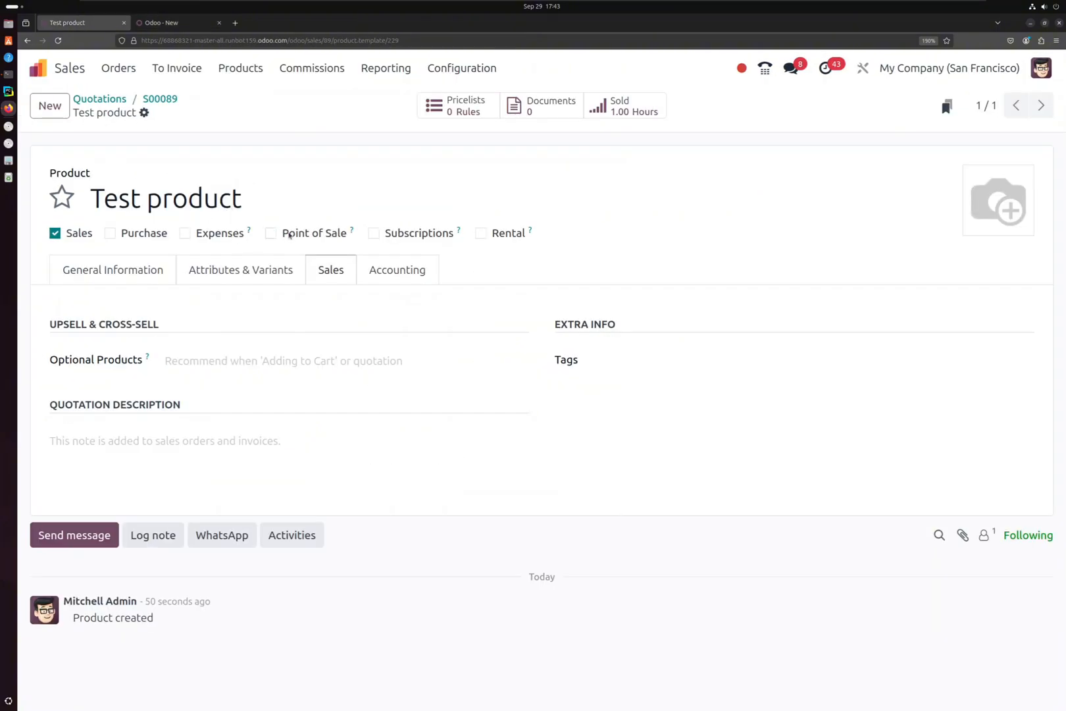
left_click(271, 233)
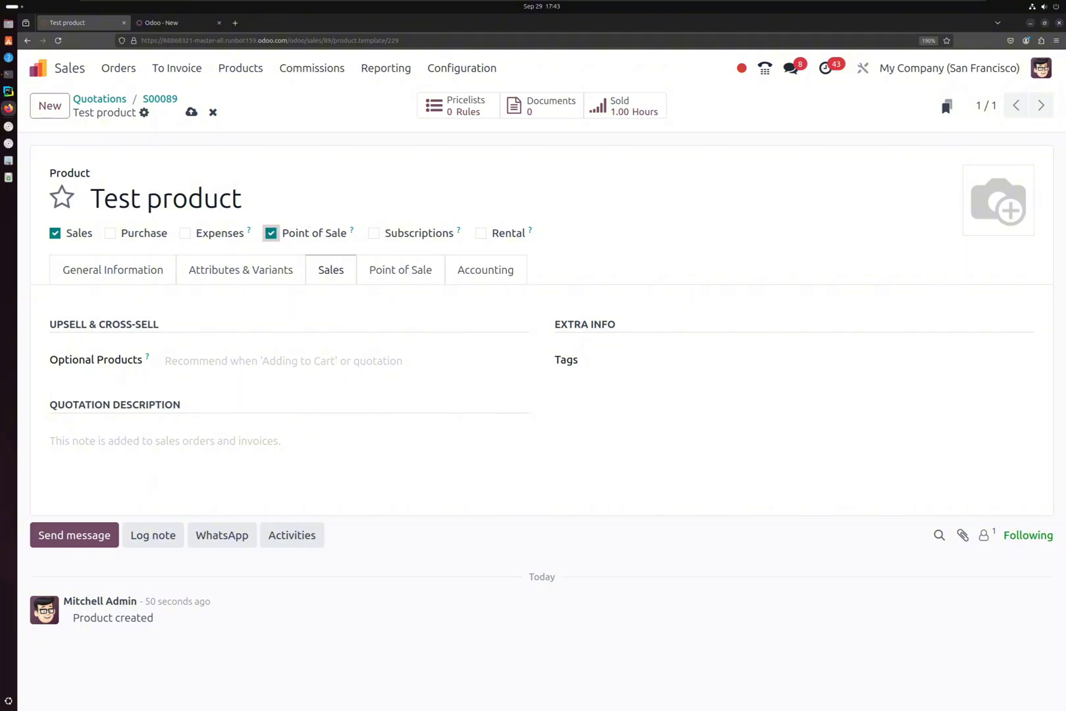
left_click(178, 22)
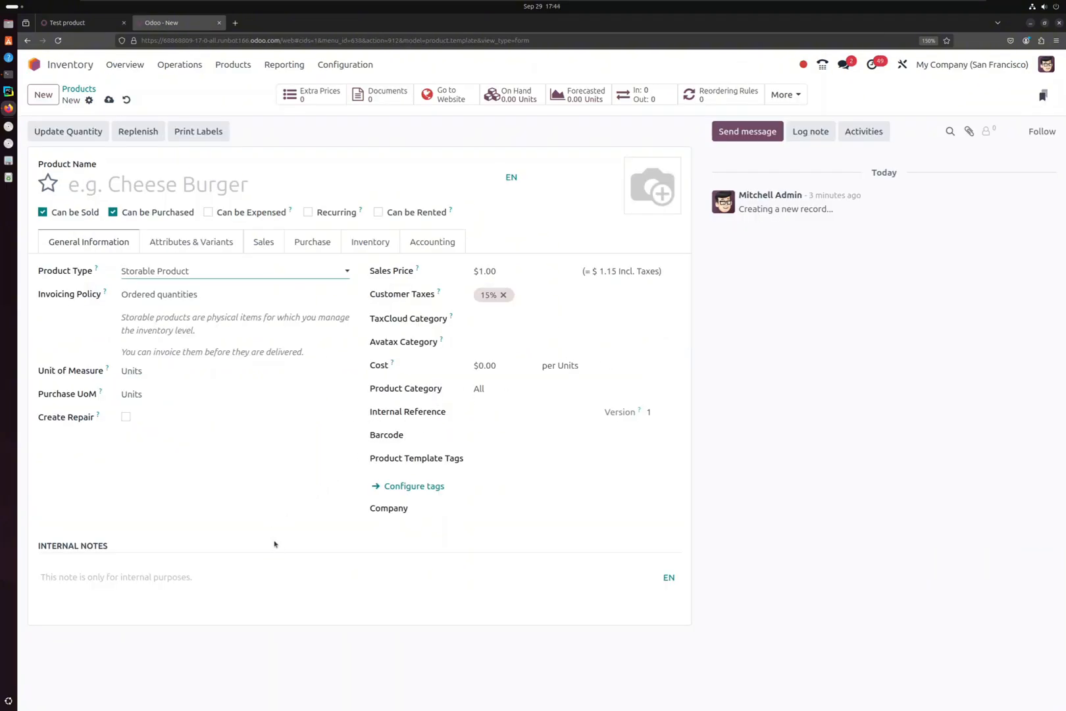
left_click(234, 271)
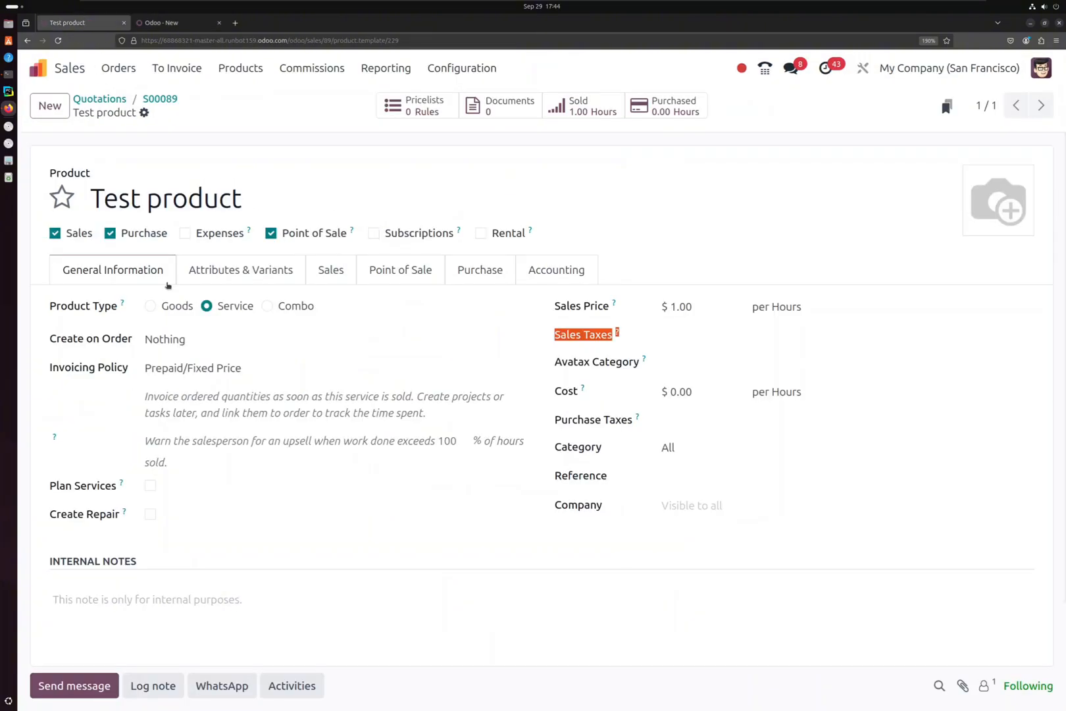
mouse_move(291, 313)
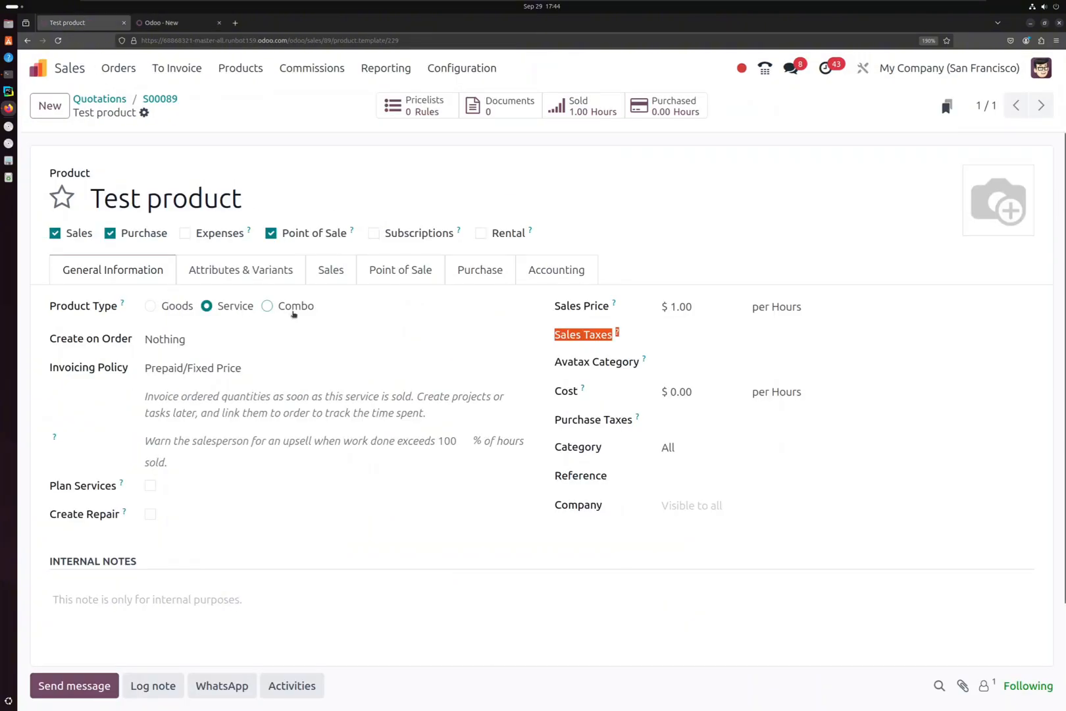
mouse_move(285, 314)
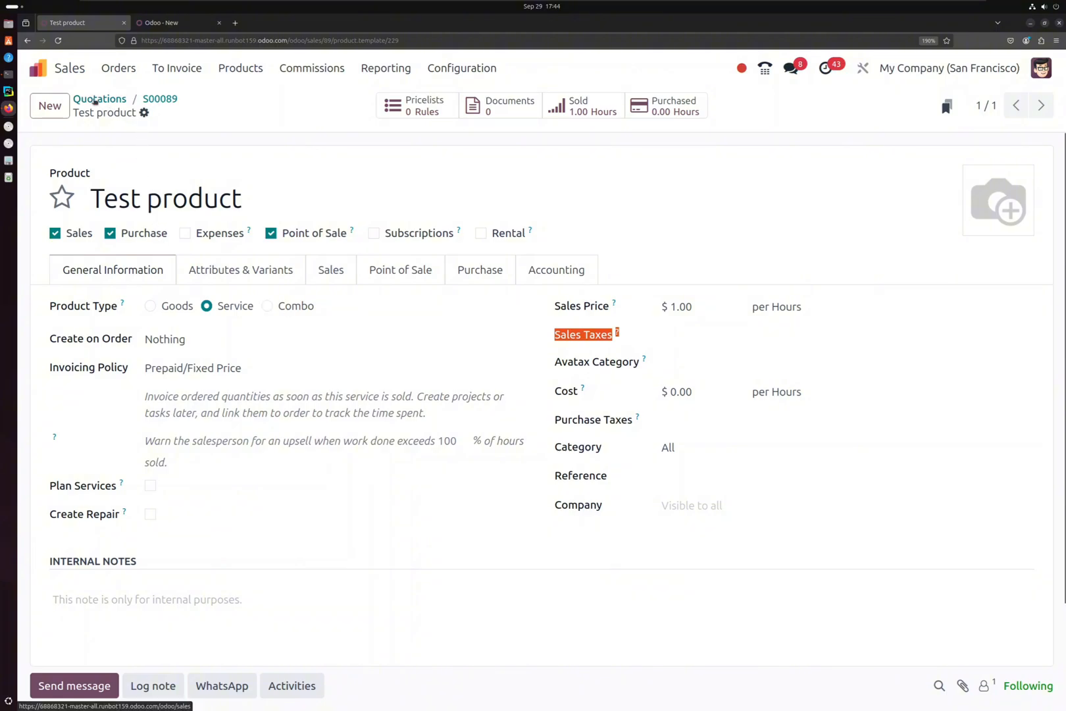
Browse the Sales product list via Bacon Burger and a discarded new product, then open Burger Menu Combo
left_click(99, 98)
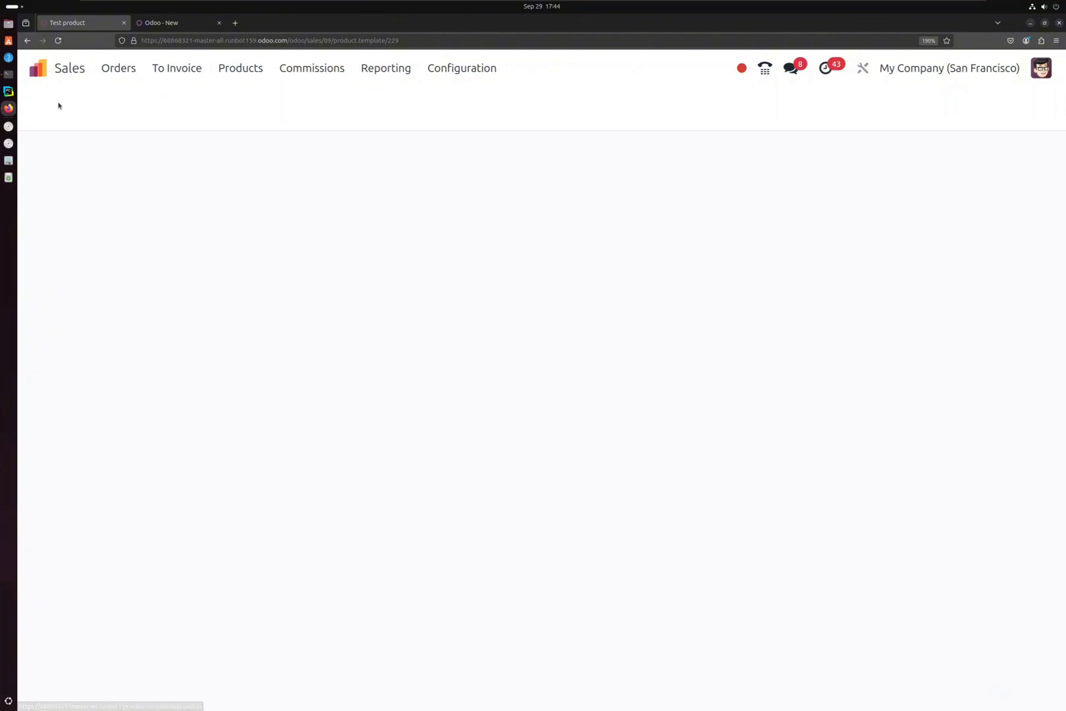
left_click(240, 68)
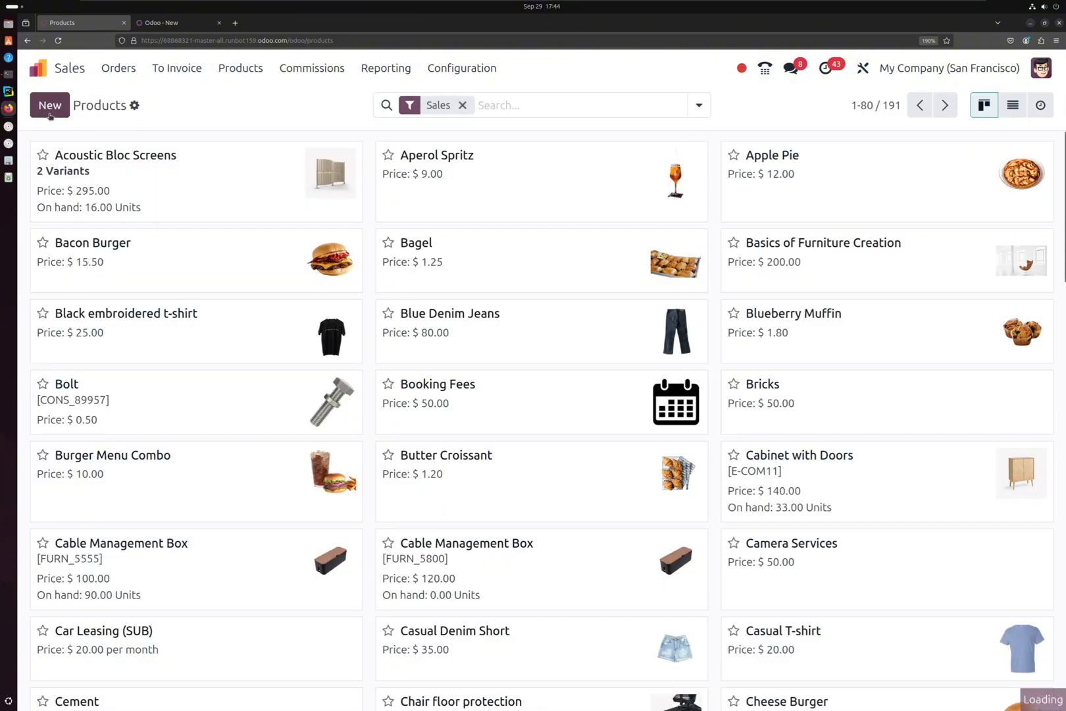
left_click(49, 105)
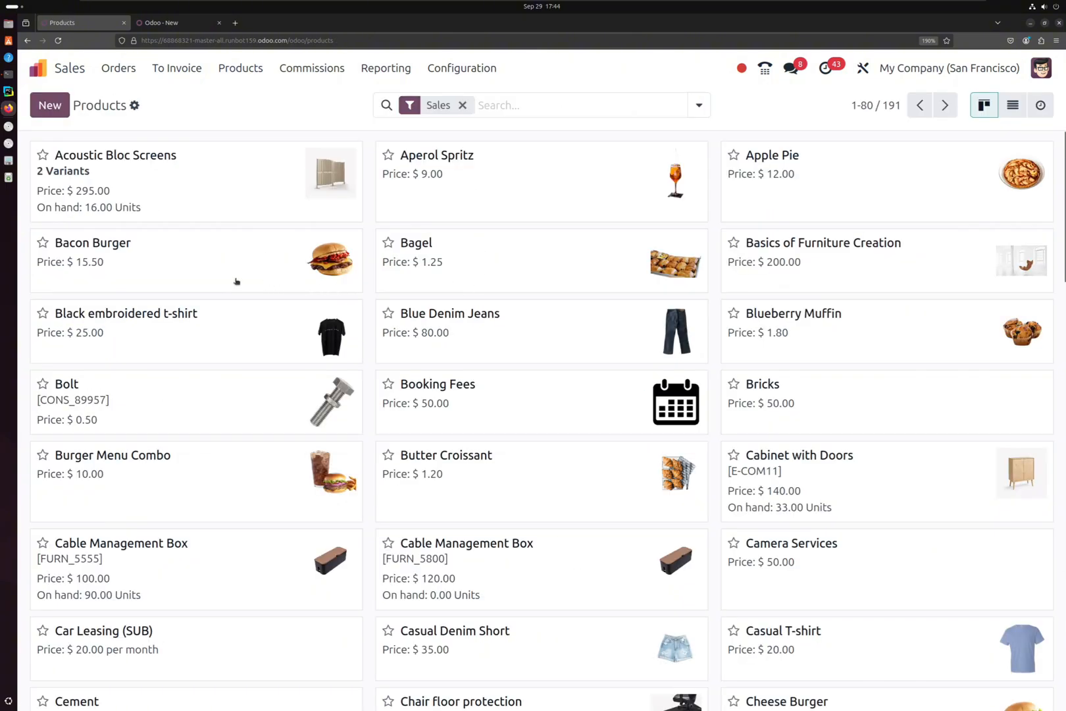
left_click(94, 242)
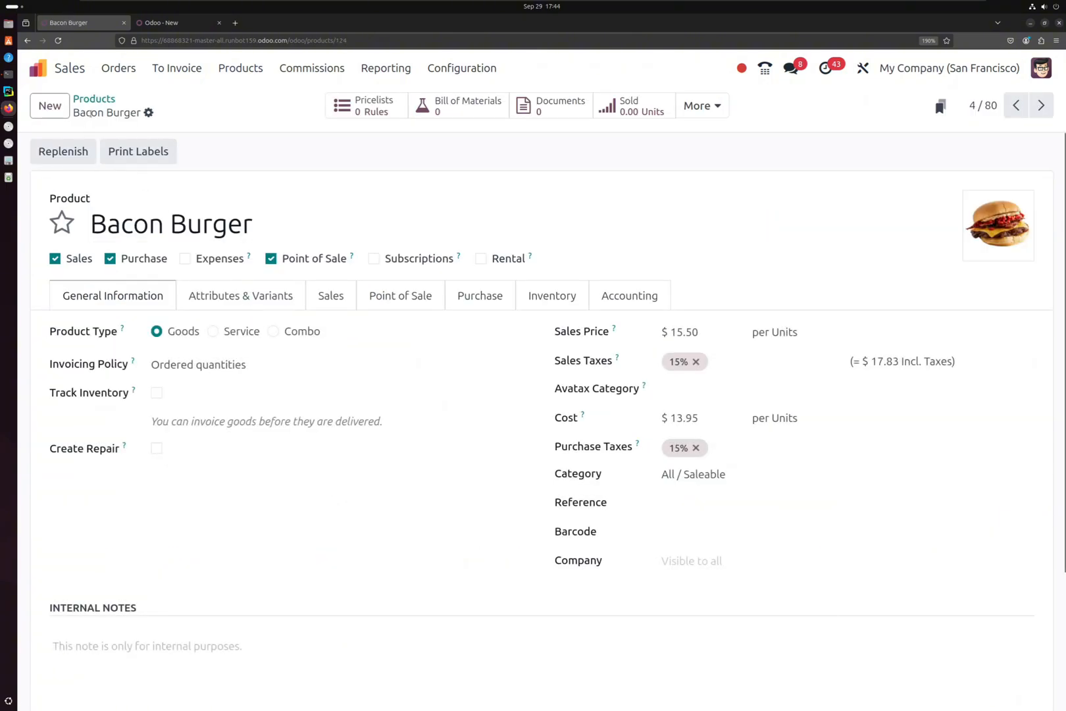
left_click(93, 98)
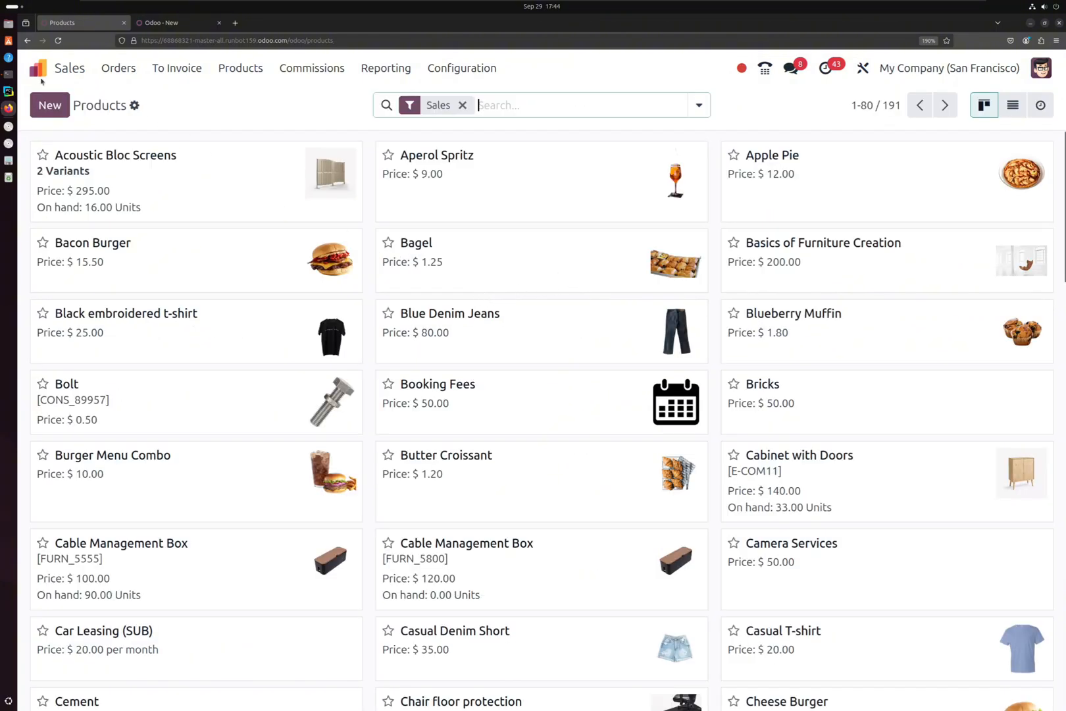
left_click(49, 105)
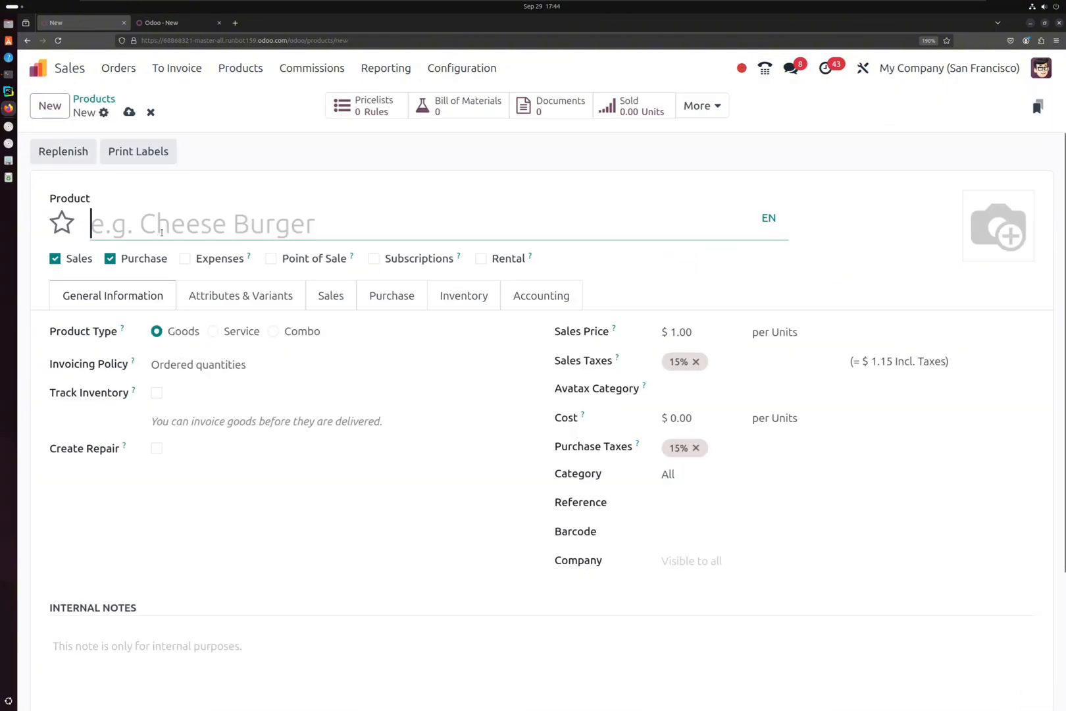
left_click(94, 99)
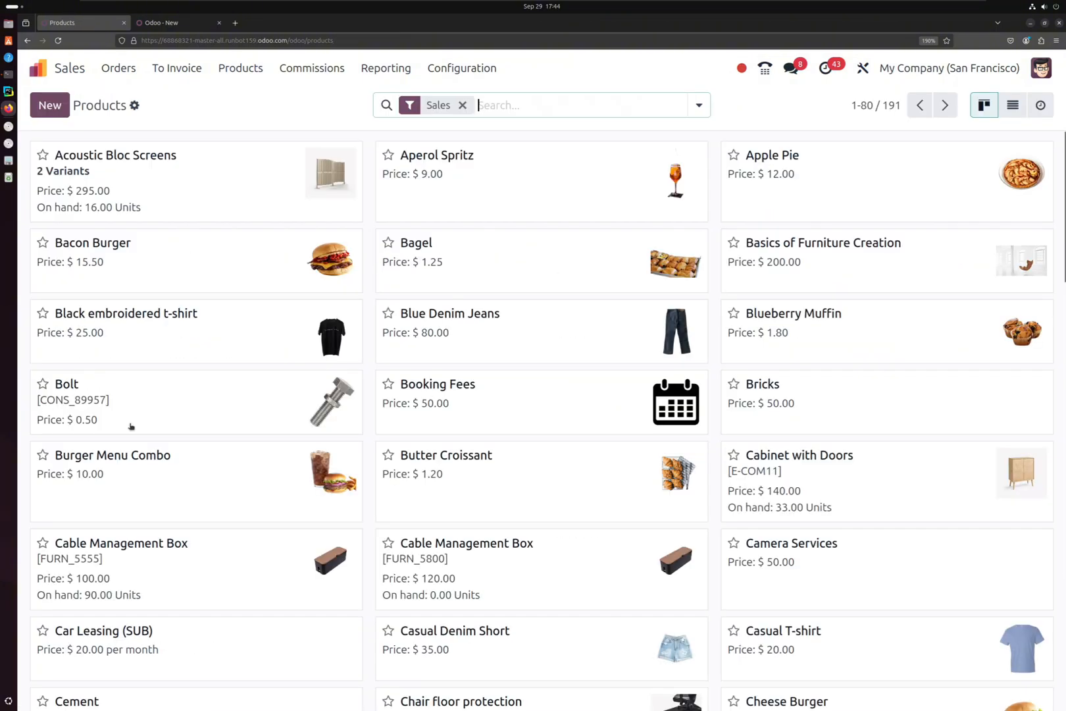
left_click(112, 455)
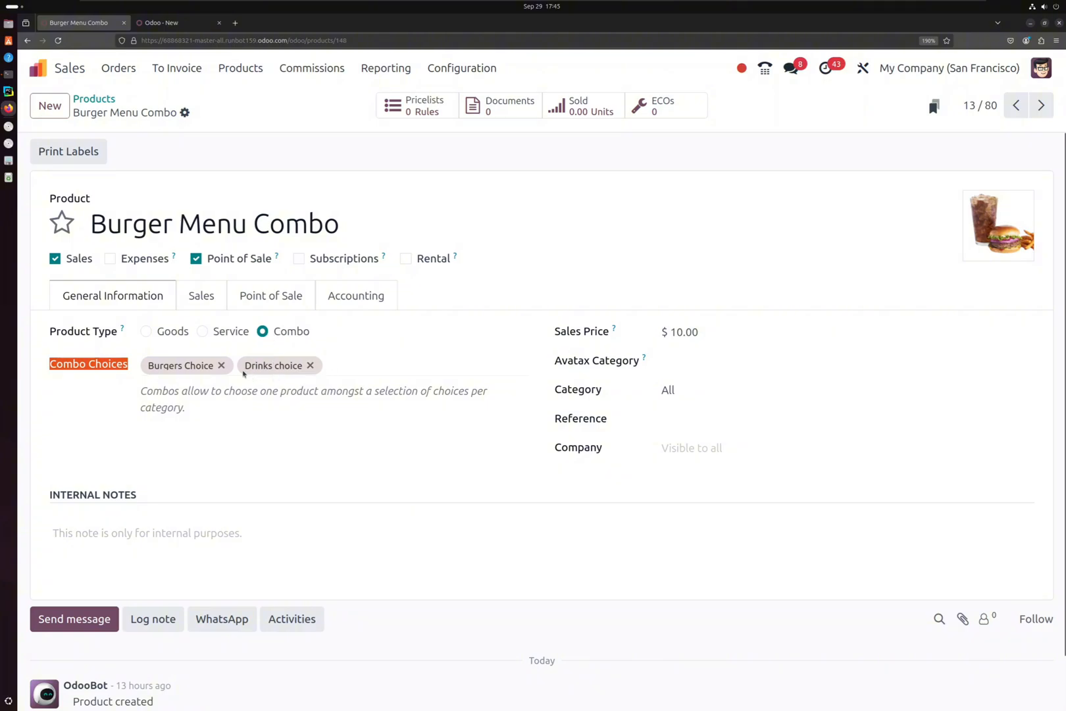
mouse_move(237, 383)
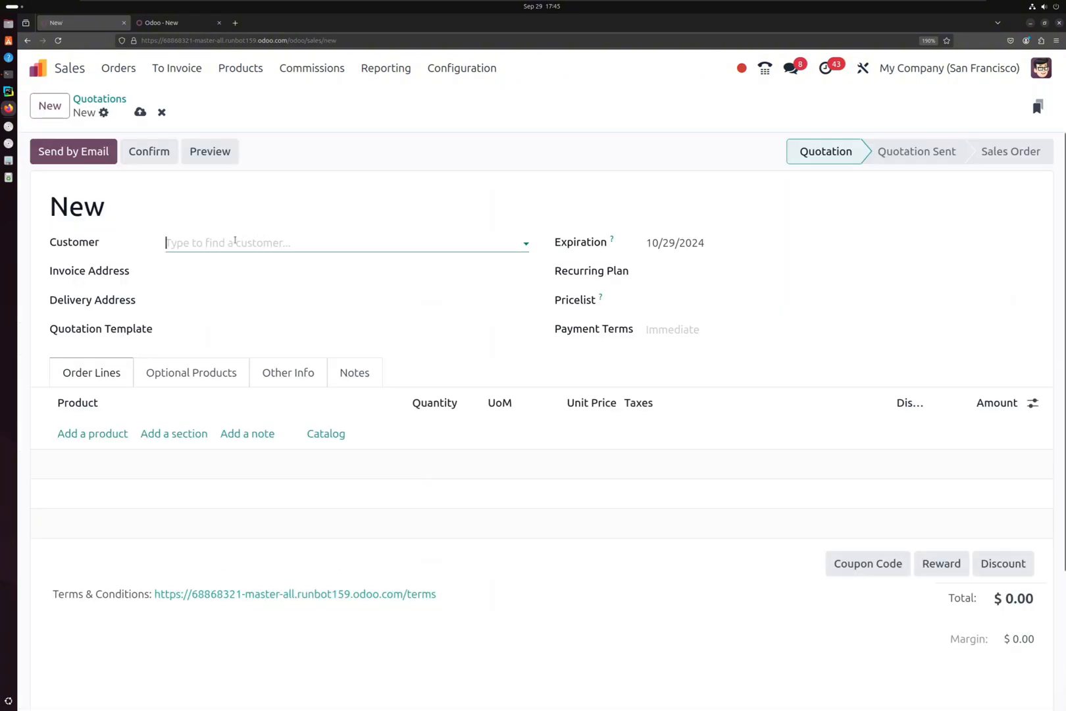
Set customer Azure Interior, configure a Burger Menu Combo line with Bacon Burger and fries, then cancel it
left_click(306, 242)
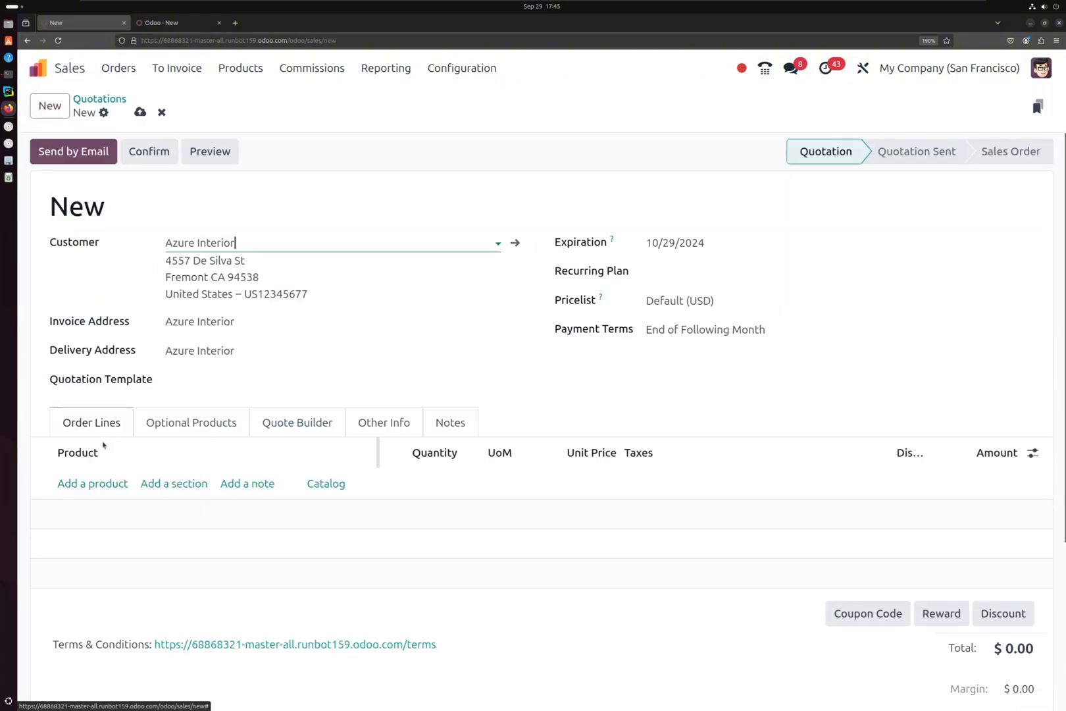
left_click(92, 483)
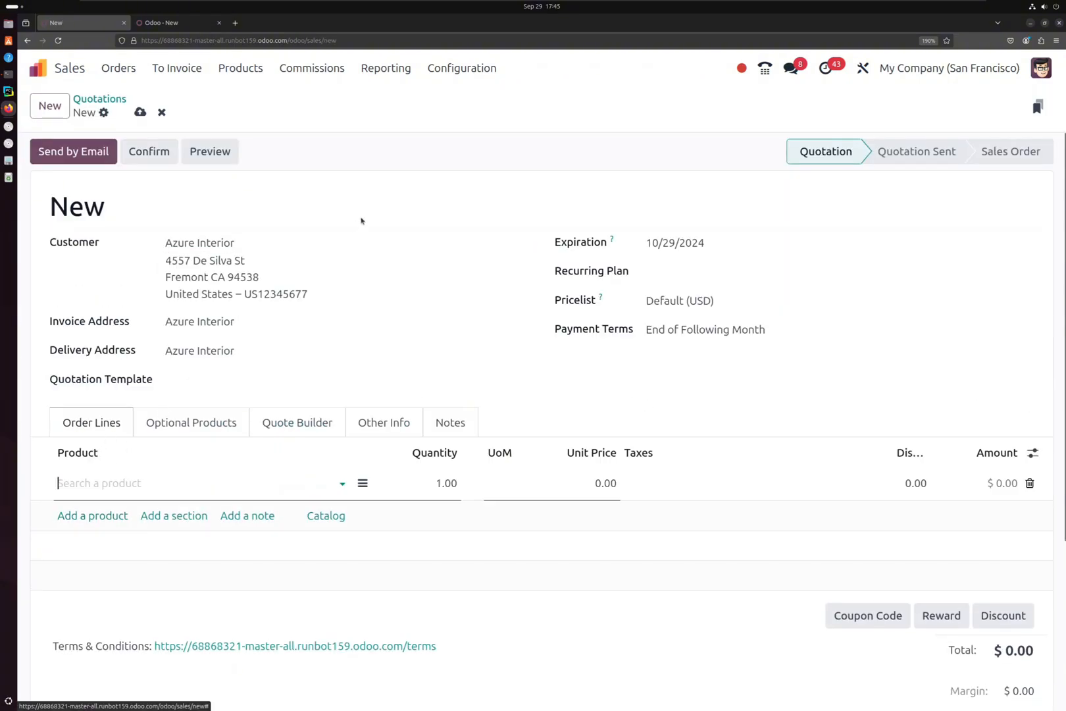
type("combo")
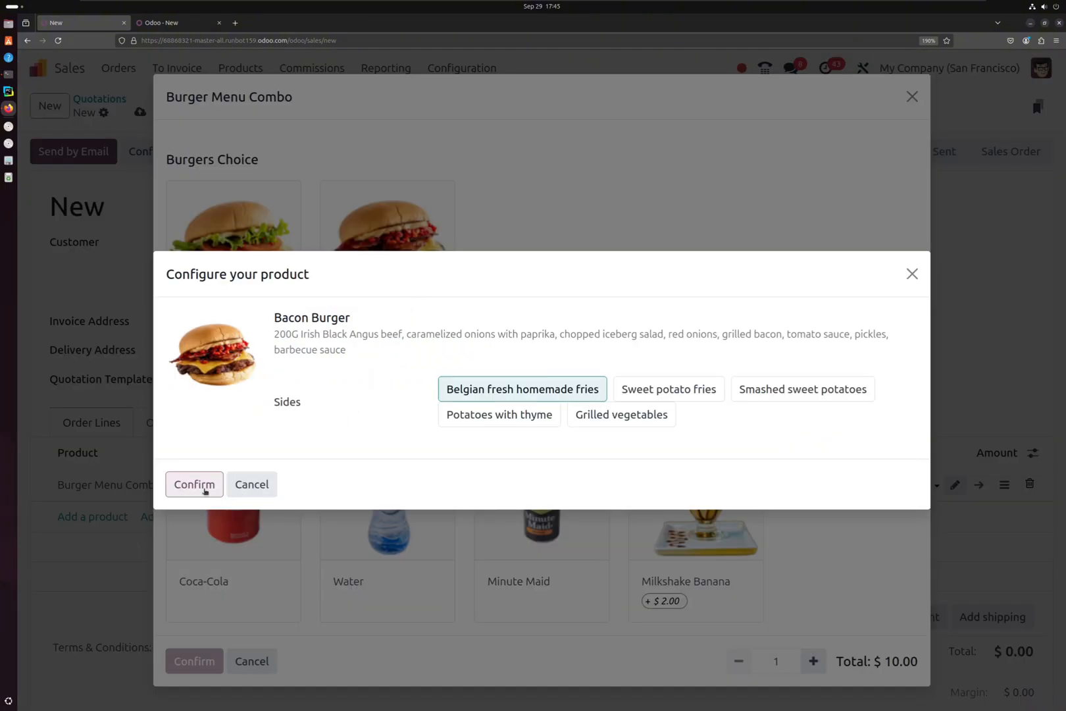
left_click(194, 484)
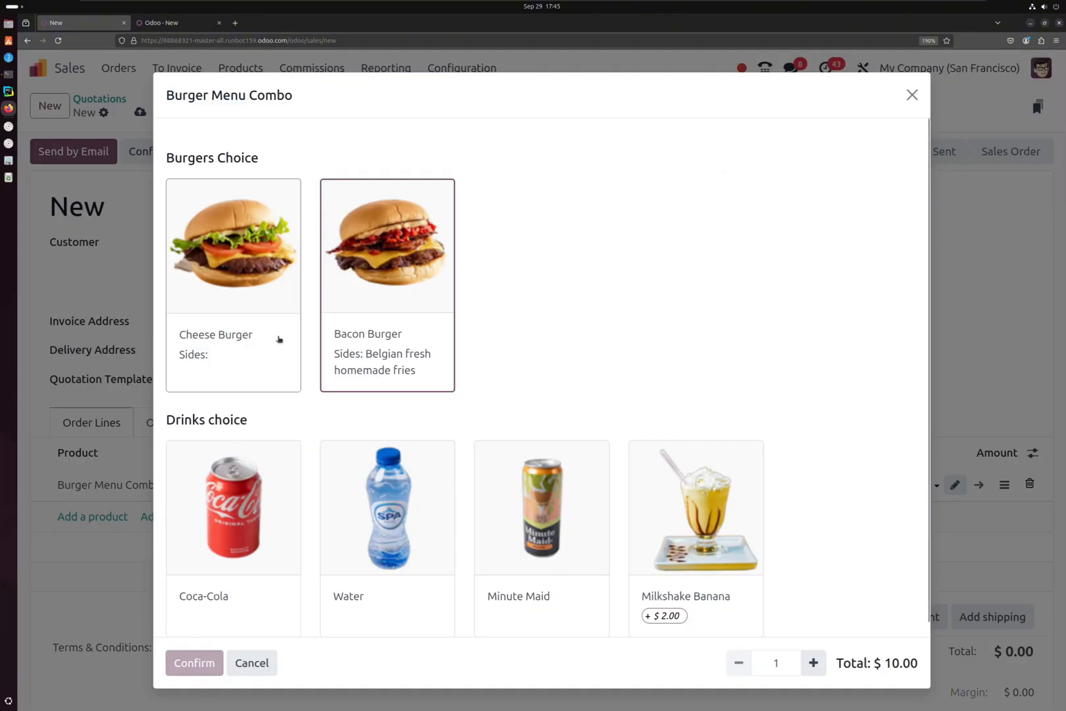
scroll("up", 3)
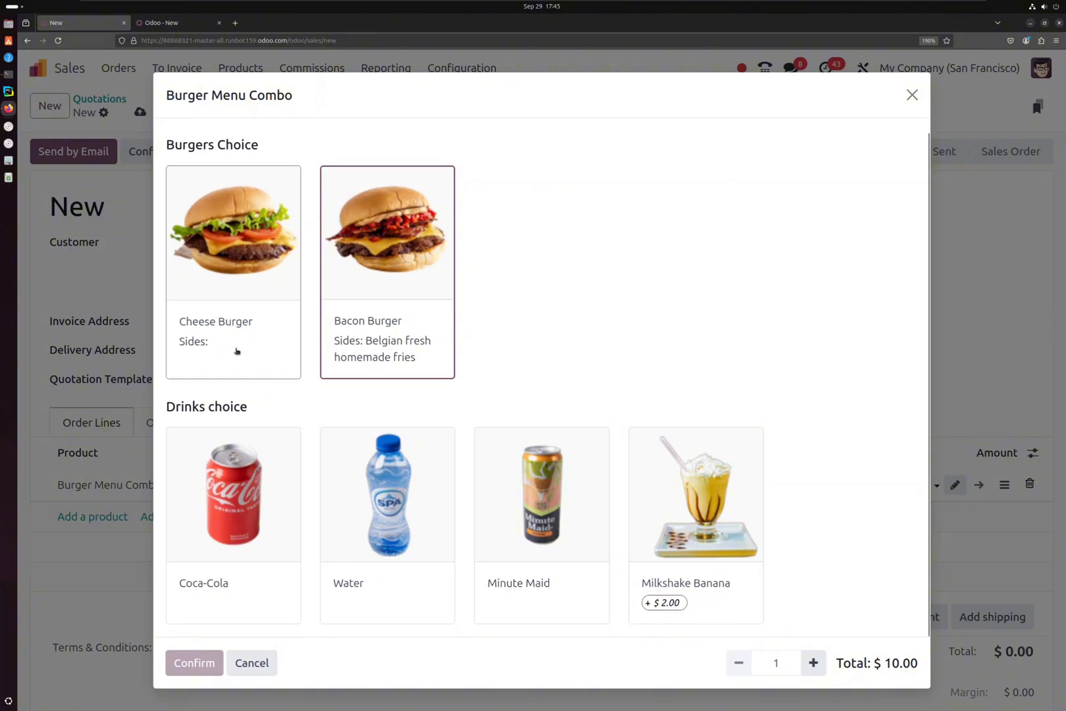
left_click(252, 662)
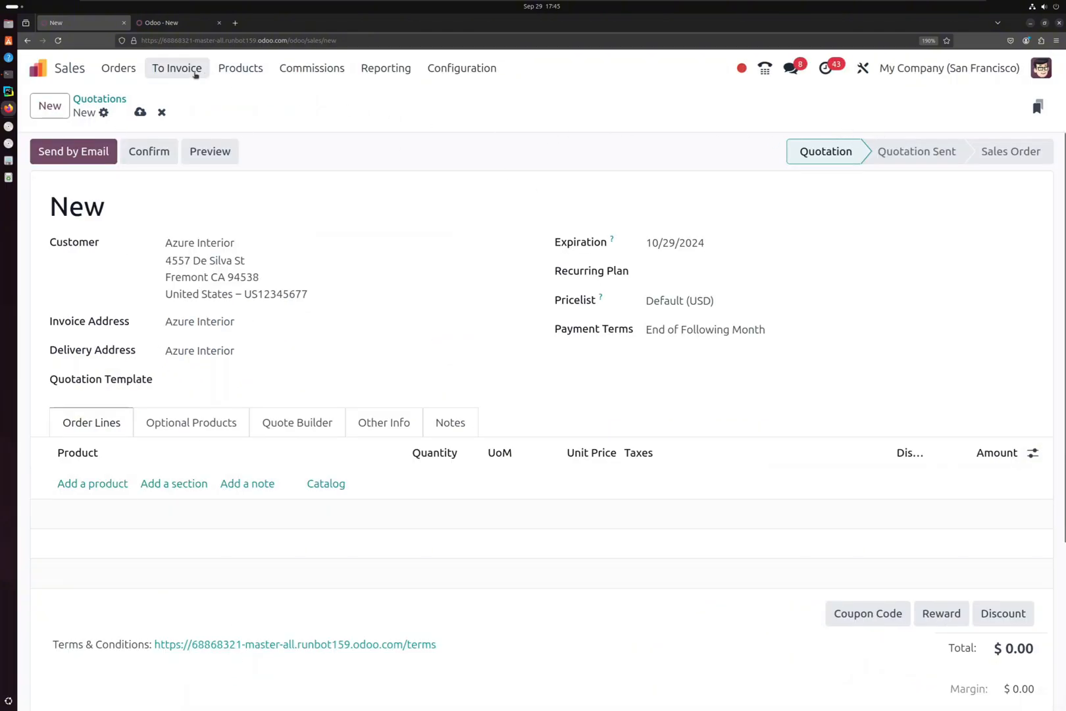
Review Acoustic Bloc Screens' purchasing details with its two vendors, then its general information
left_click(139, 111)
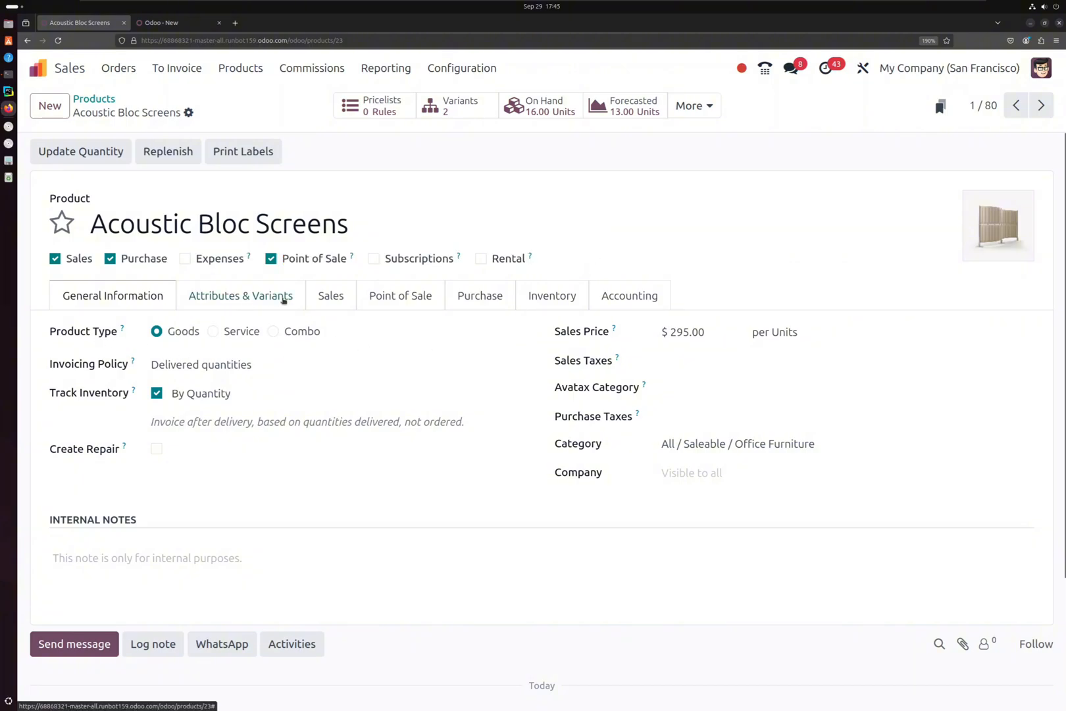
left_click(479, 295)
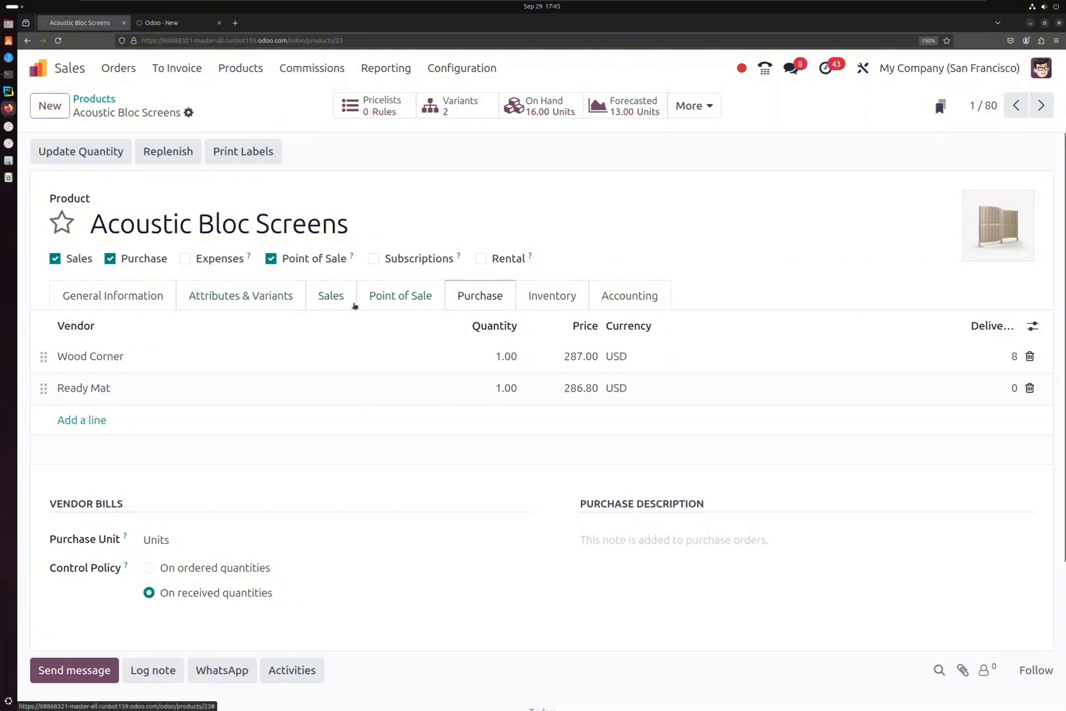
left_click(113, 295)
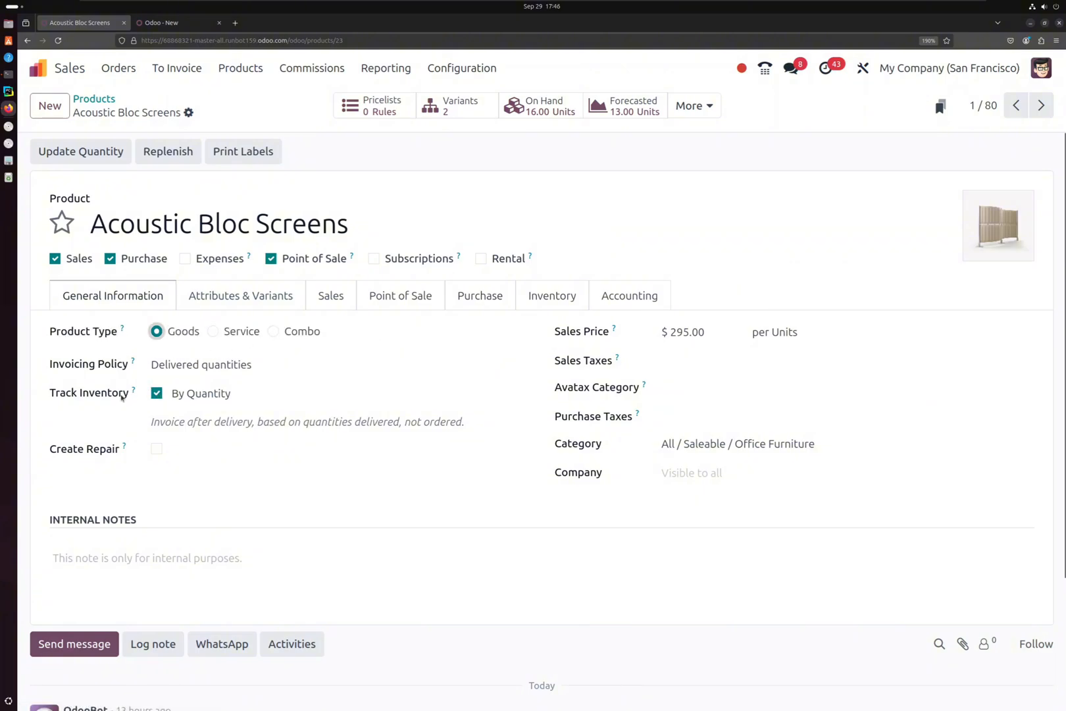
Keep Acoustic Bloc Screens tracked by quantity and move to the Odoo 17 new product form
double_click(88, 393)
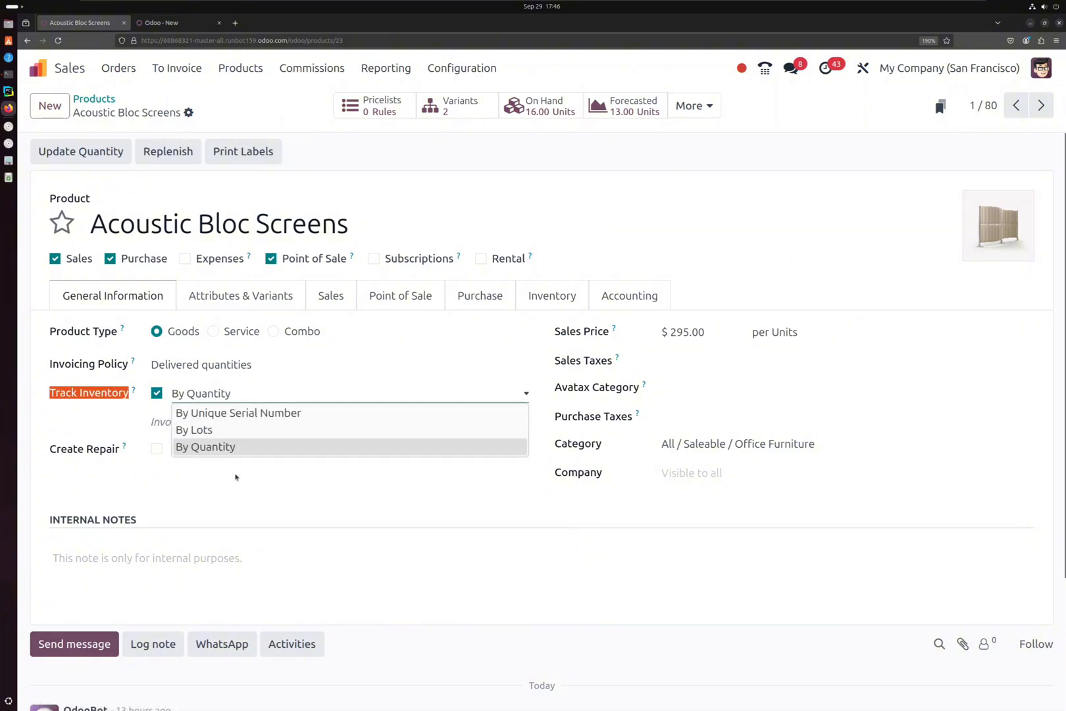
left_click(205, 448)
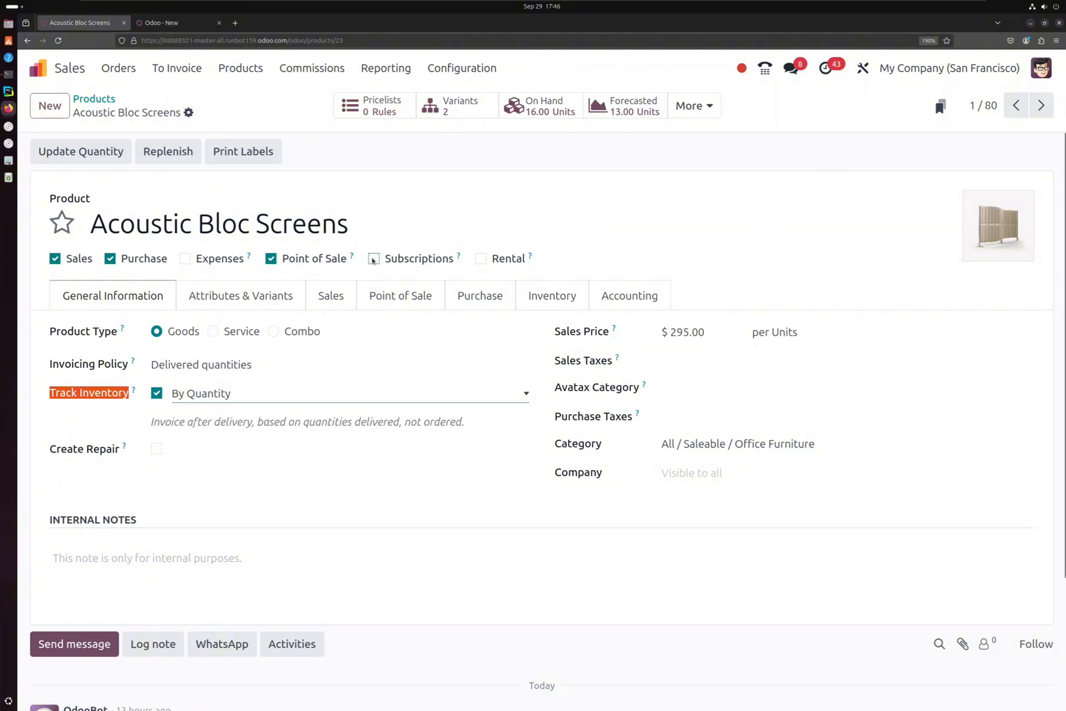
left_click(177, 23)
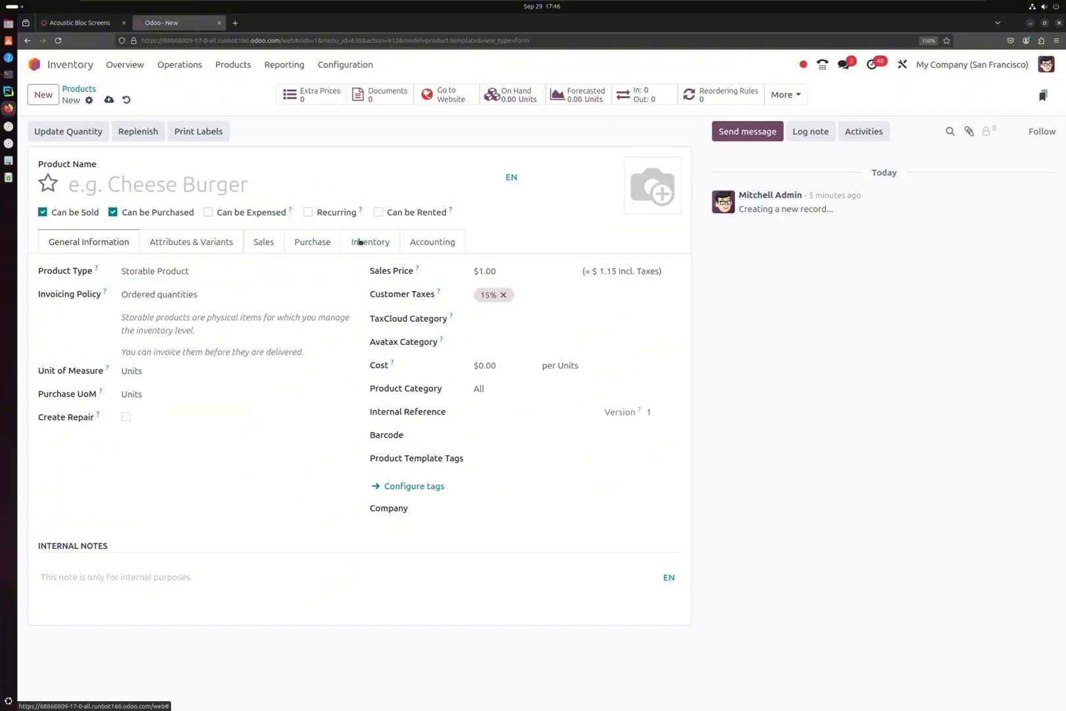
Show the Odoo 17 product's inventory options, then return to Acoustic Bloc Screens in Odoo 18
left_click(370, 241)
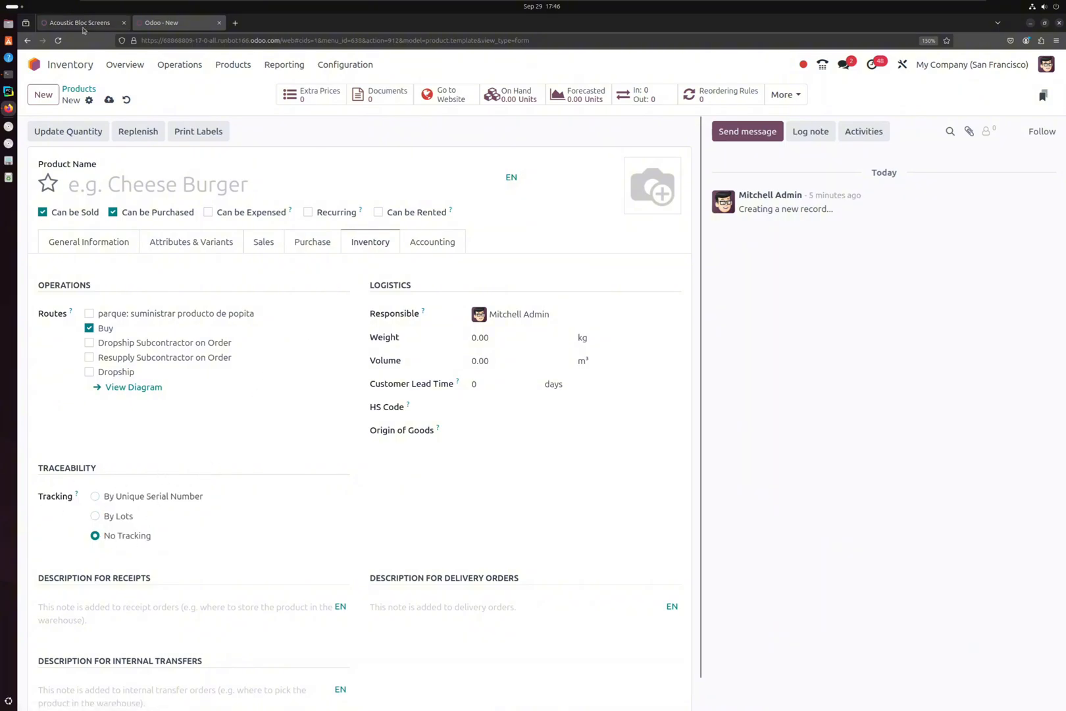
left_click(80, 23)
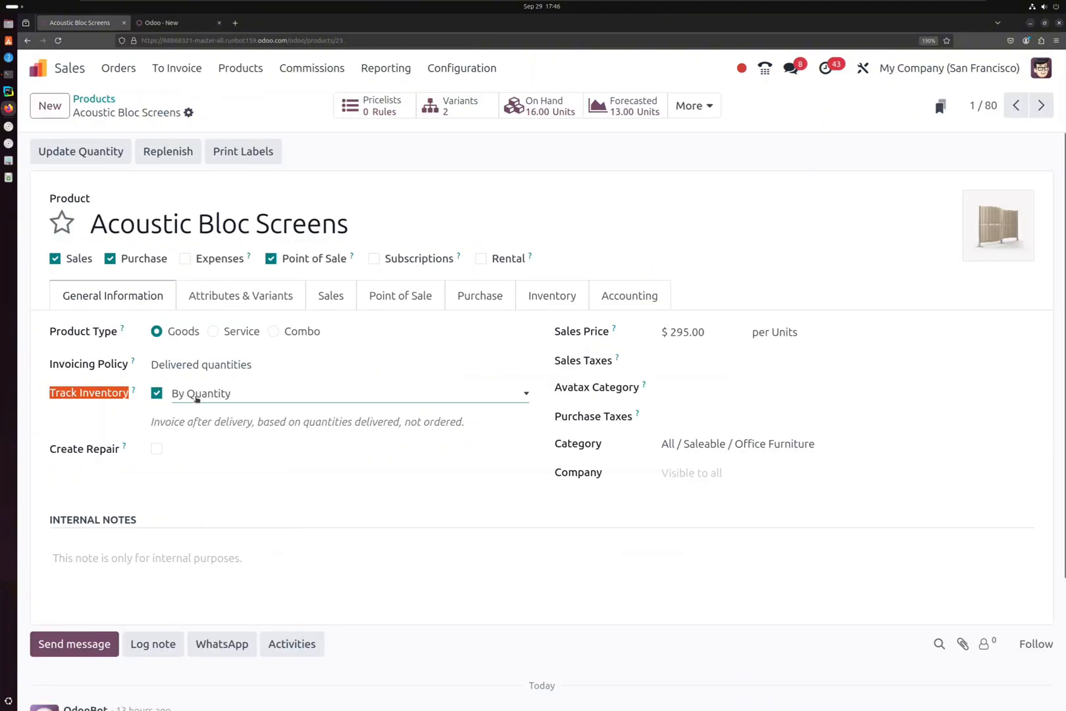
mouse_move(248, 396)
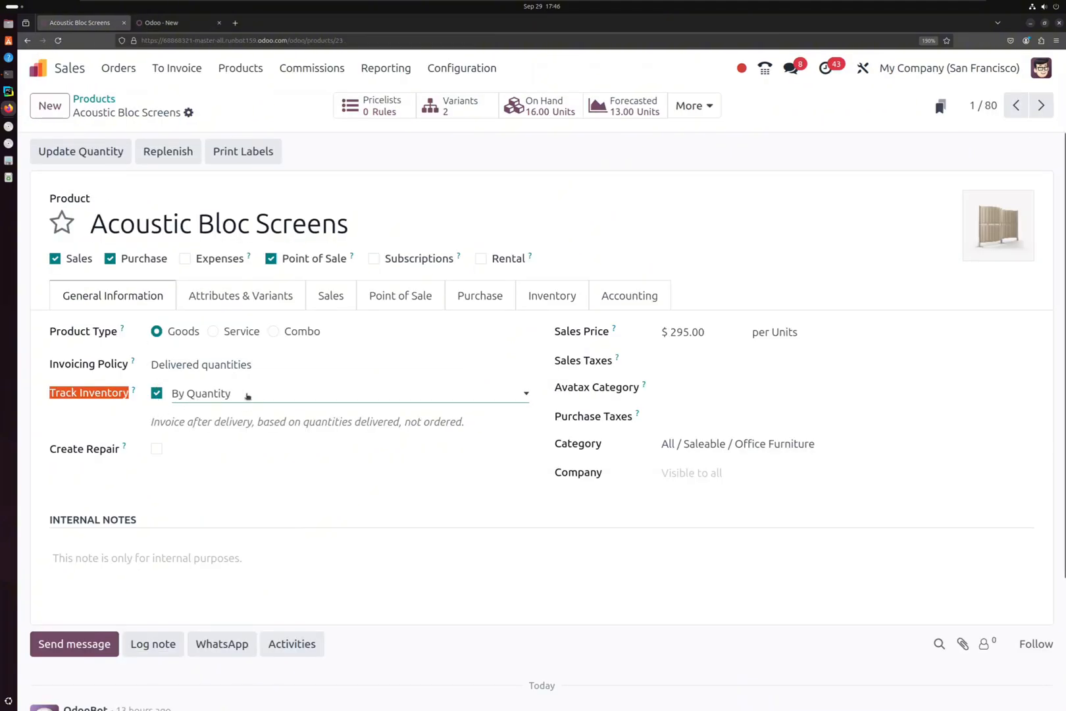
mouse_move(272, 402)
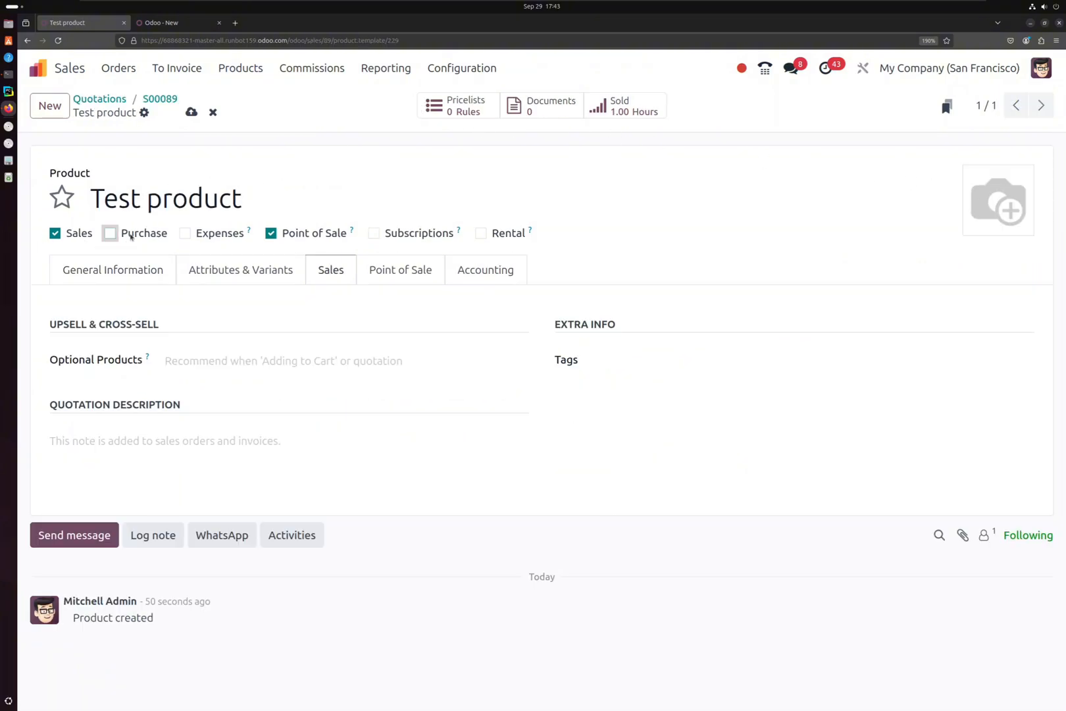
Make Test product purchasable and point out its Purchase Unit of Hours
left_click(109, 233)
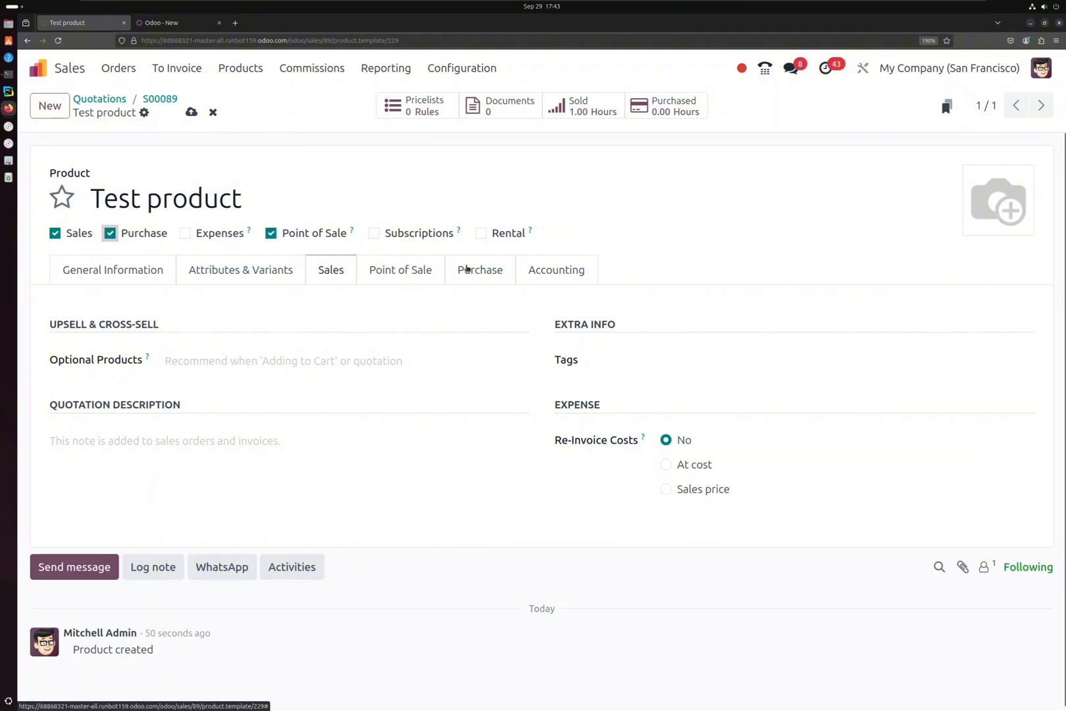
left_click(479, 270)
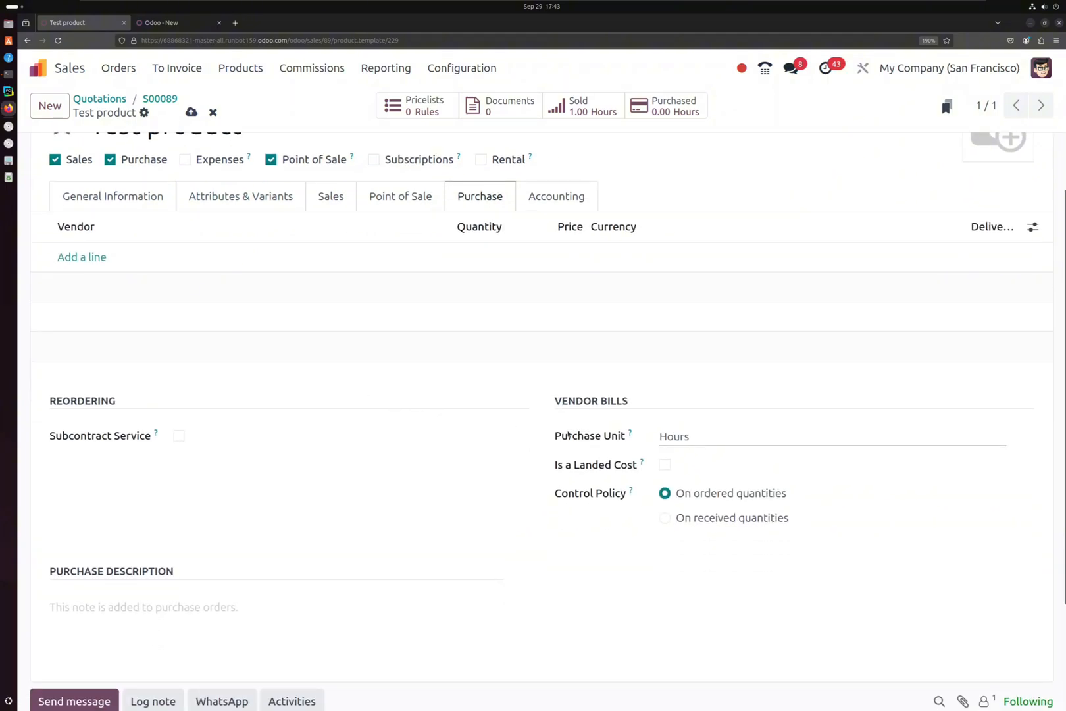
double_click(590, 435)
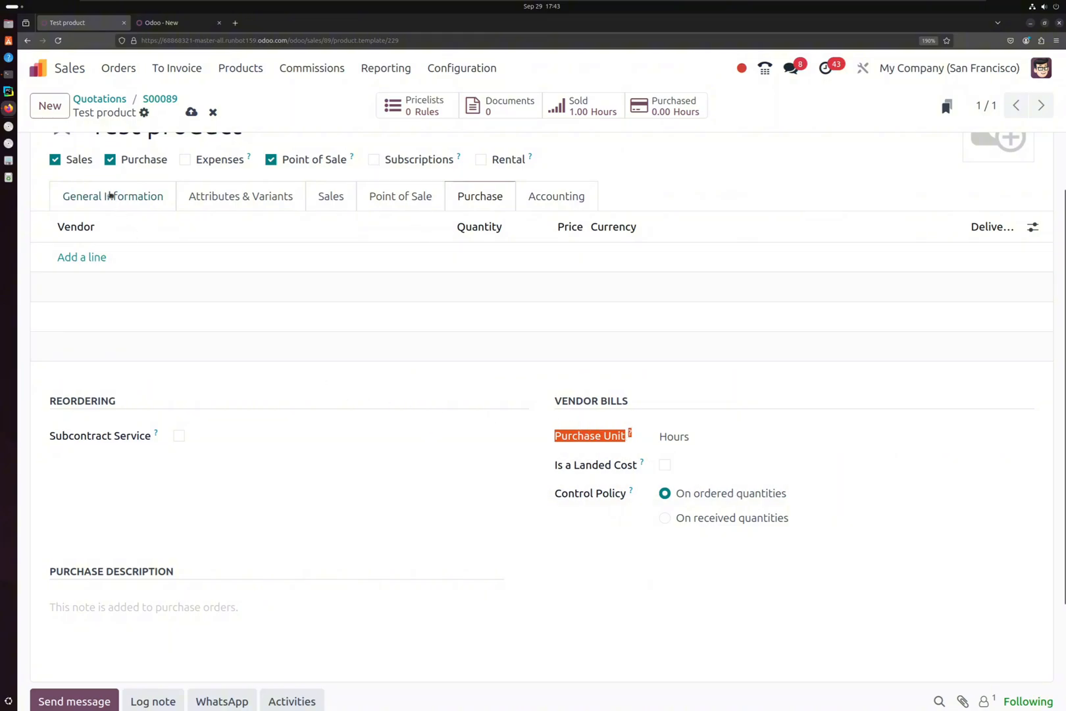
Return to Test product's general information and move to the Odoo 17 product form
left_click(112, 197)
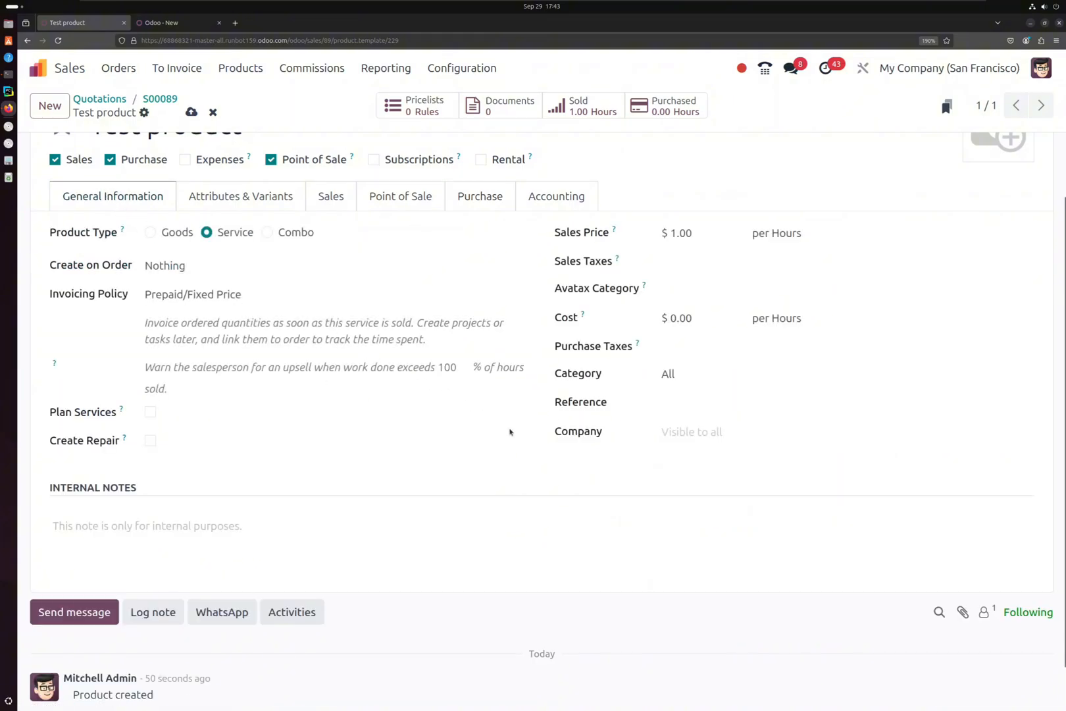
scroll("up", 3)
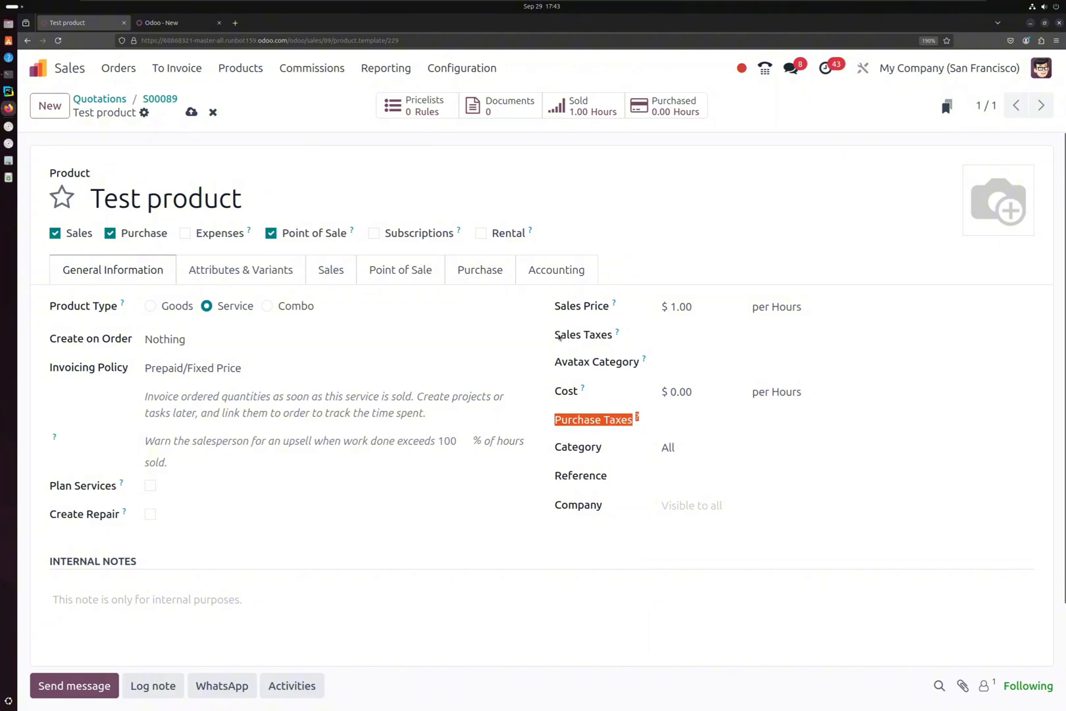
left_click(178, 22)
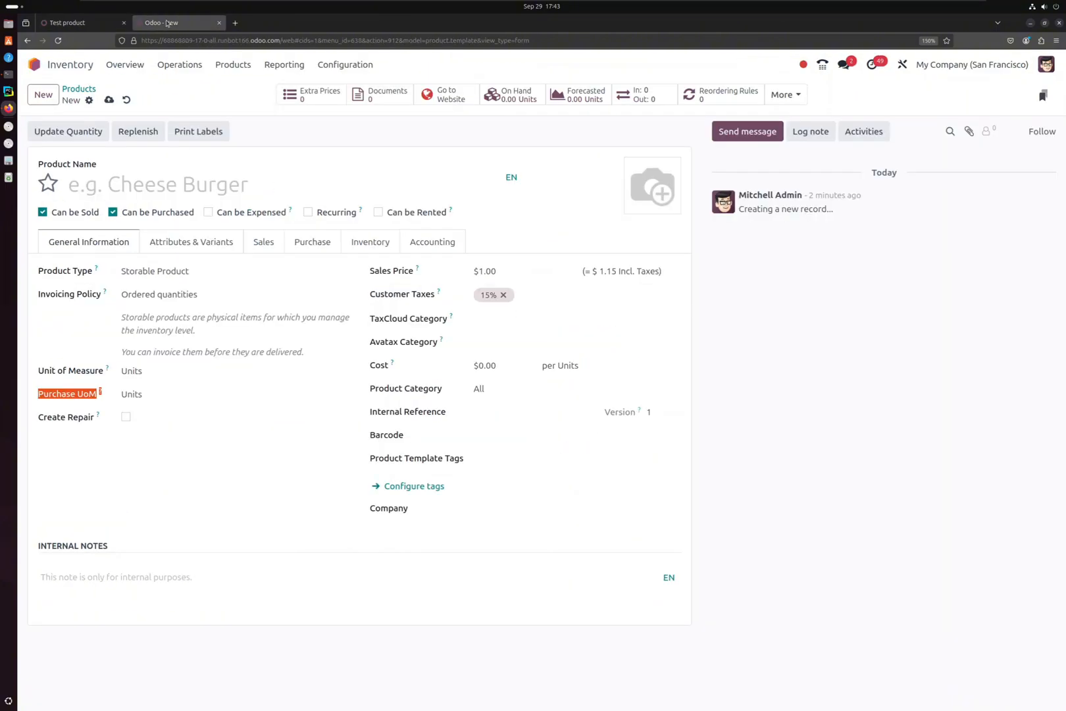
mouse_move(313, 344)
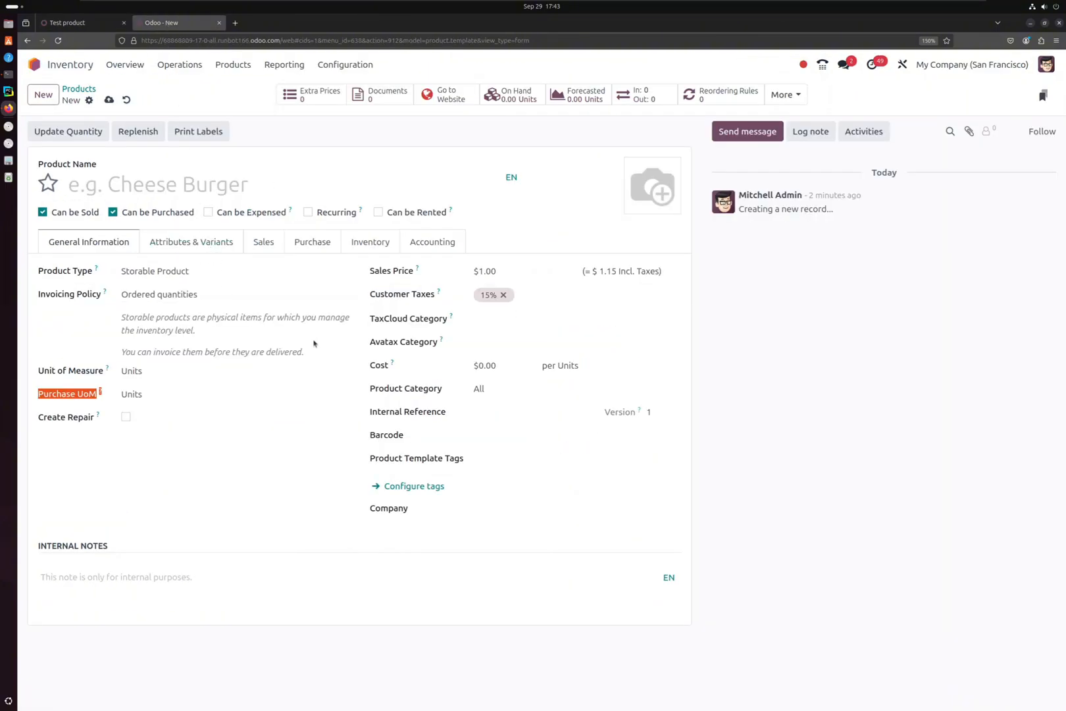
Review the Odoo 17 product's 15% vendor taxes and sales details, ending back on general information
left_click(312, 241)
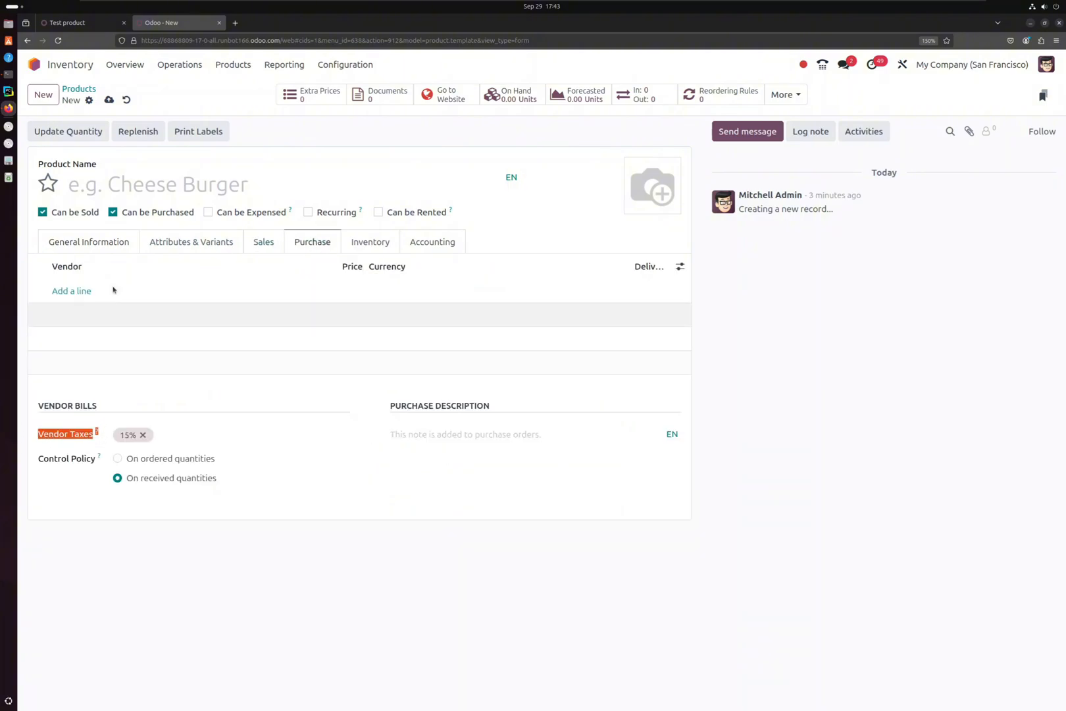
left_click(263, 241)
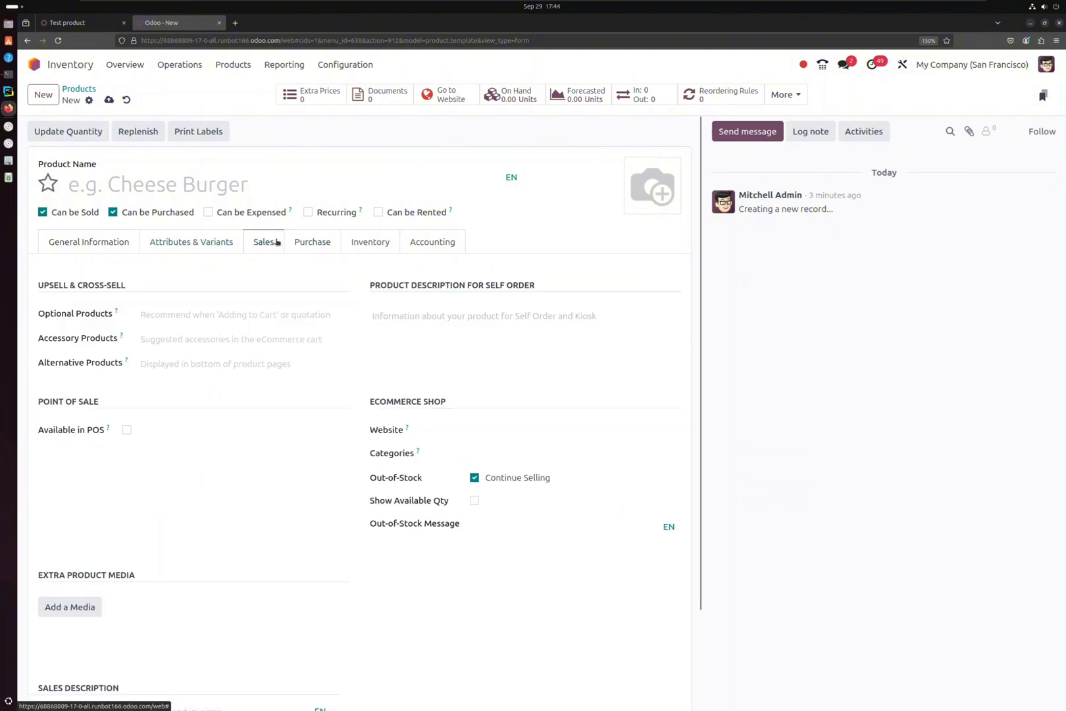
left_click(90, 241)
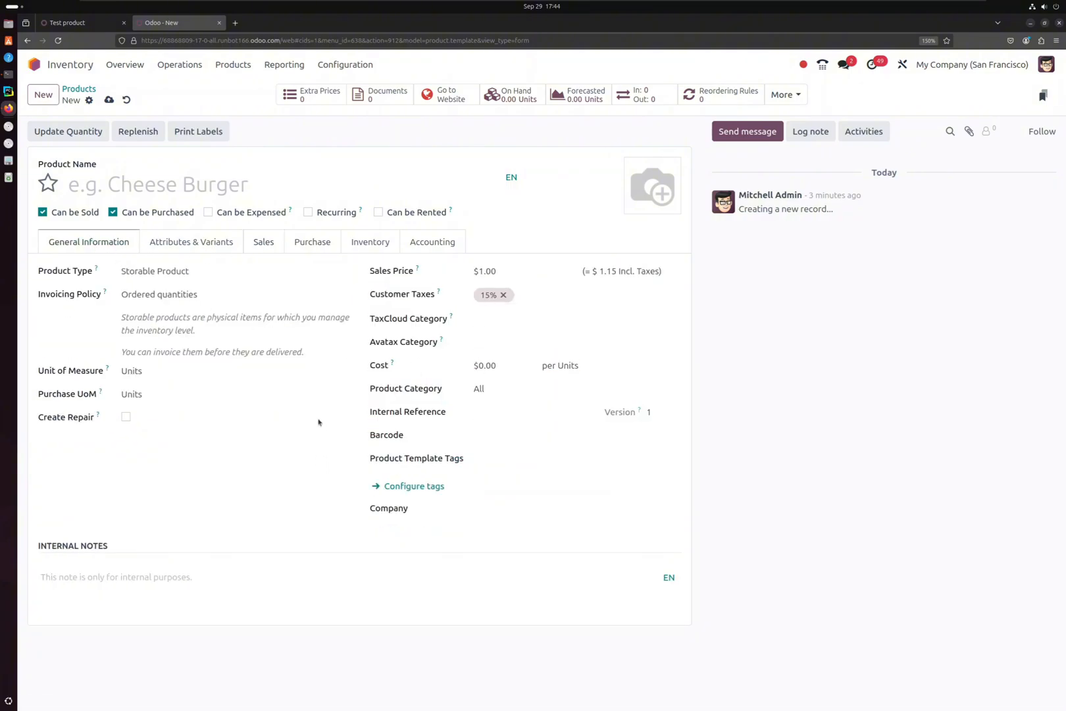
left_click(158, 294)
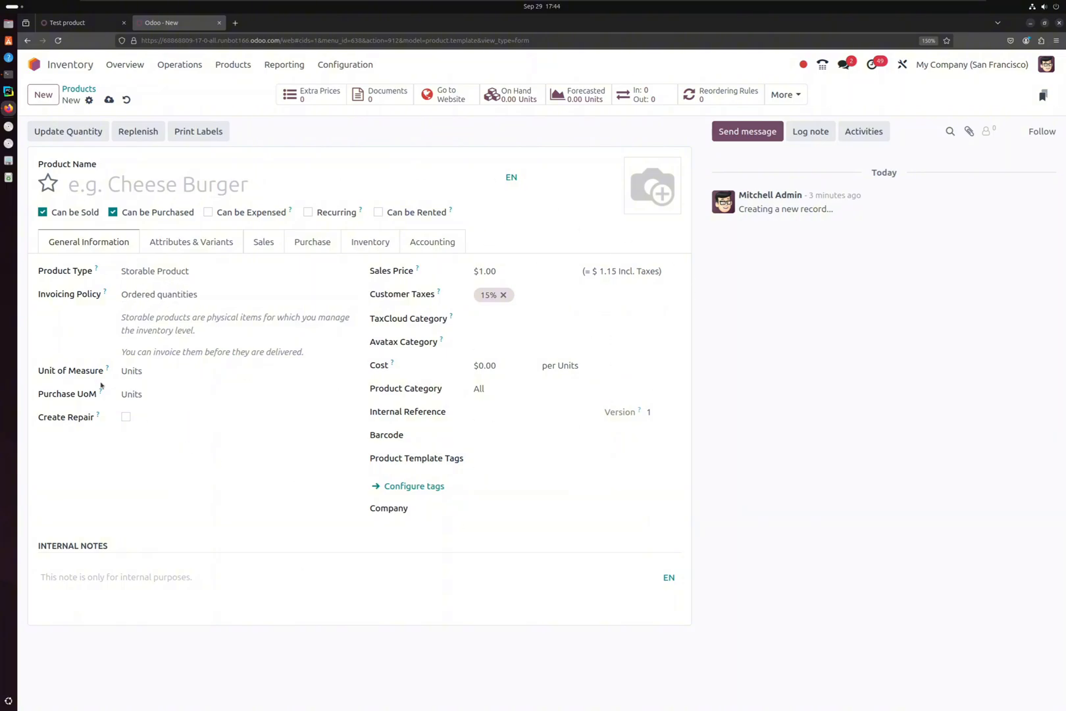
mouse_move(96, 271)
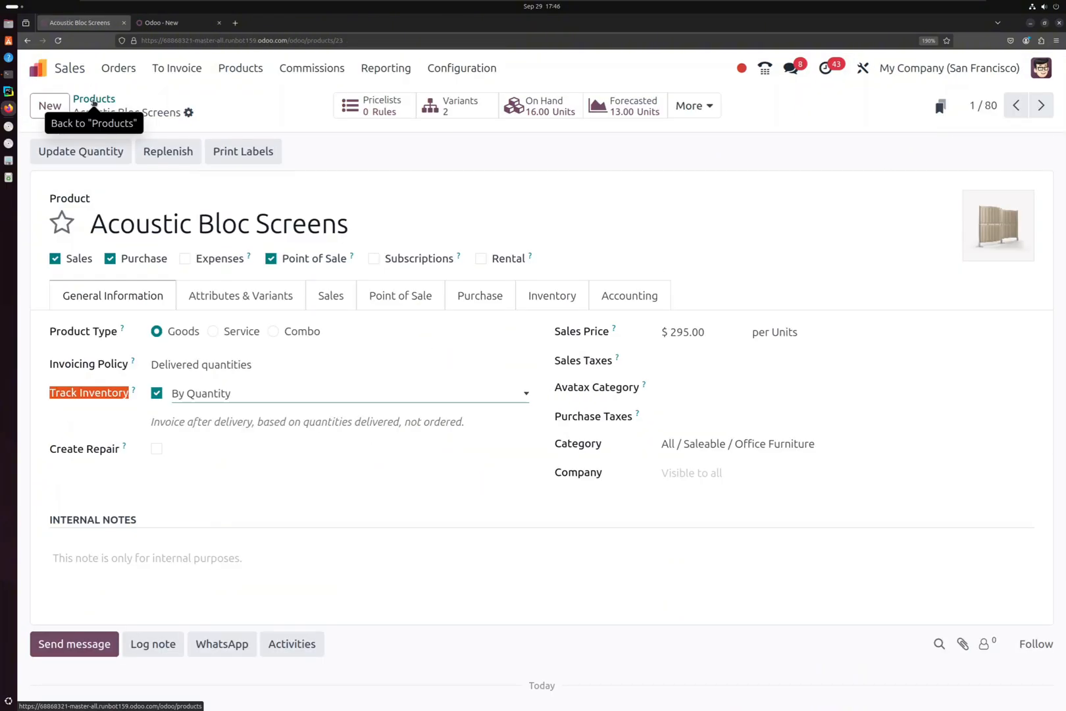
Reach Acoustic Bloc Screens from the home menu via the Inventory app's Products
left_click(38, 67)
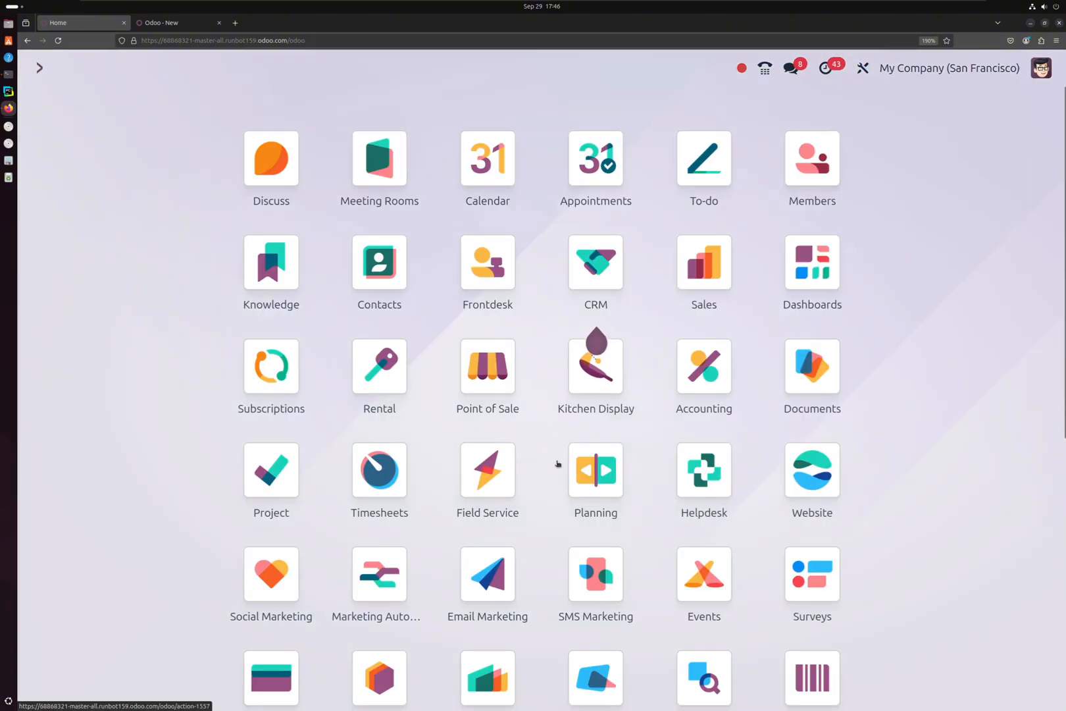
scroll("down", 3)
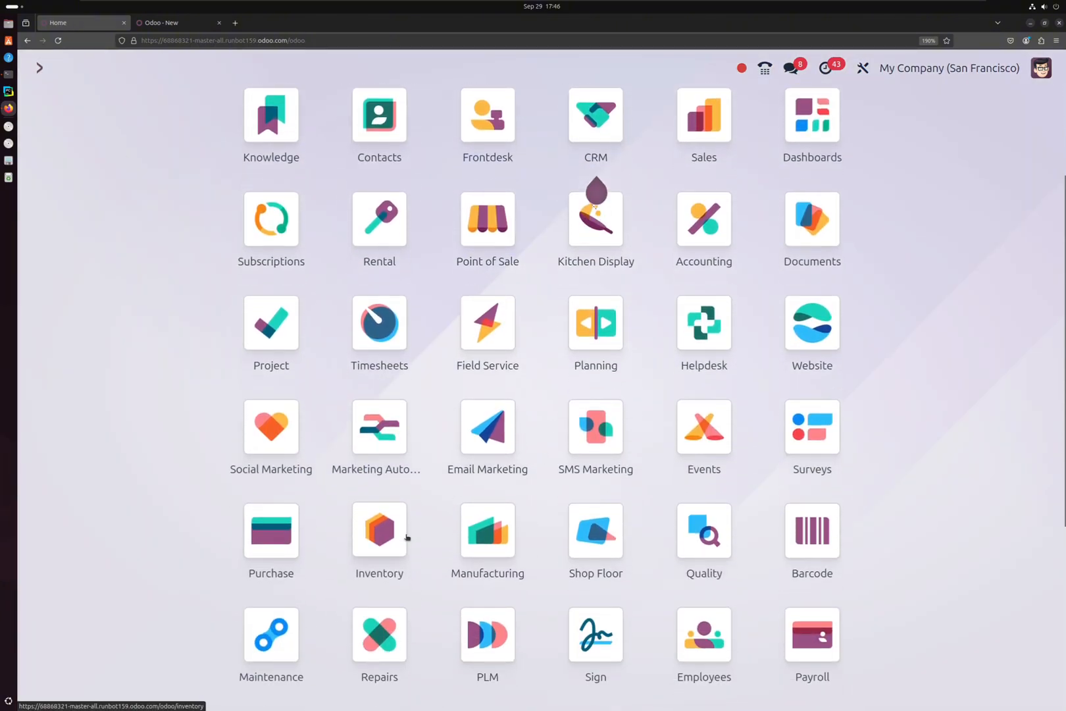
left_click(379, 530)
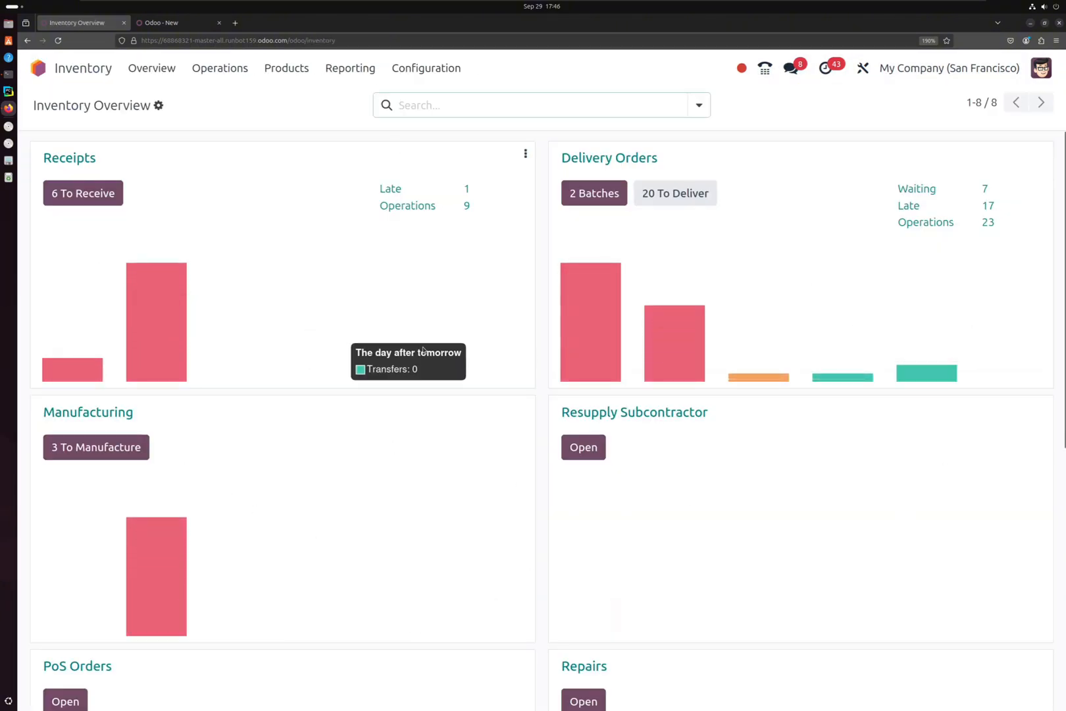
mouse_move(87, 163)
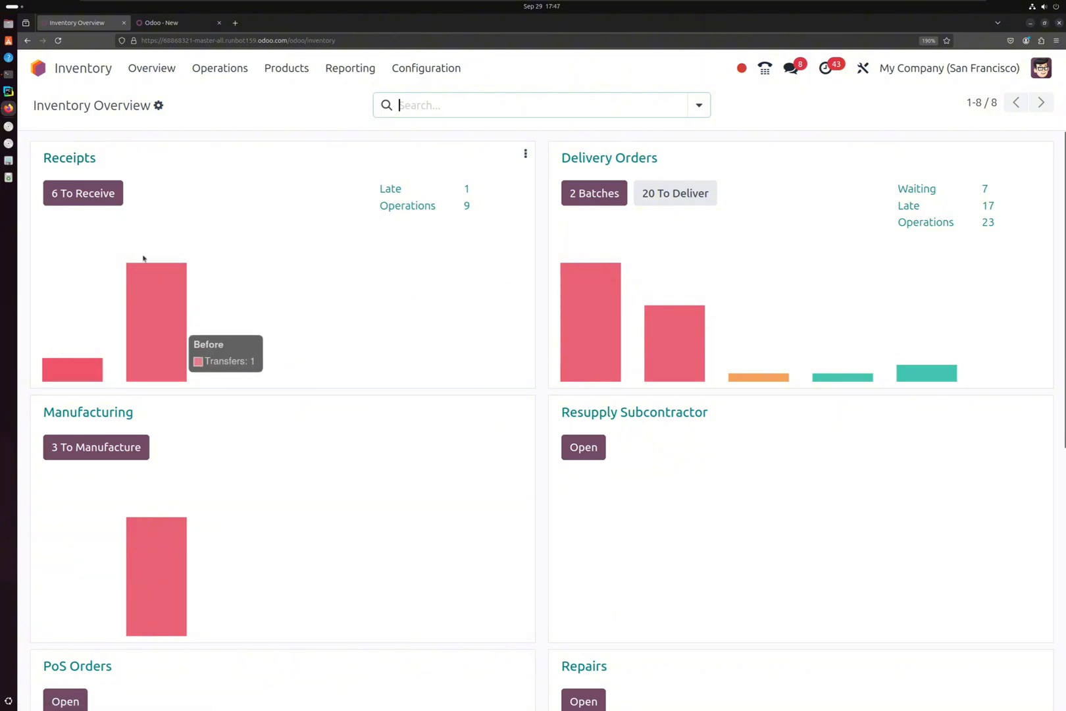
left_click(220, 69)
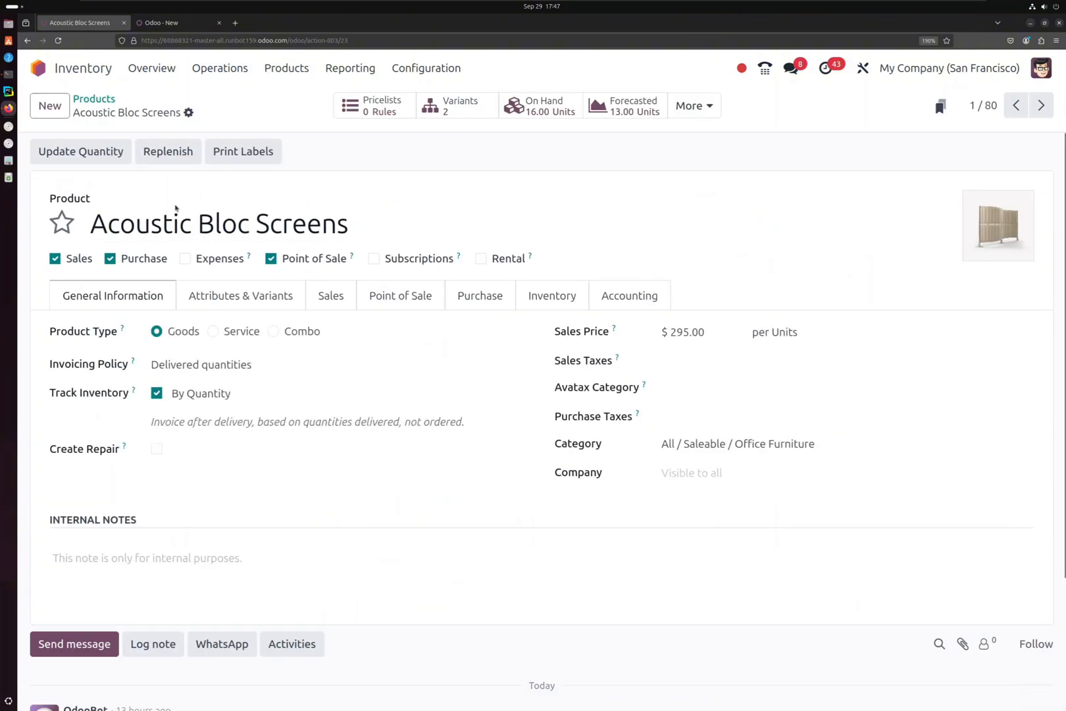
mouse_move(45, 188)
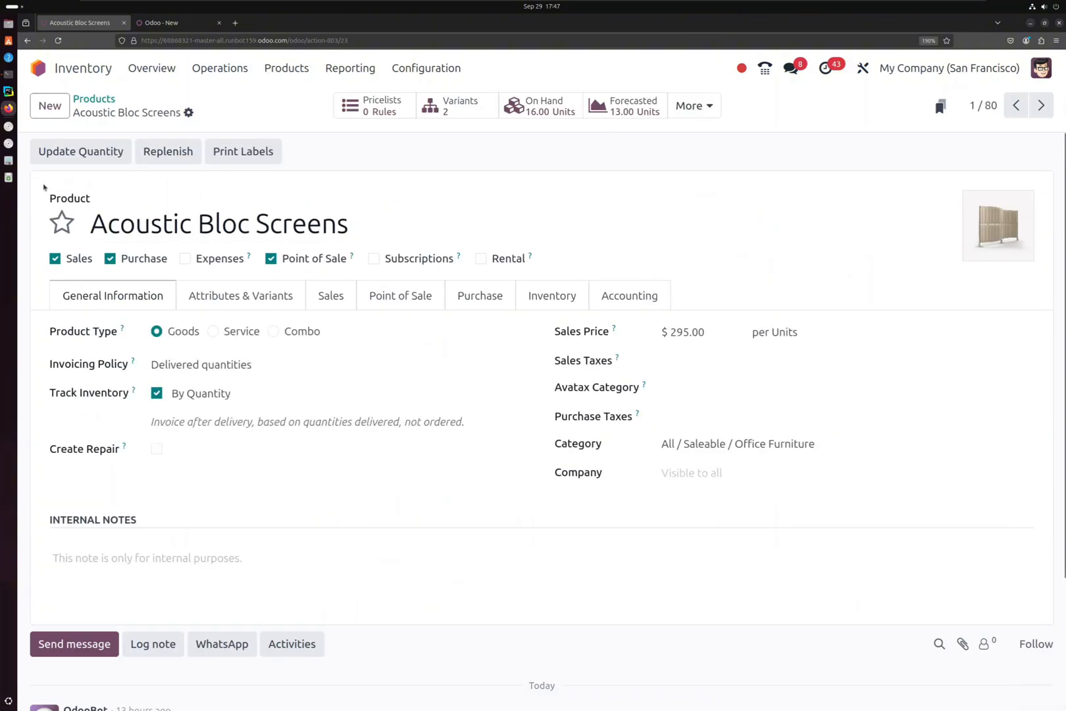